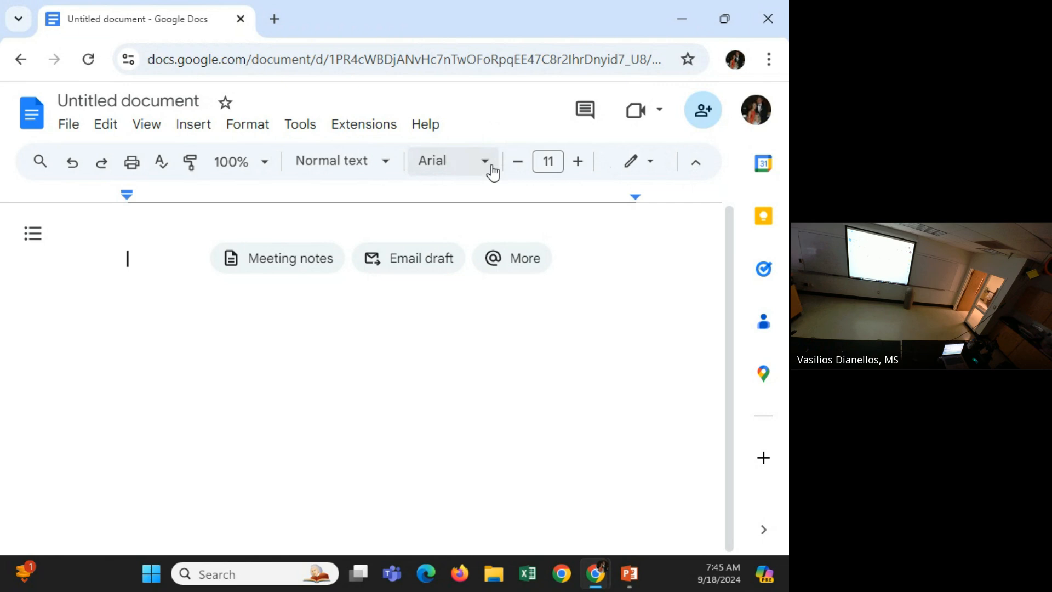
mouse_move(484, 241)
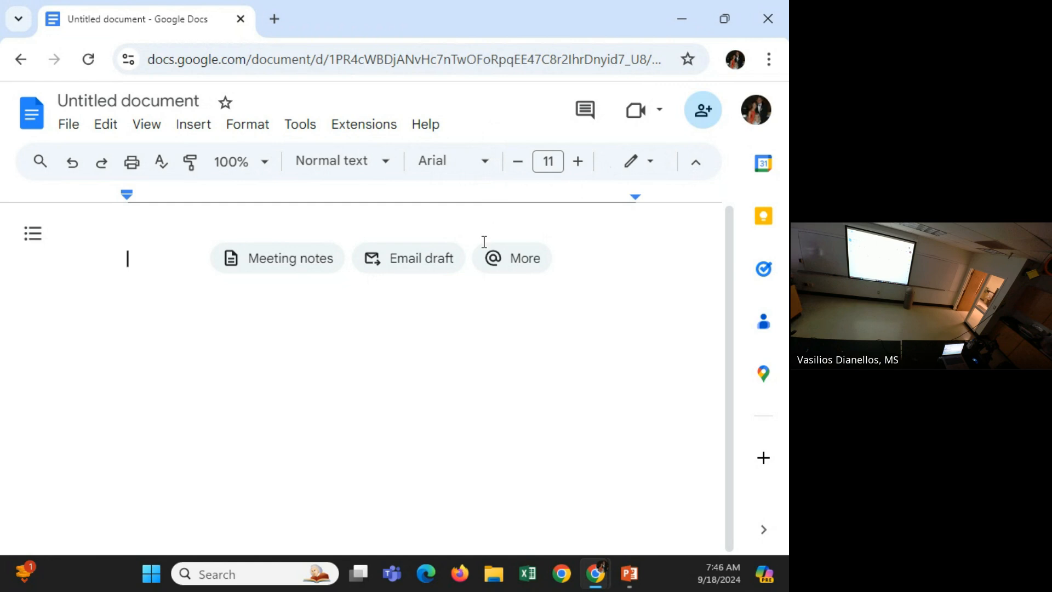
mouse_move(478, 205)
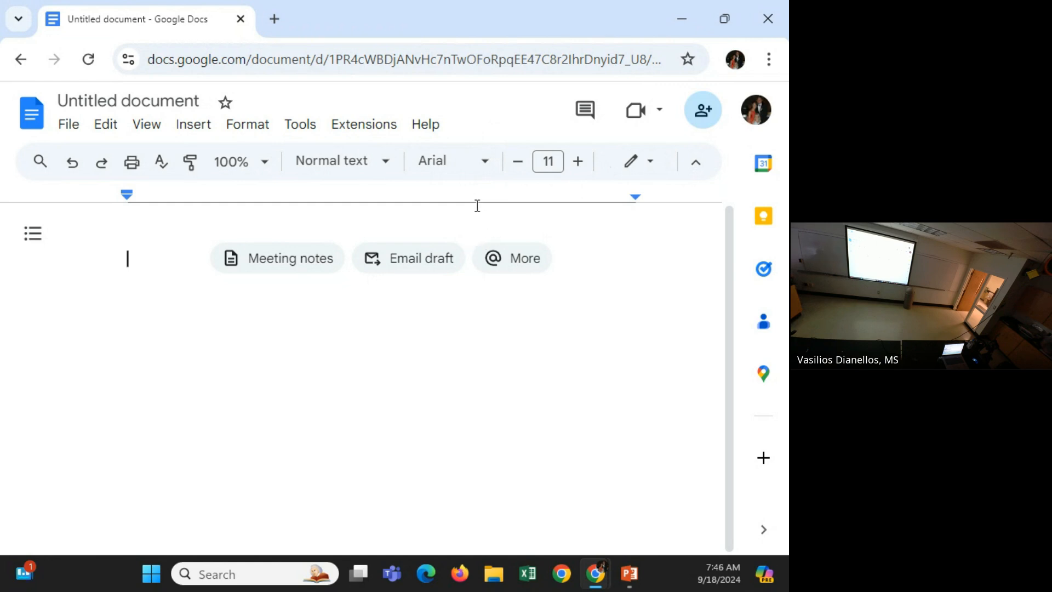
mouse_move(444, 290)
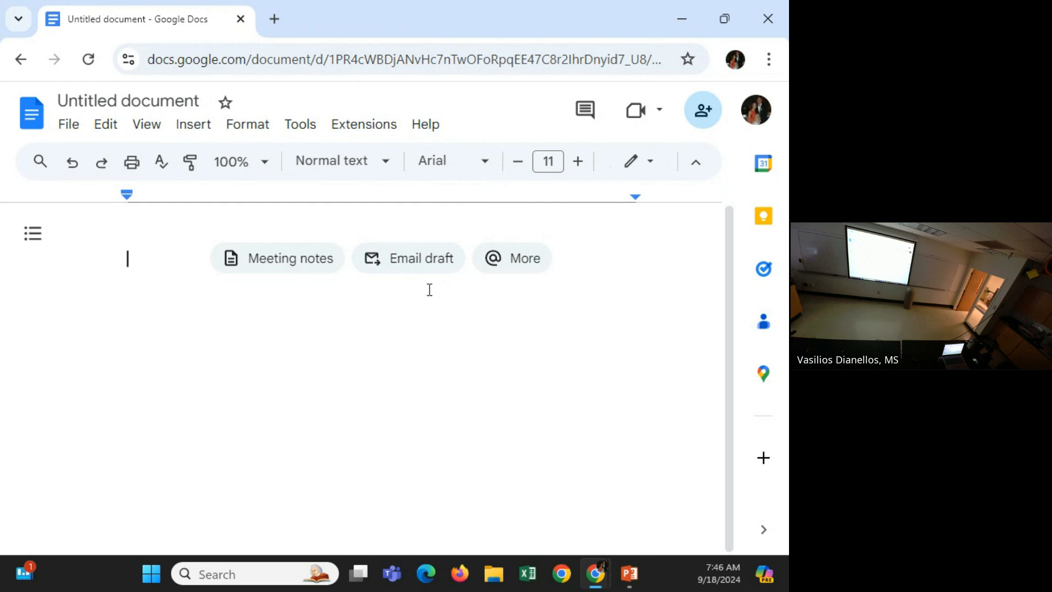
mouse_move(92, 274)
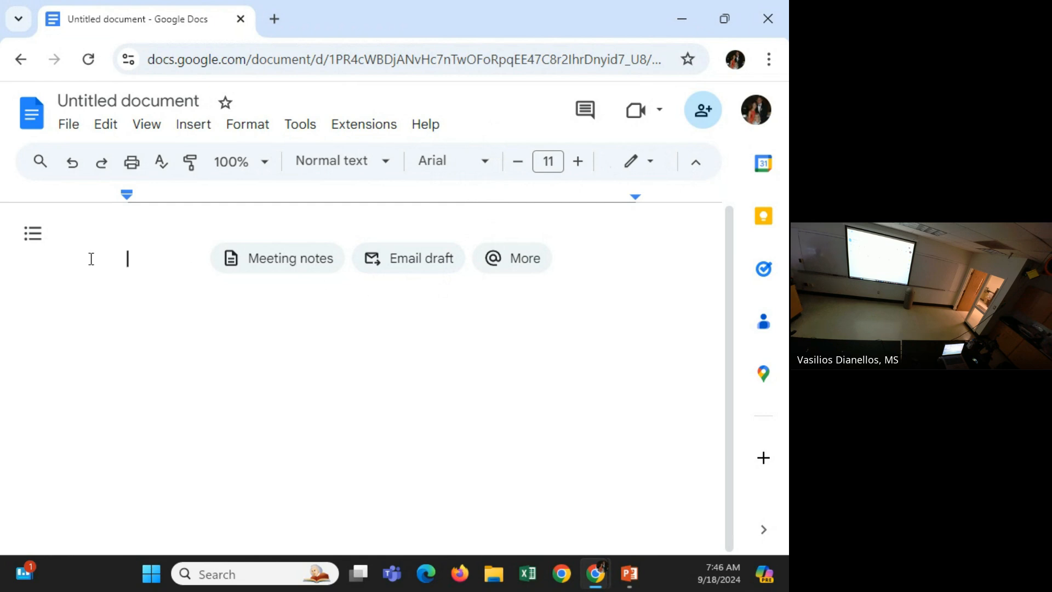
Write 'Koala' as the first line of the blank document and start a new line.
text(Ko)
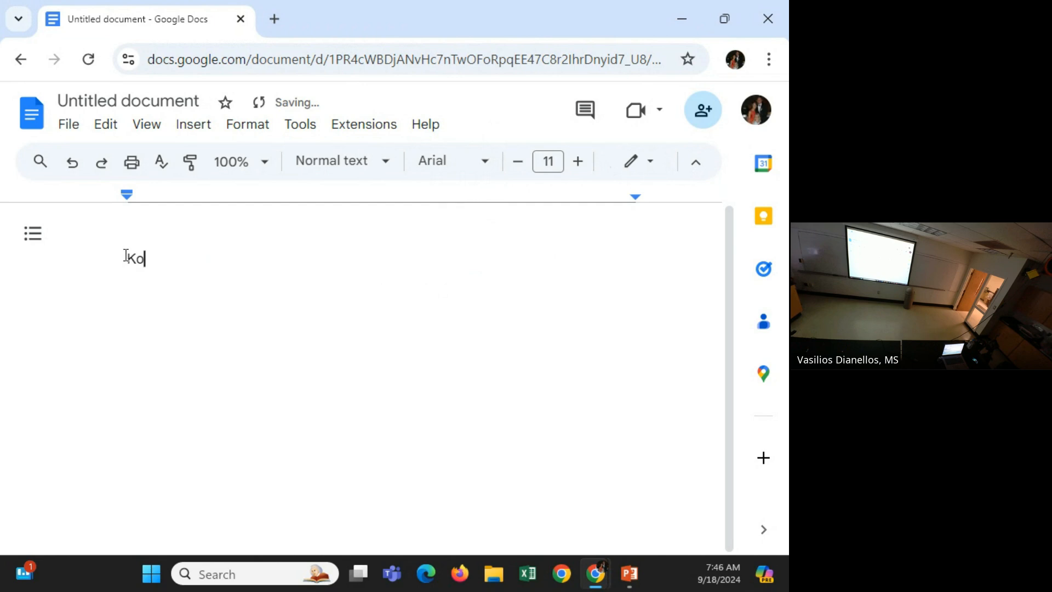
text(ala)
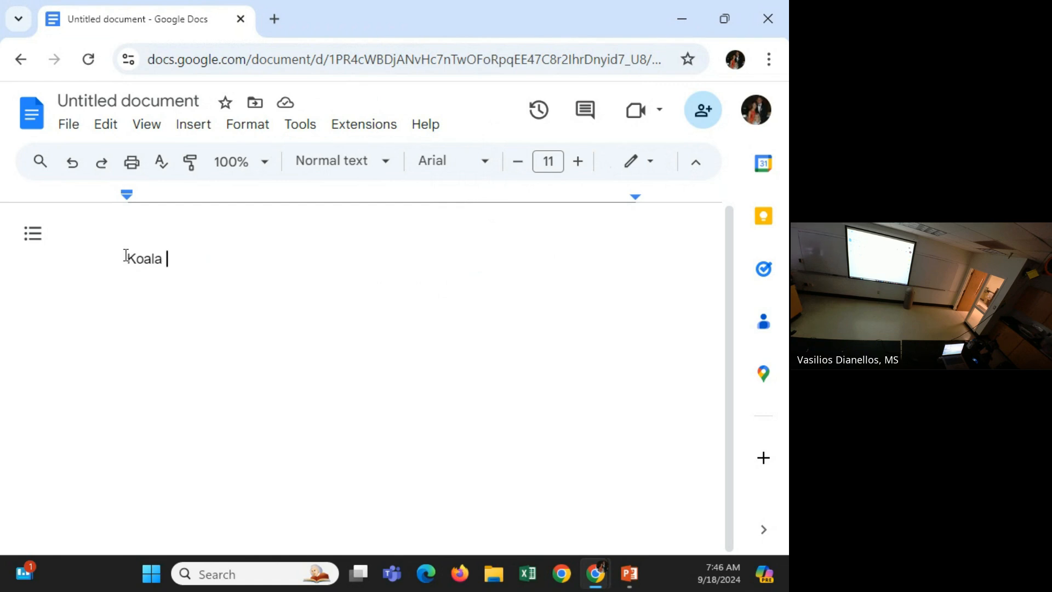
key(Enter)
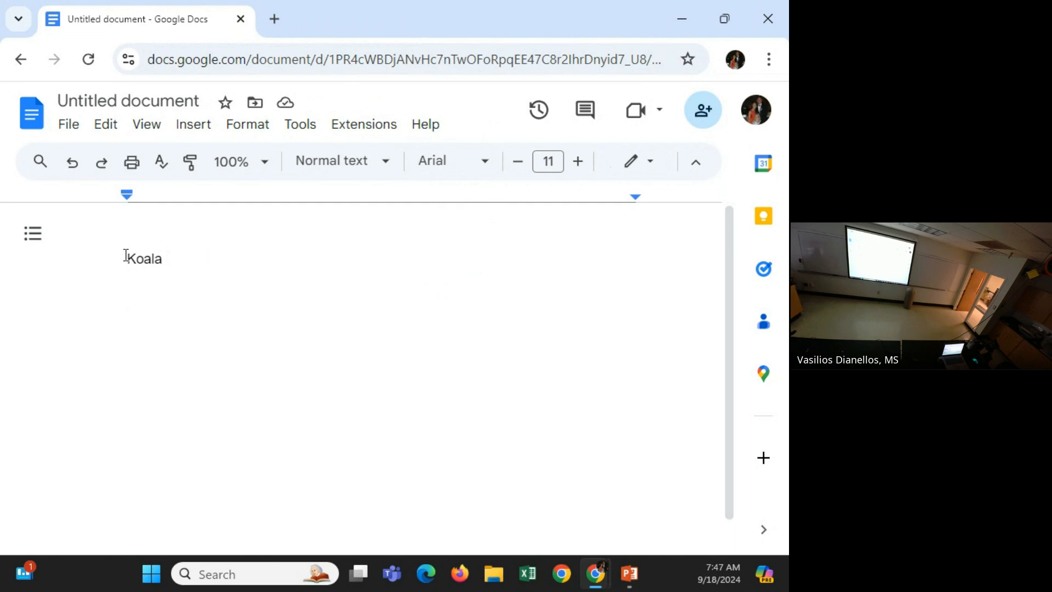
mouse_move(368, 7)
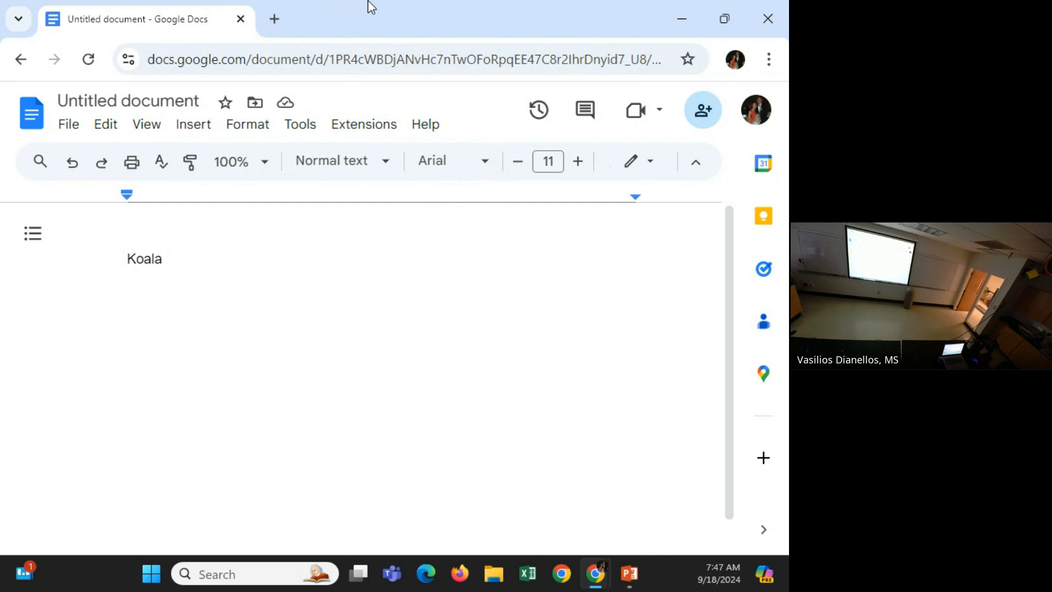
mouse_move(233, 296)
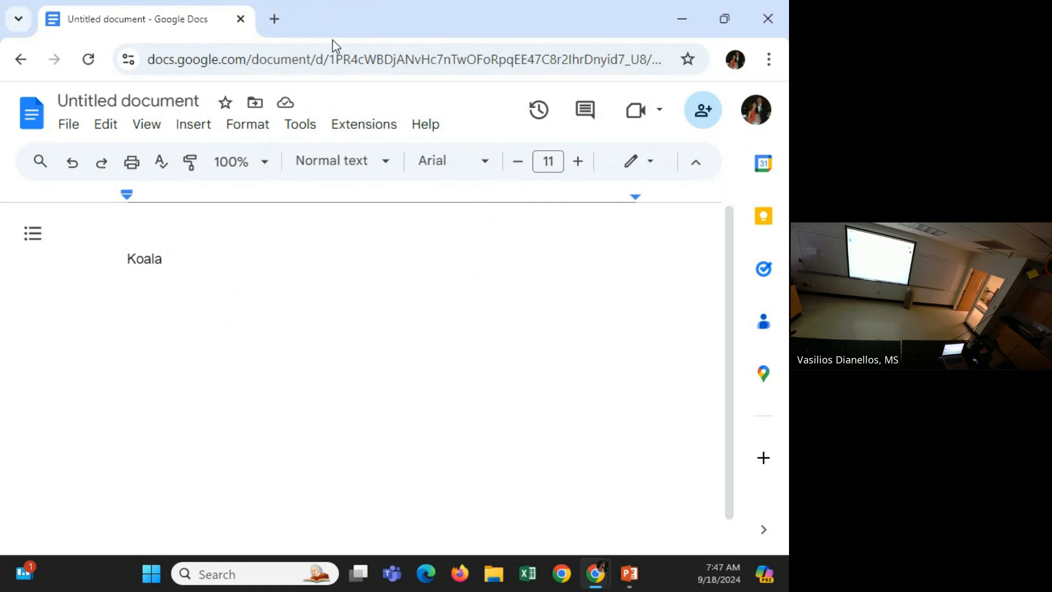
mouse_move(225, 208)
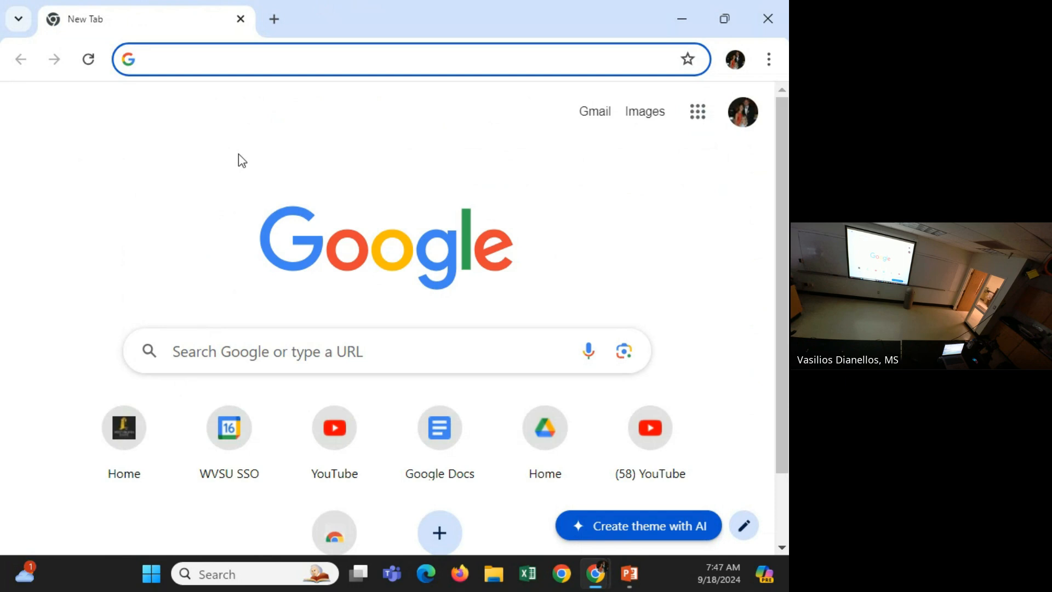
Search Google for 'koala' and open the Wikipedia Koala article from the results.
text(koa)
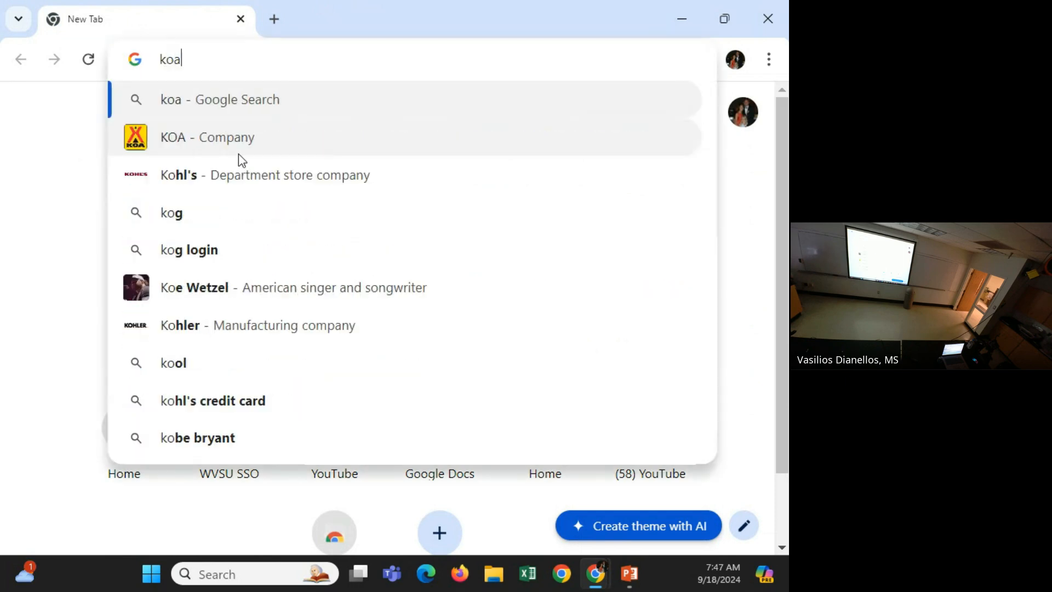
text(koala&gs_lcrp=EgZjaHJvbWUqBwgAEAAYjwlyBwgAE...)
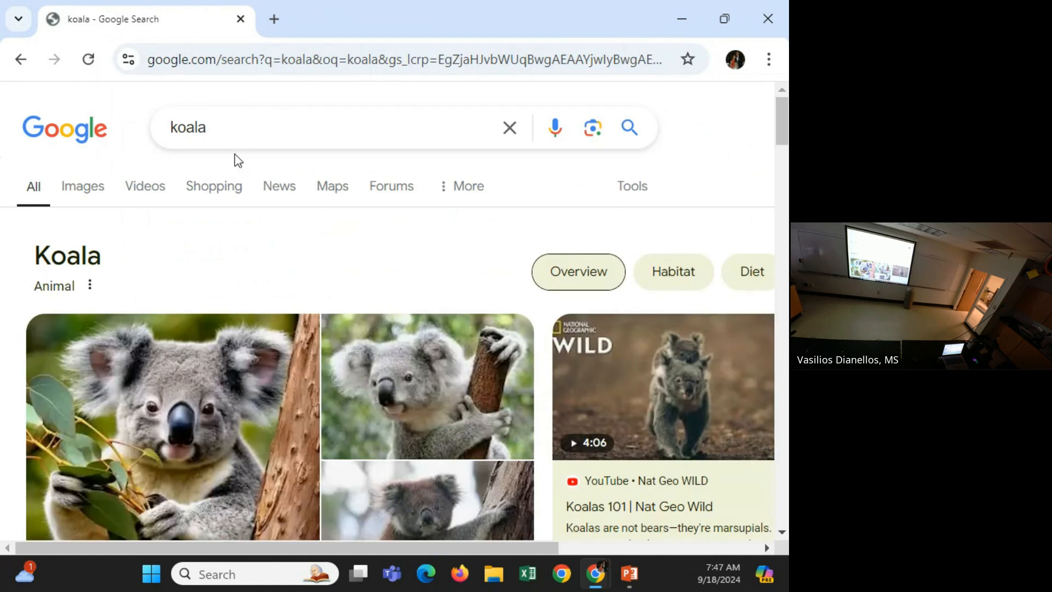
scroll(down, 3)
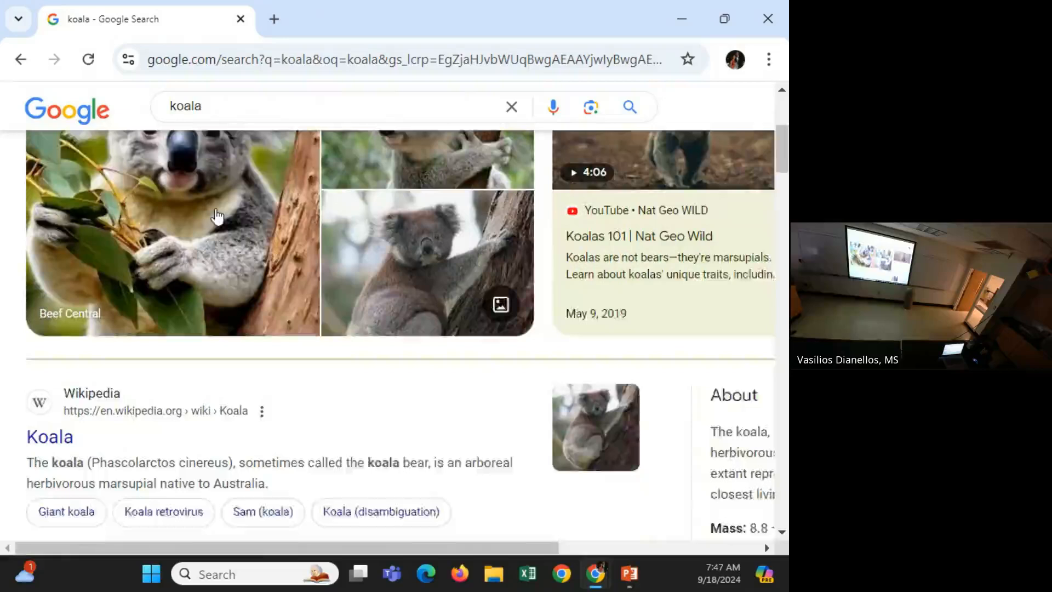
scroll(down, 3)
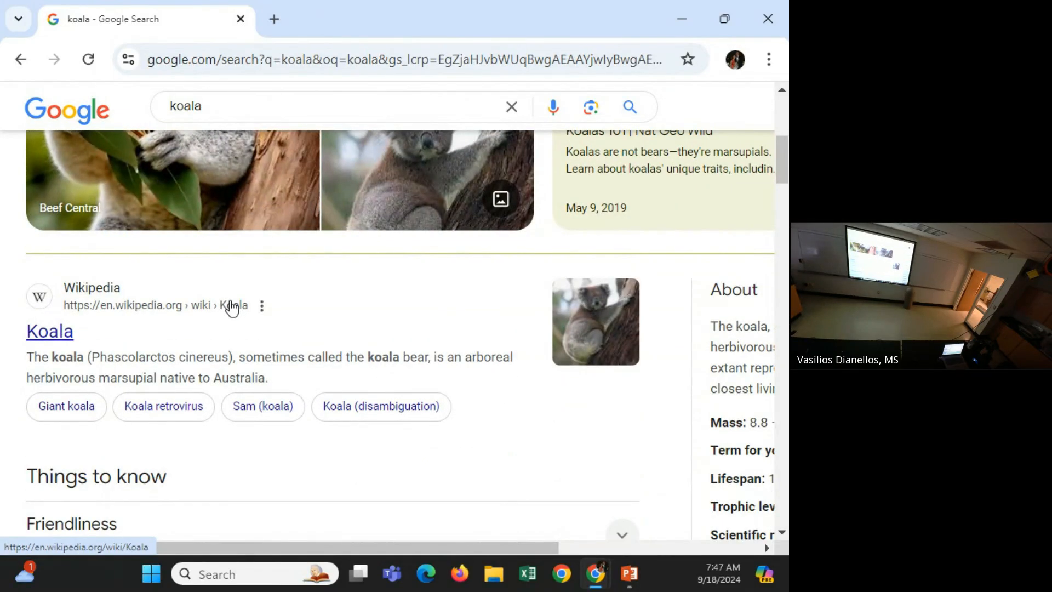
mouse_move(112, 339)
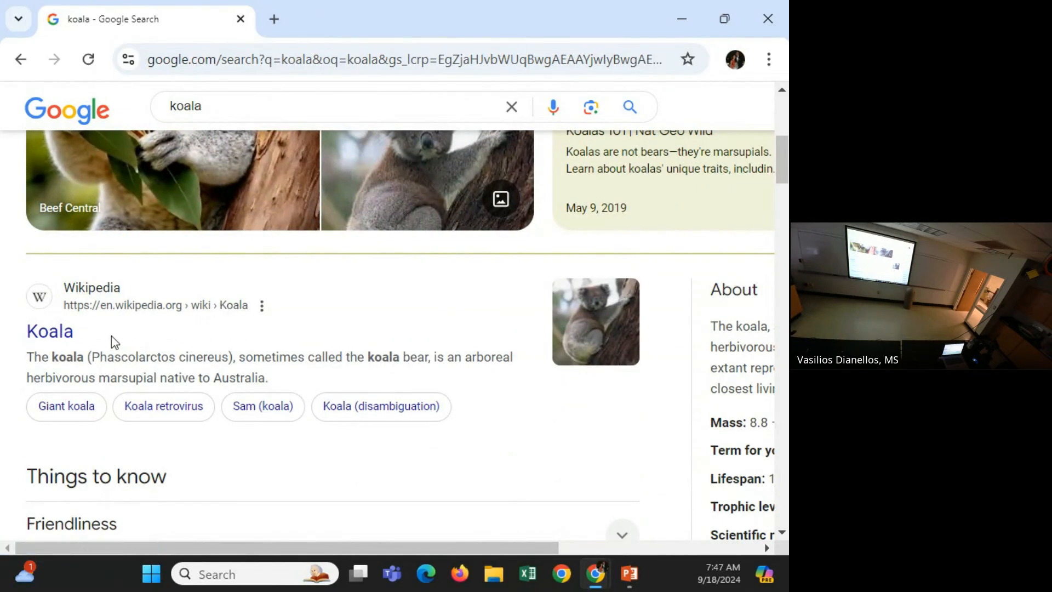
click(50, 331)
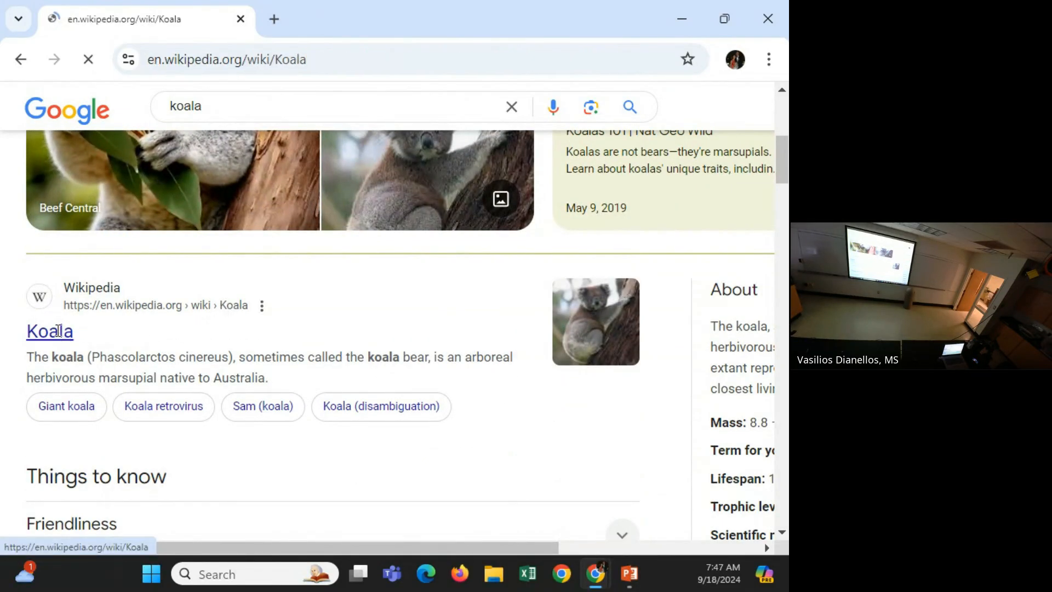
click(48, 330)
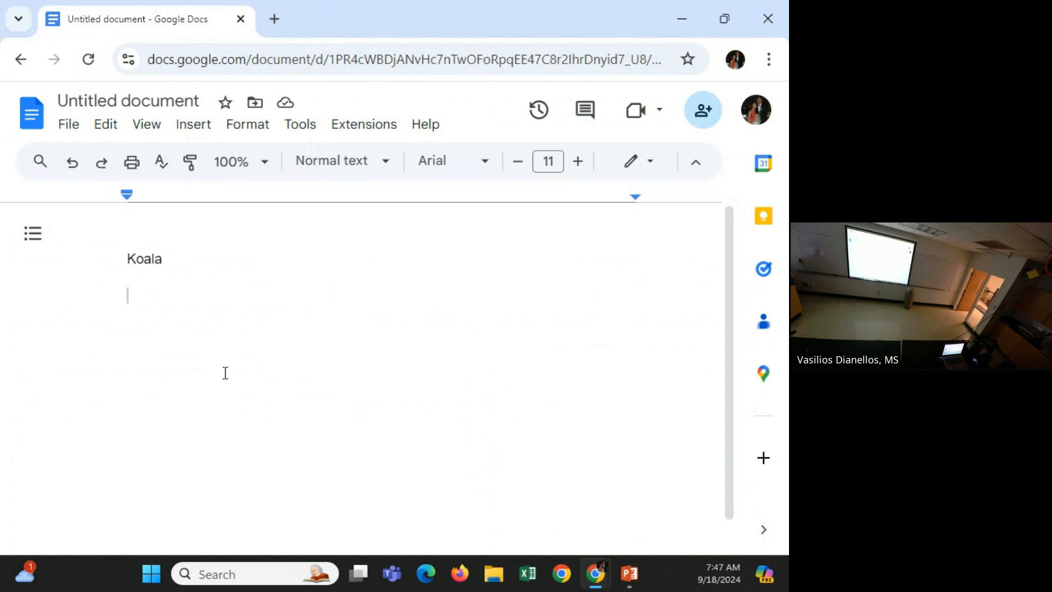
Add the line 'Species name: Phascolarctos cinereus' below Koala and start a new line.
text(Phascolarctos cinereus)
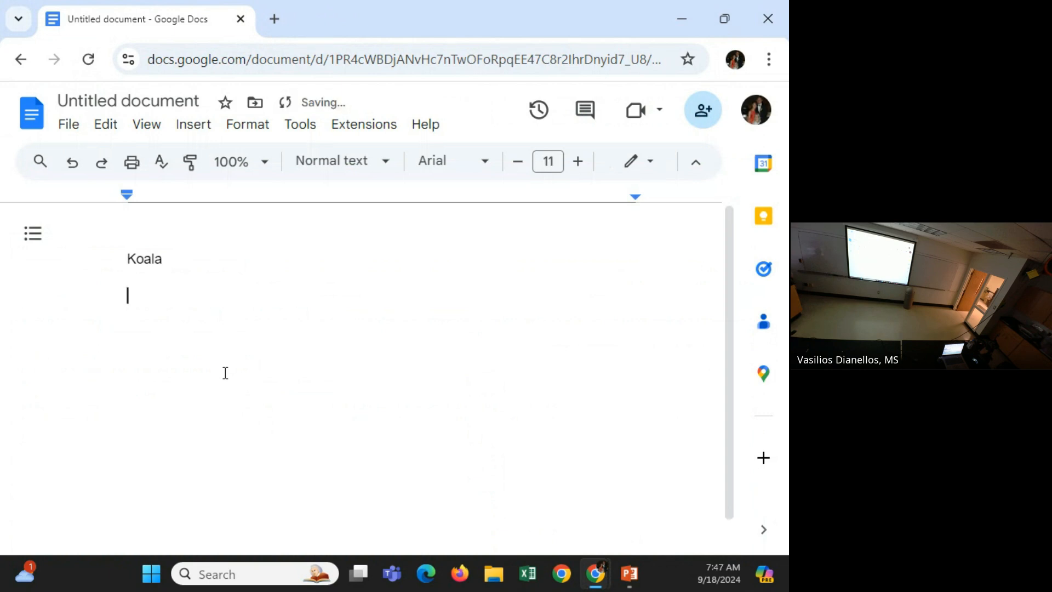
text(Phascolarctos cinereus)
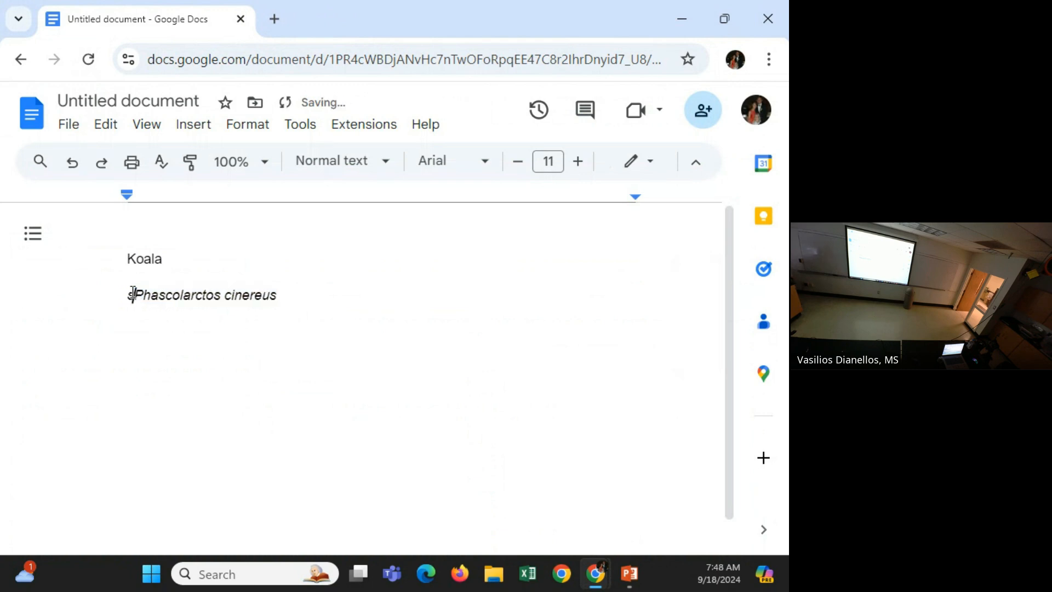
text(Species name)
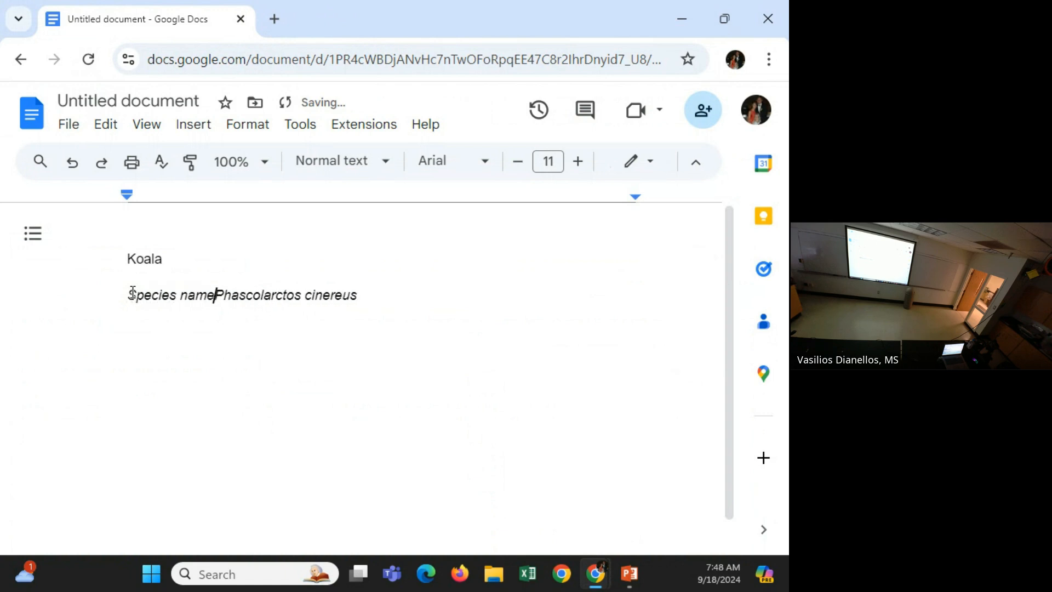
text(L)
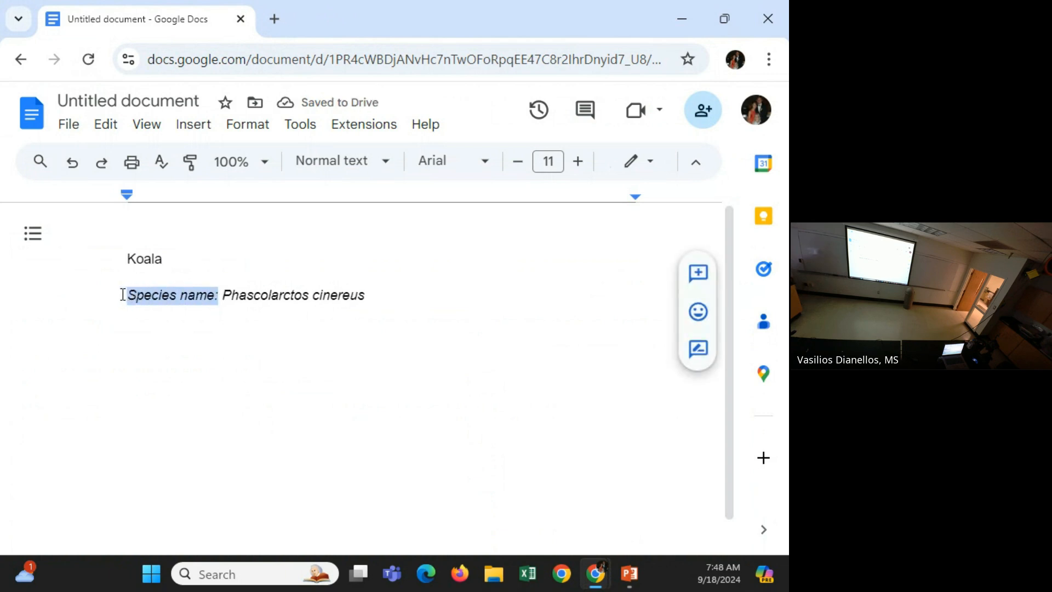
click(393, 302)
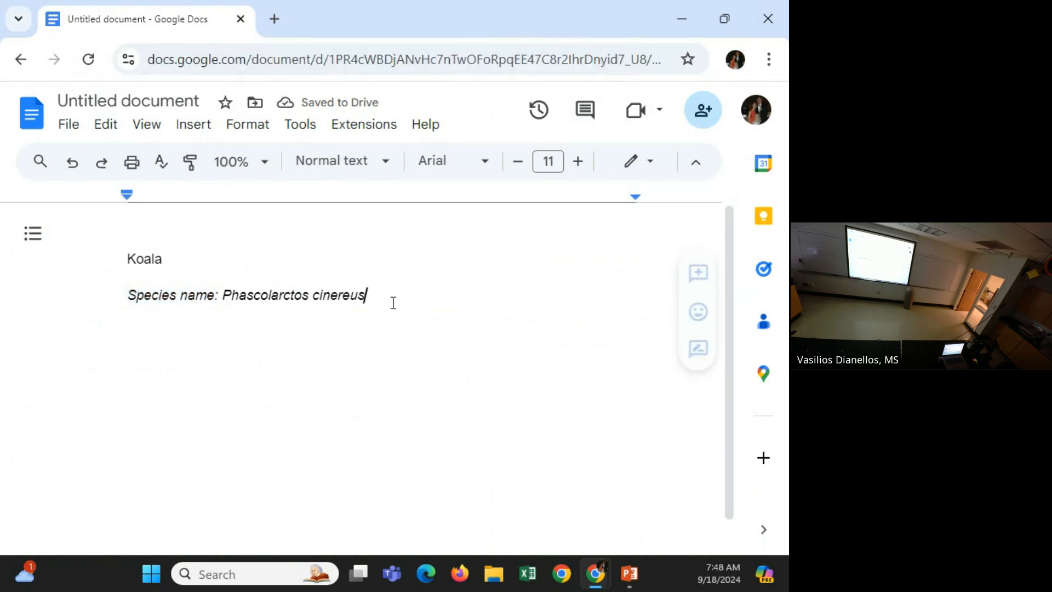
key(Enter)
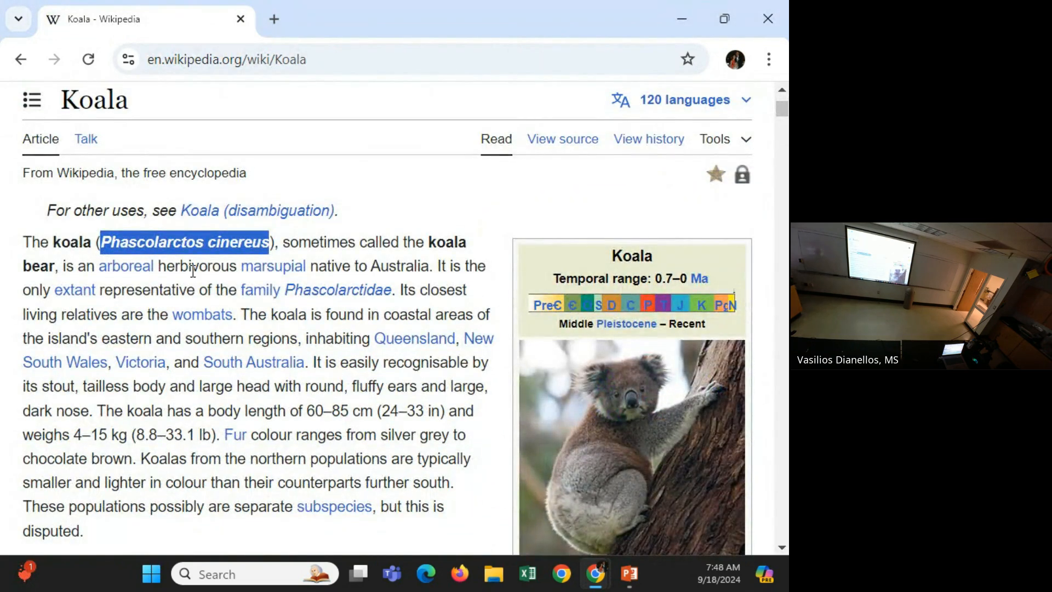
mouse_move(199, 288)
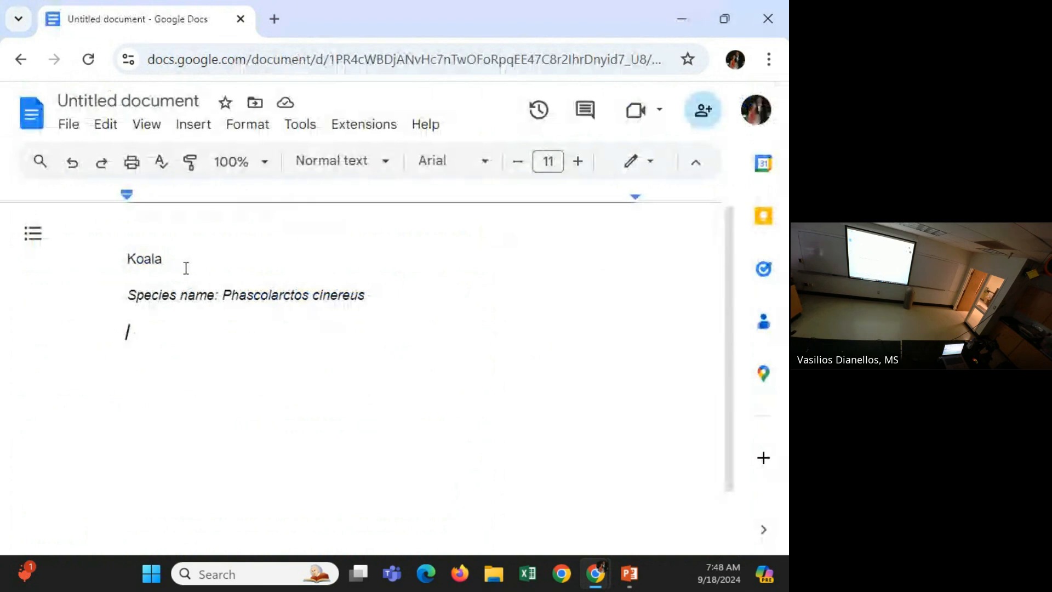
Add a non-italic note 'Herbivorous', retyping the misspelled ending.
key(Backspace)
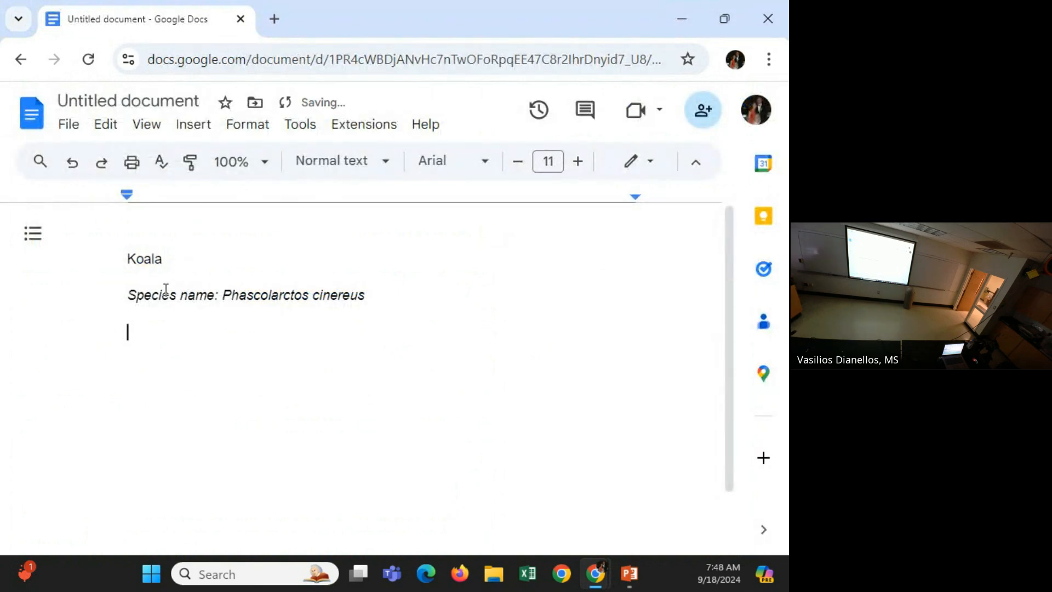
text(her)
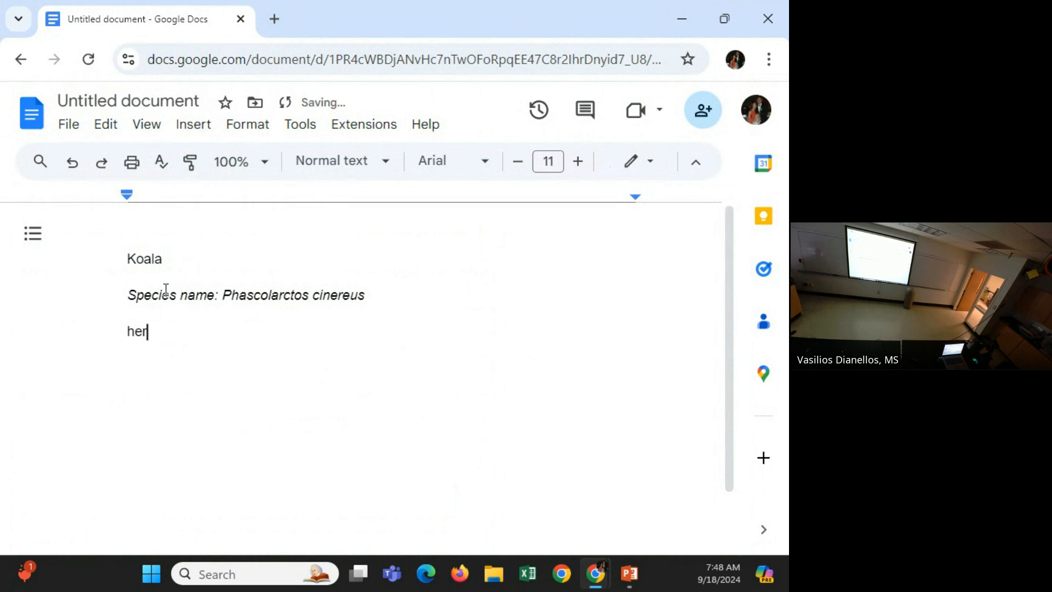
text(vivours)
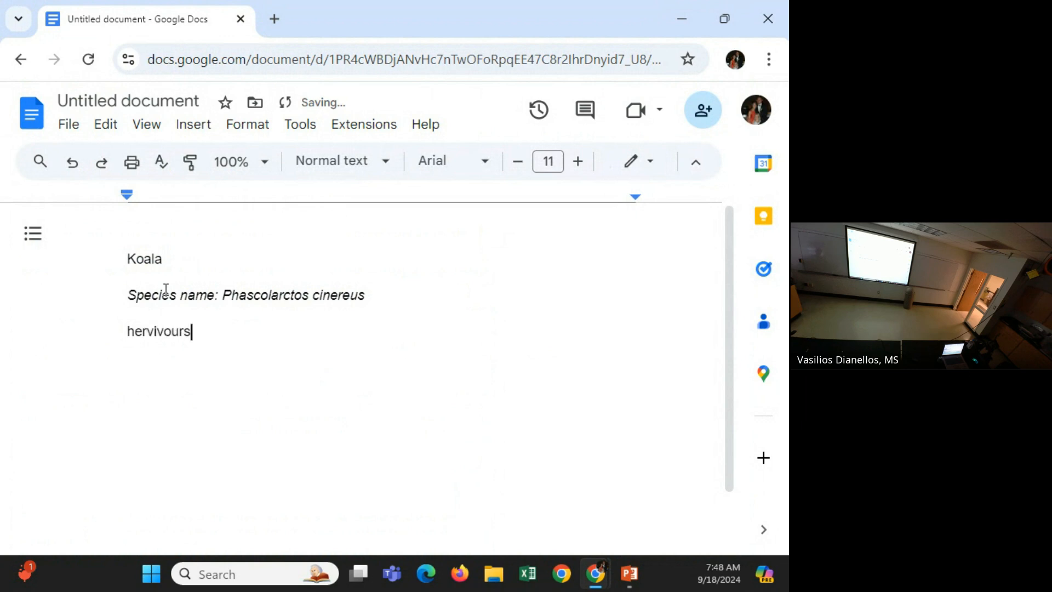
key(Backspace)
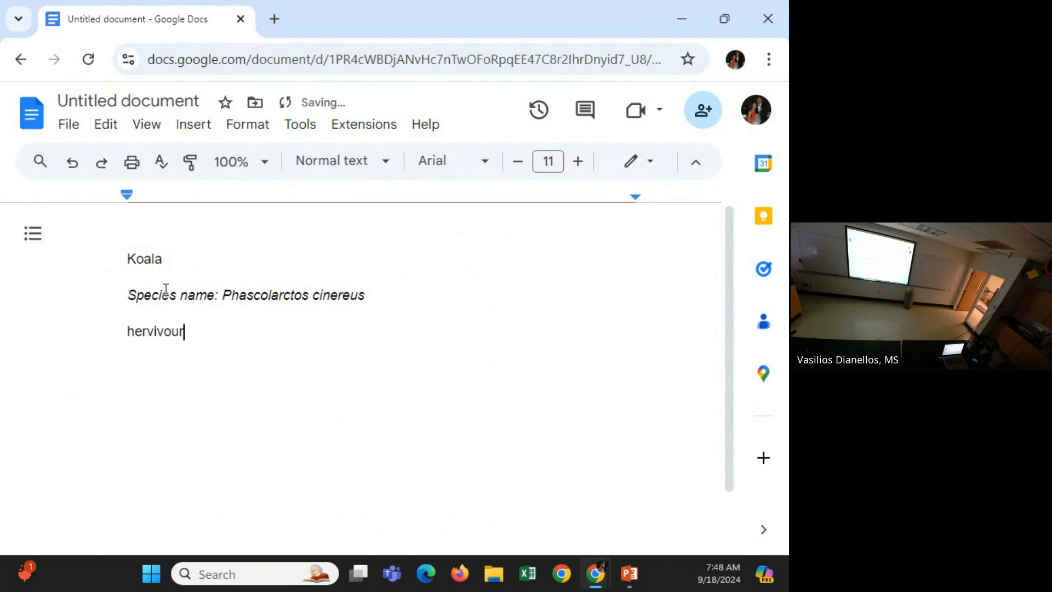
key(Backspace)
text(Herbi)
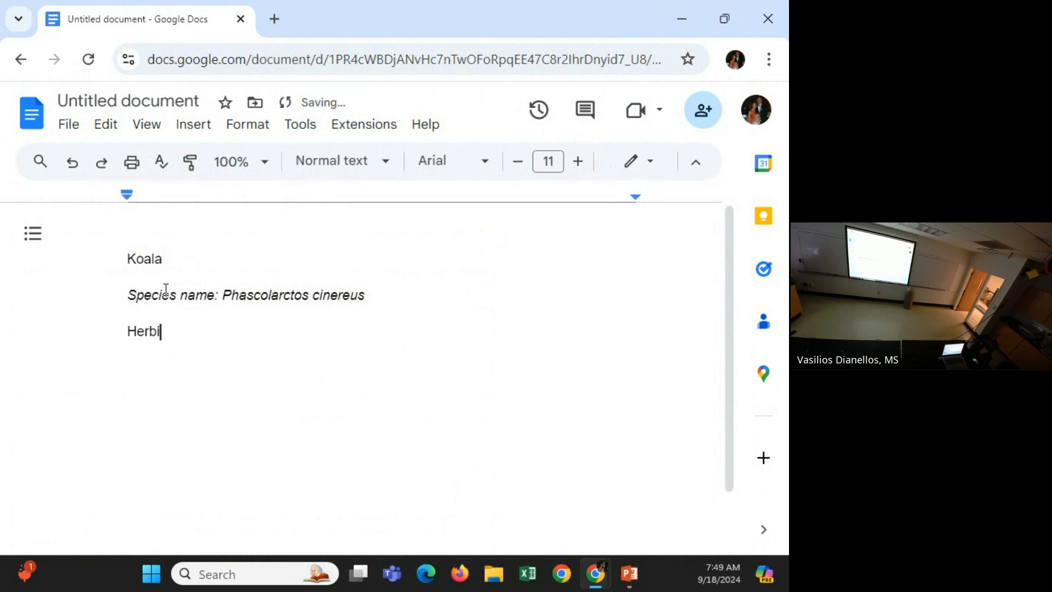
text(vorous)
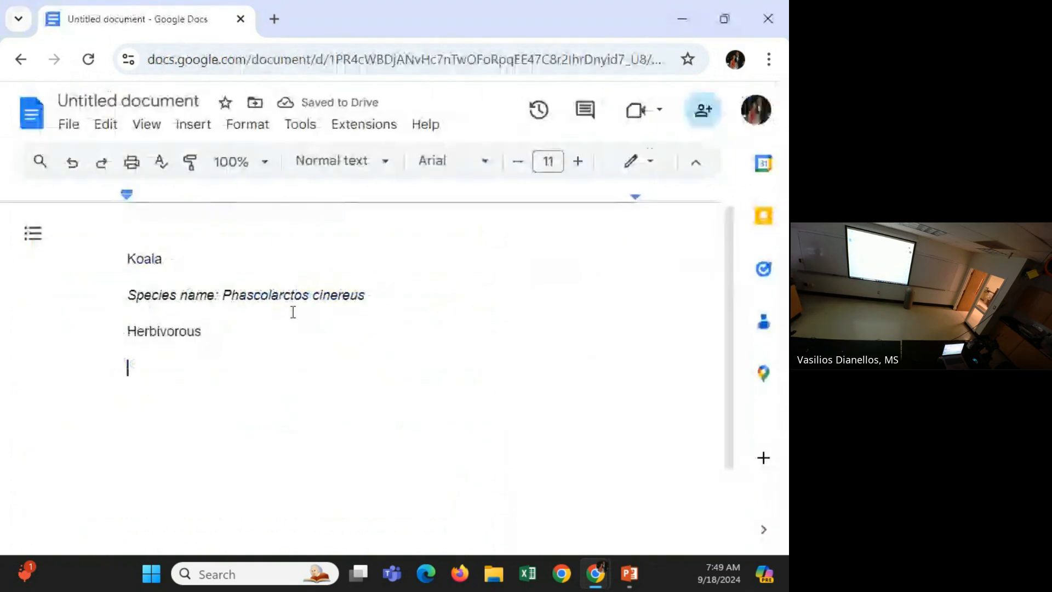
Add the note 'Marsupial (explain that)' and correct the 'Marusupial' misspelling.
text(Marusu)
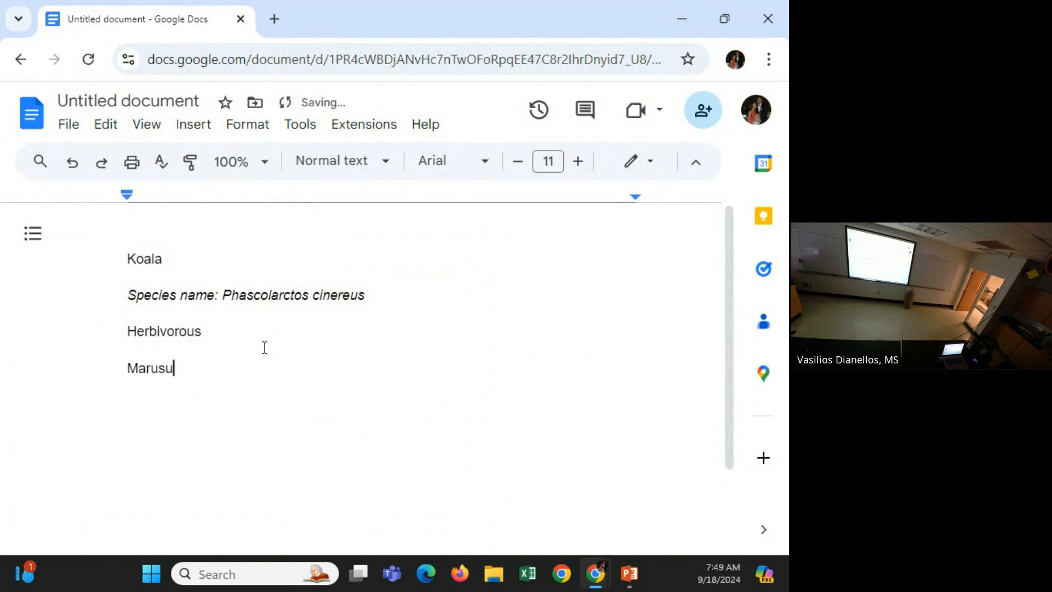
text(pial)
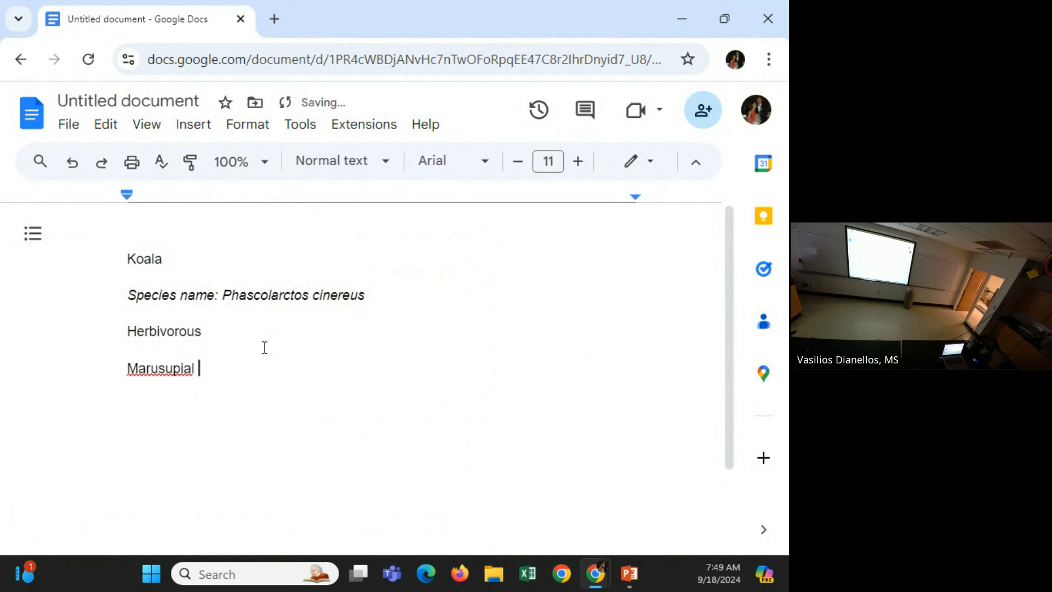
text(()
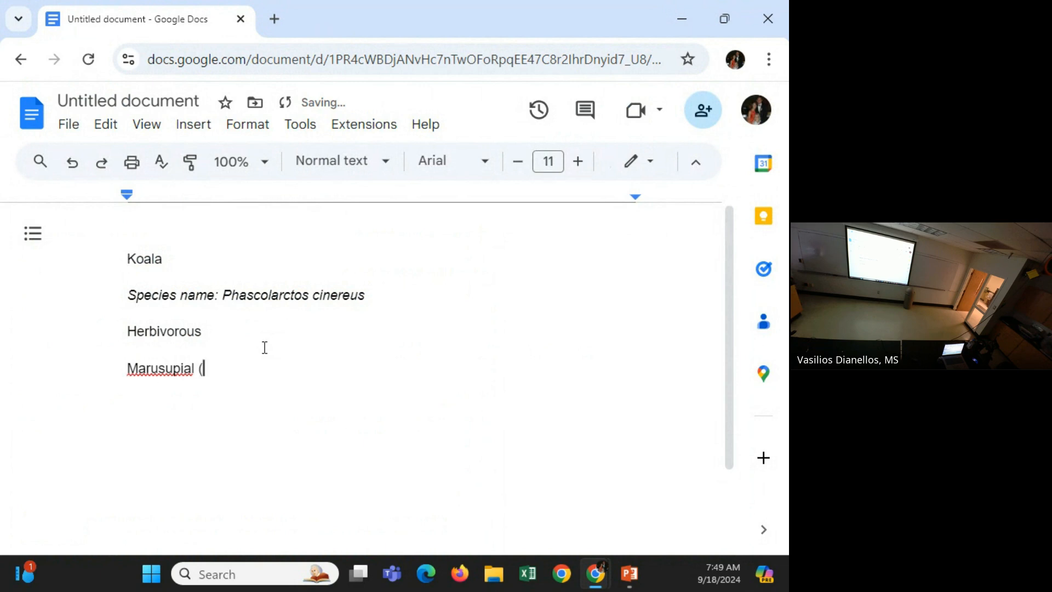
text(ex)
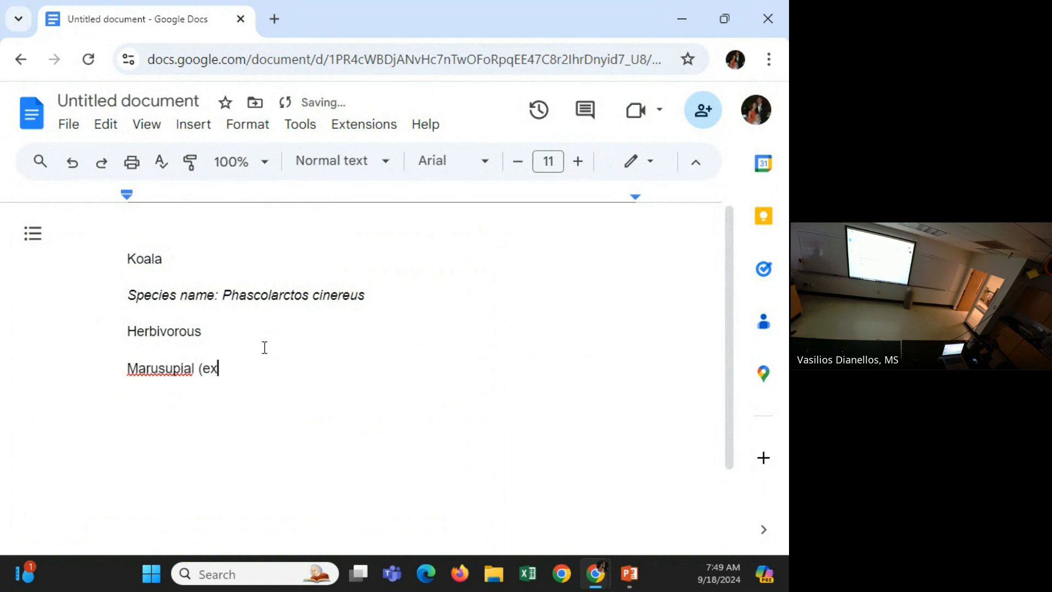
text(plain that))
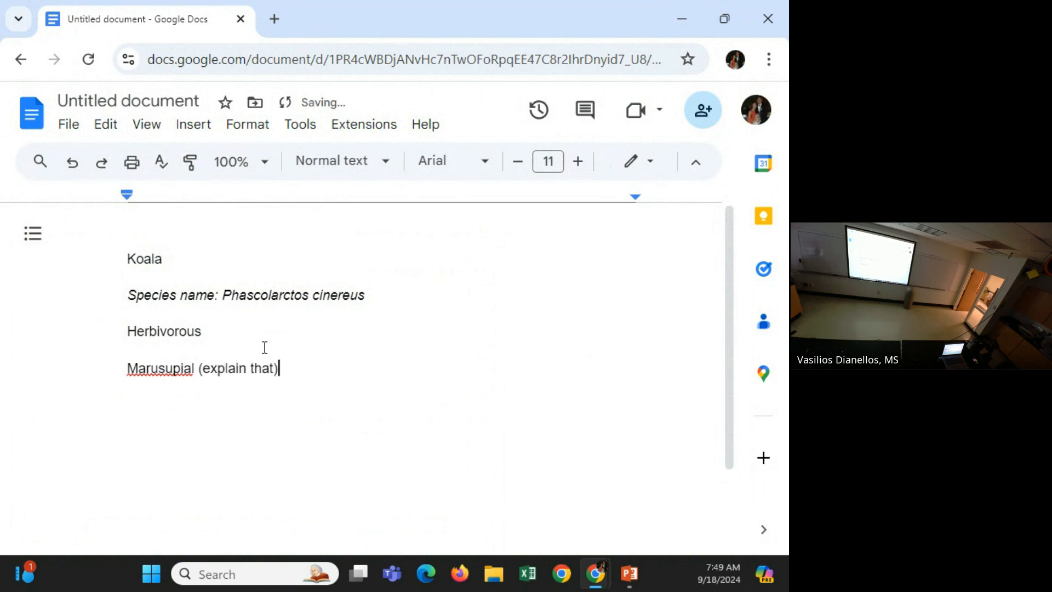
right_click(156, 368)
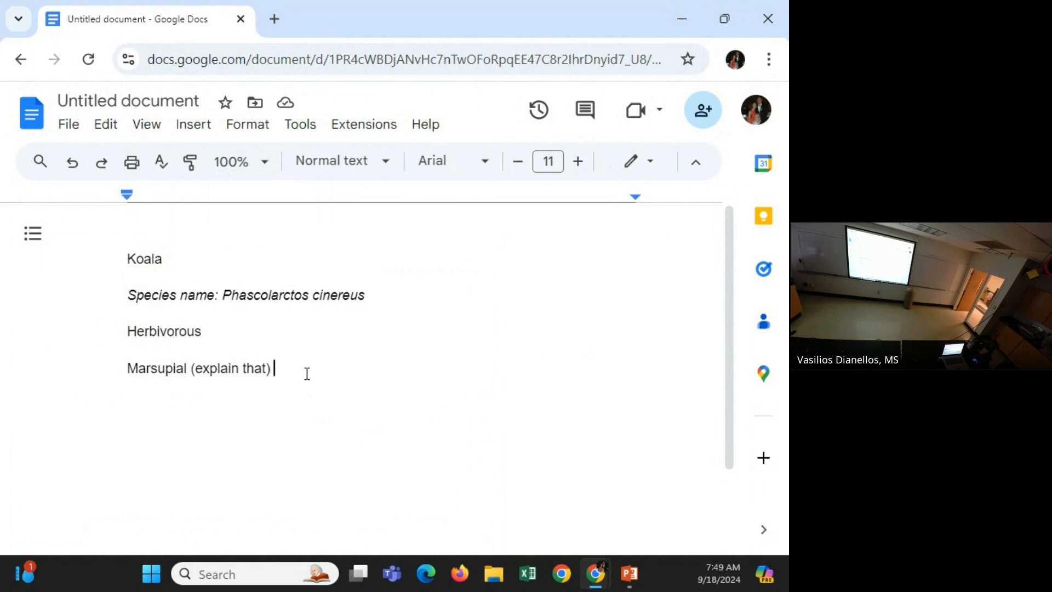
key(Enter)
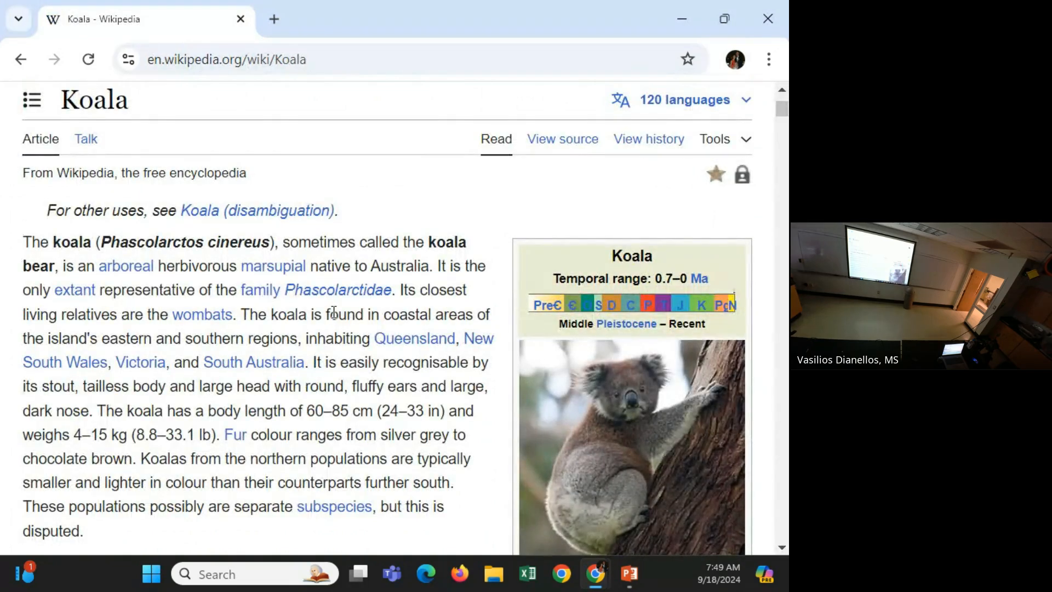
mouse_move(337, 309)
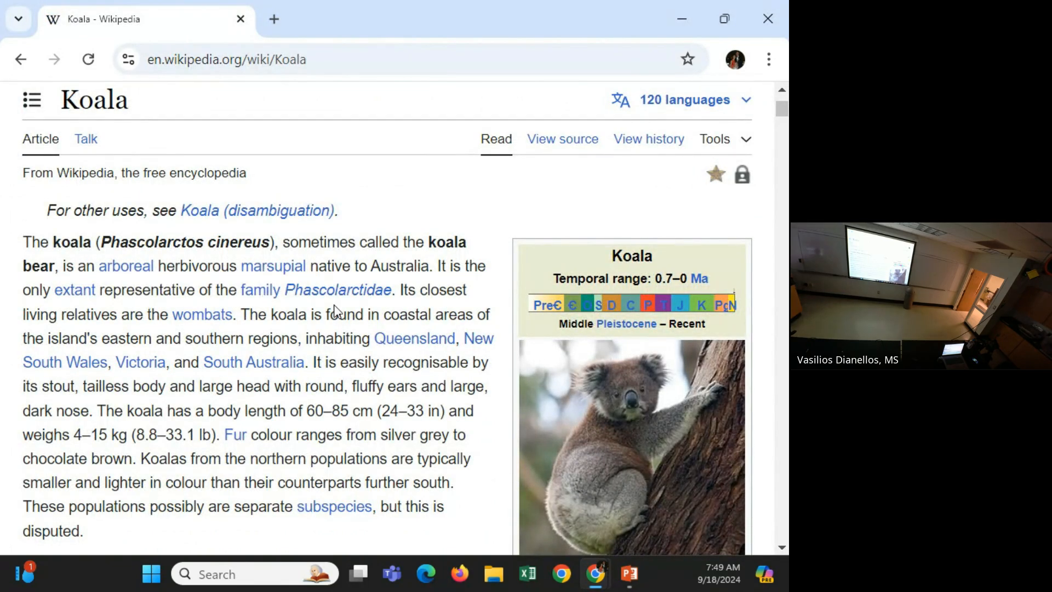
mouse_move(351, 266)
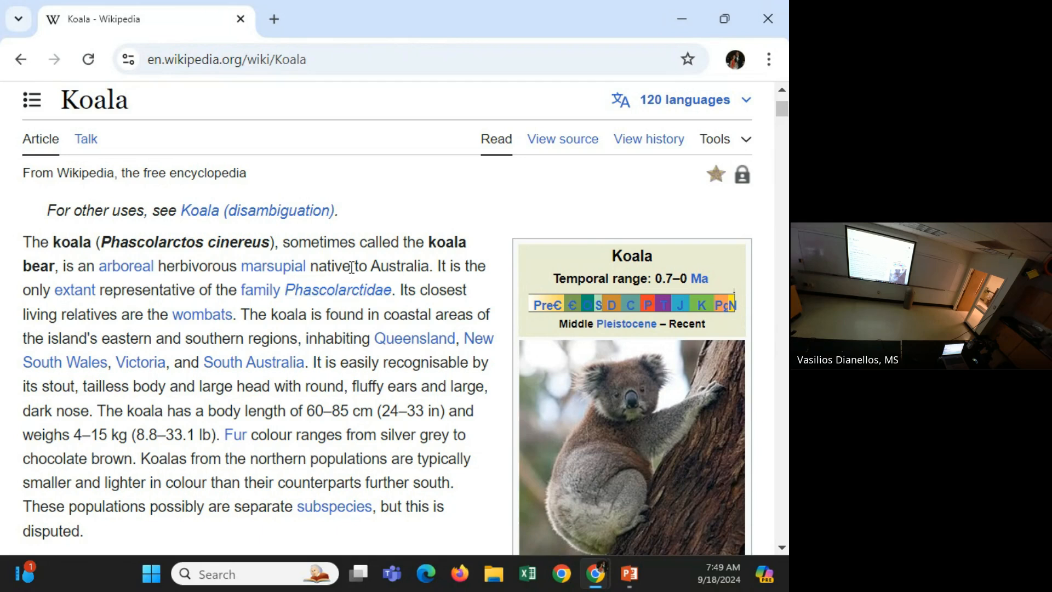
mouse_move(311, 266)
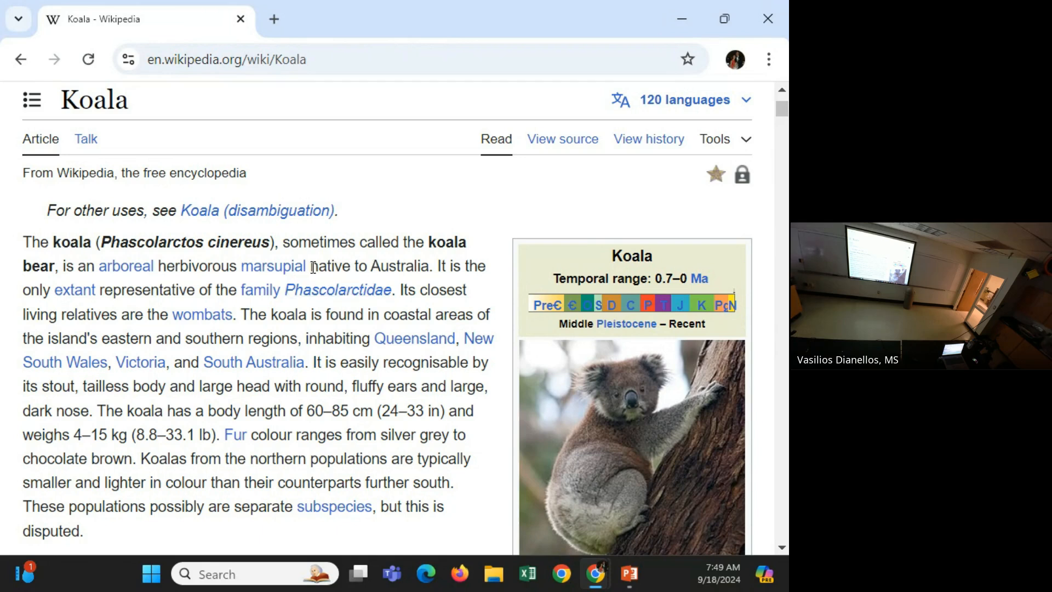
Select the phrase 'native to Australia' in the Koala article's opening paragraph.
drag(310, 266, 428, 265)
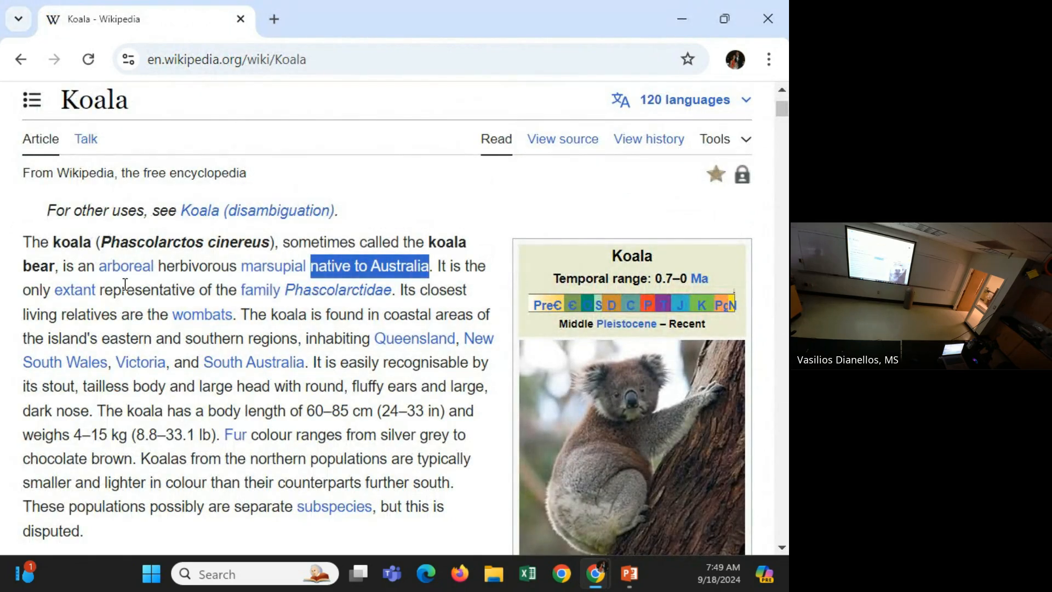
mouse_move(180, 289)
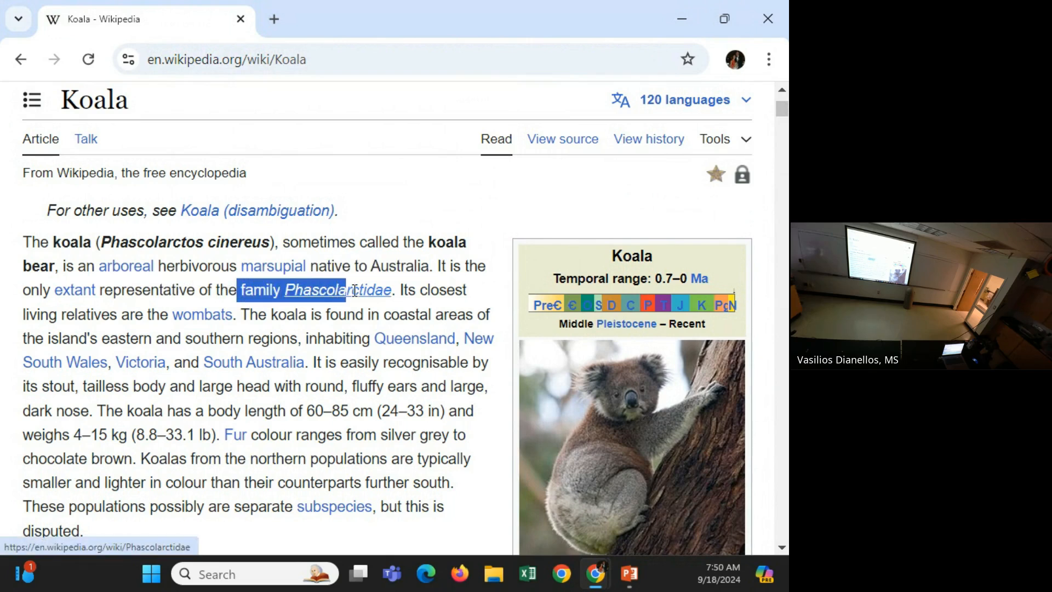
mouse_move(372, 289)
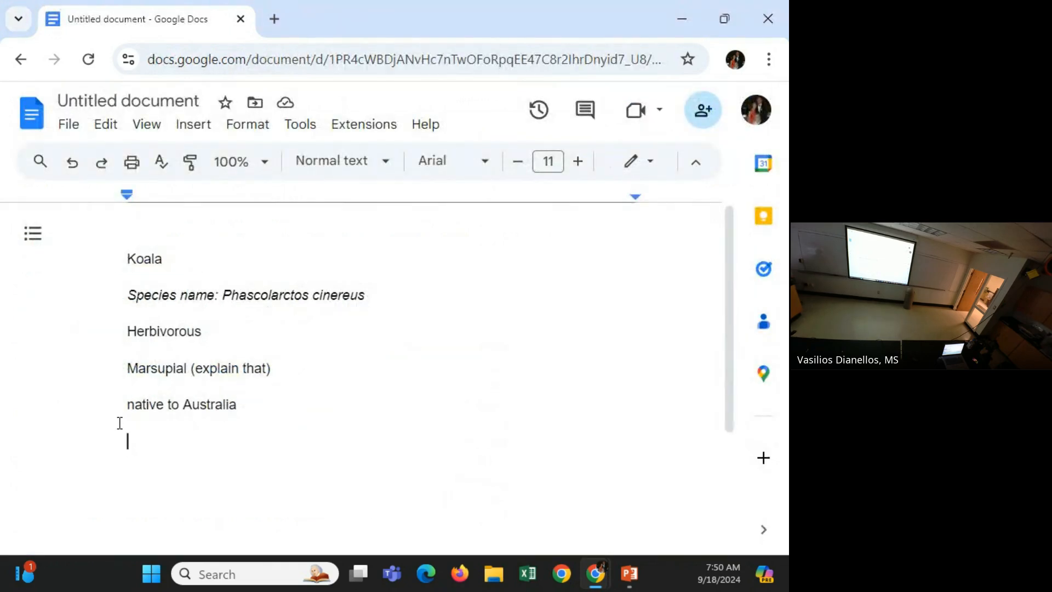
Add the note 'family: Phascolarctidae' beneath the native to Australia line.
text(family Phascolarctidae)
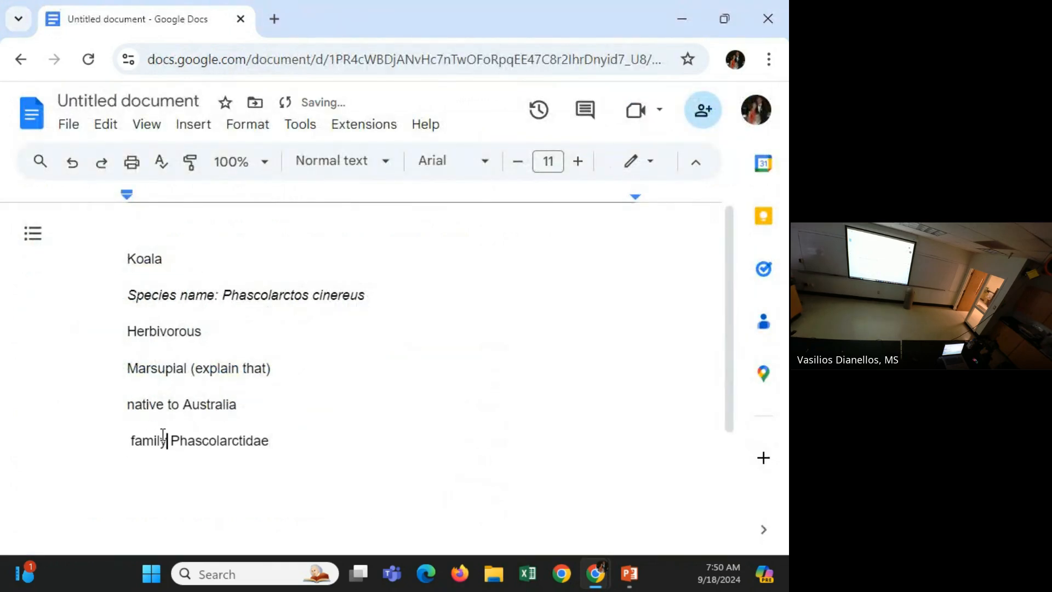
text(:)
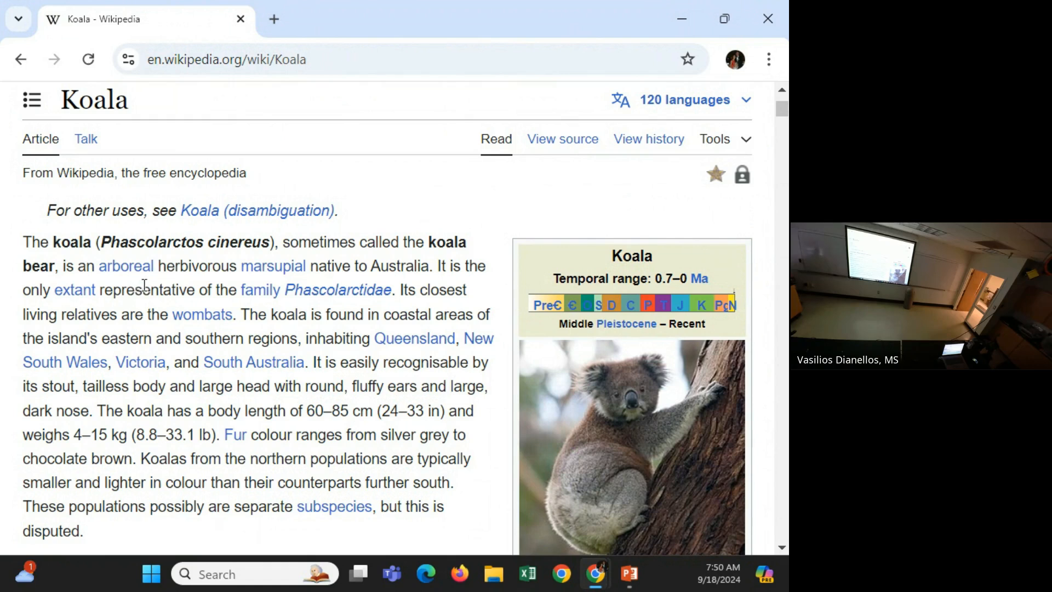
mouse_move(430, 293)
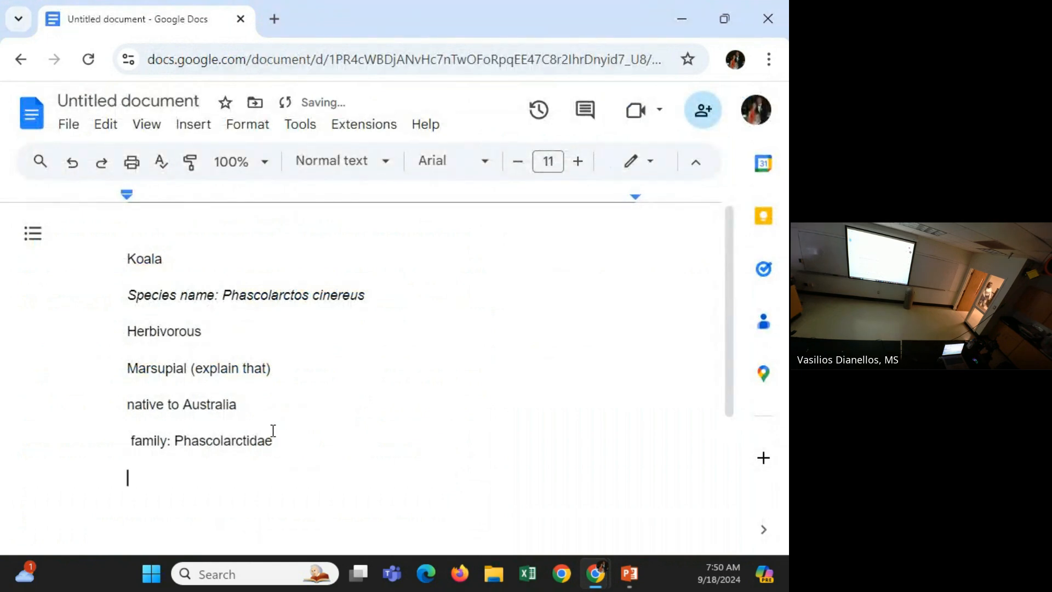
Write a new note 'Most closely related to wombats' below the family line.
text(mo)
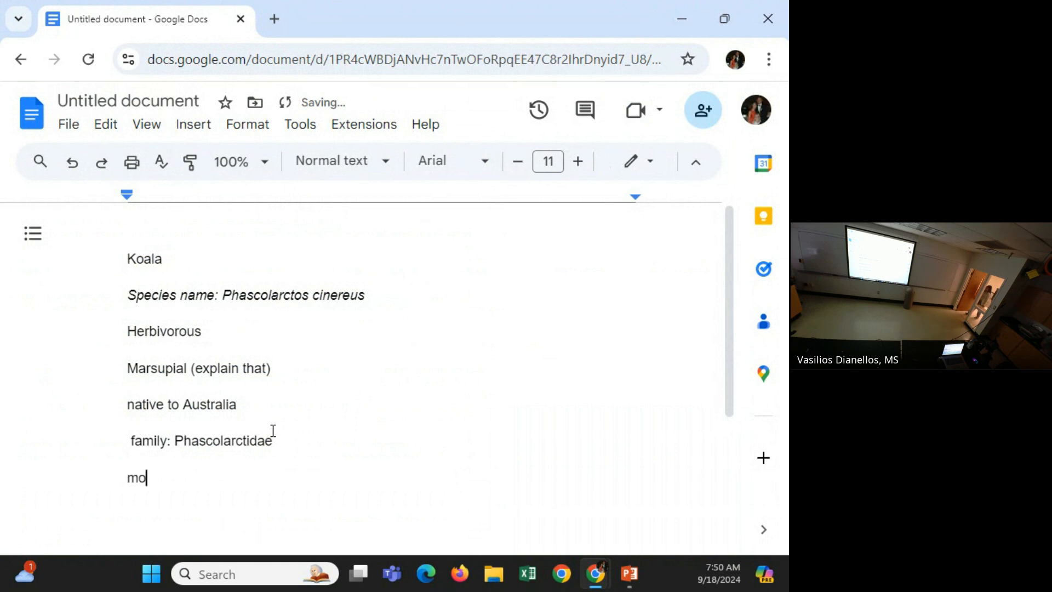
text(Most closely related)
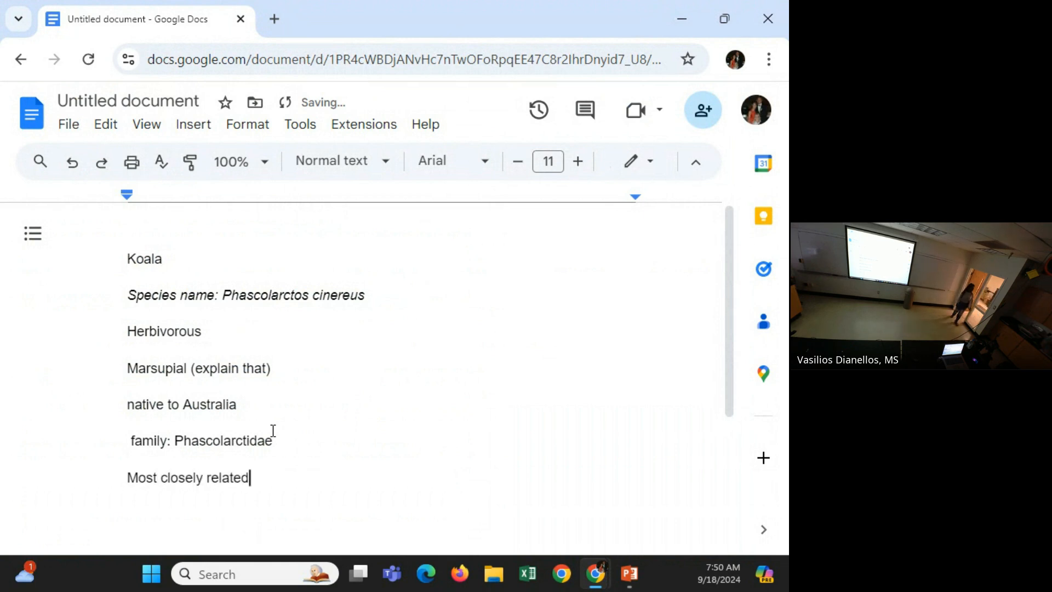
text(to wob)
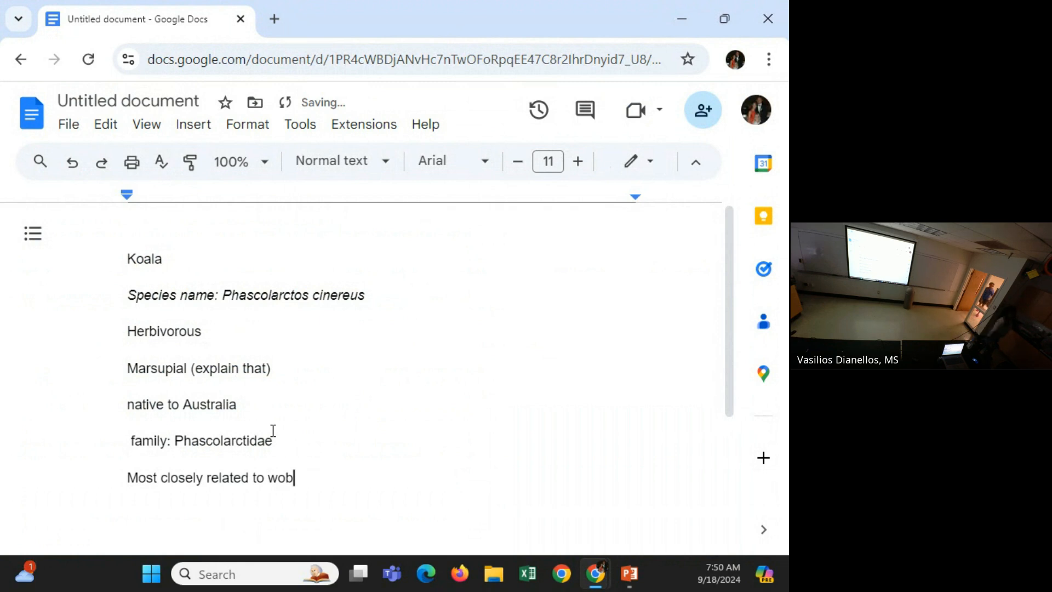
text(mba)
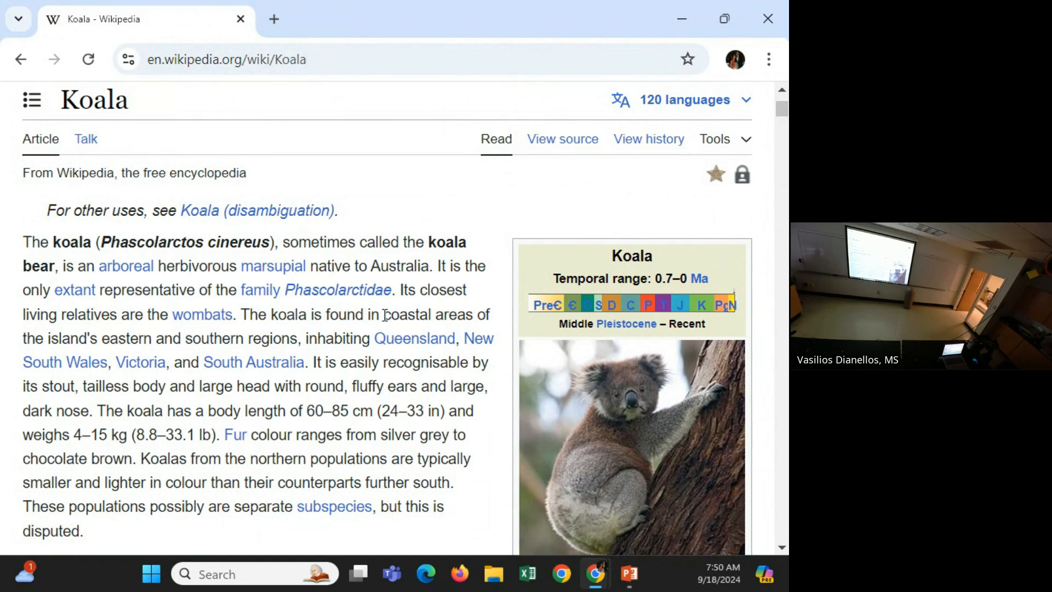
mouse_move(355, 337)
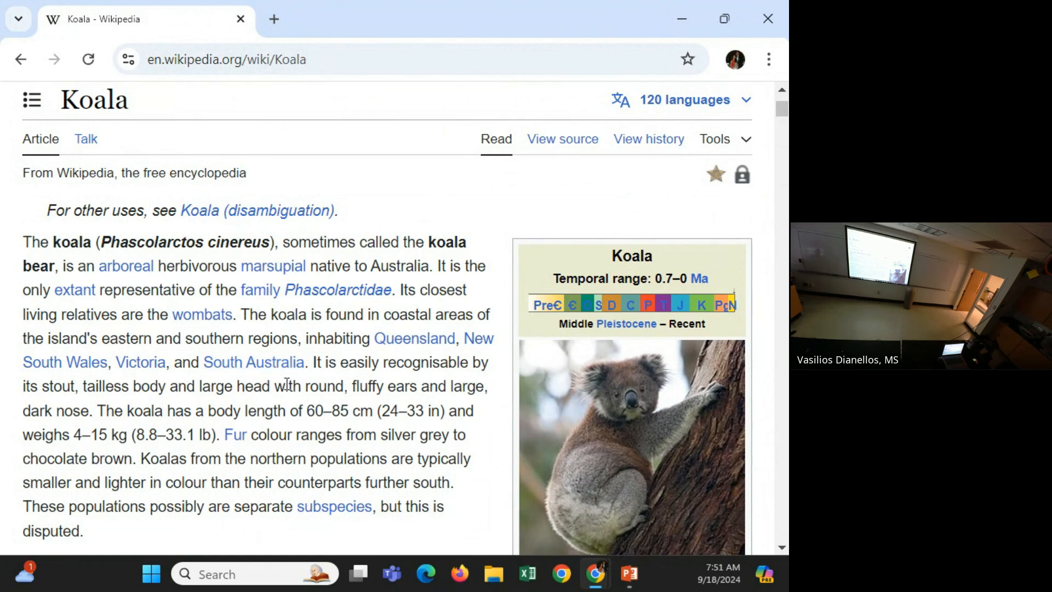
mouse_move(416, 361)
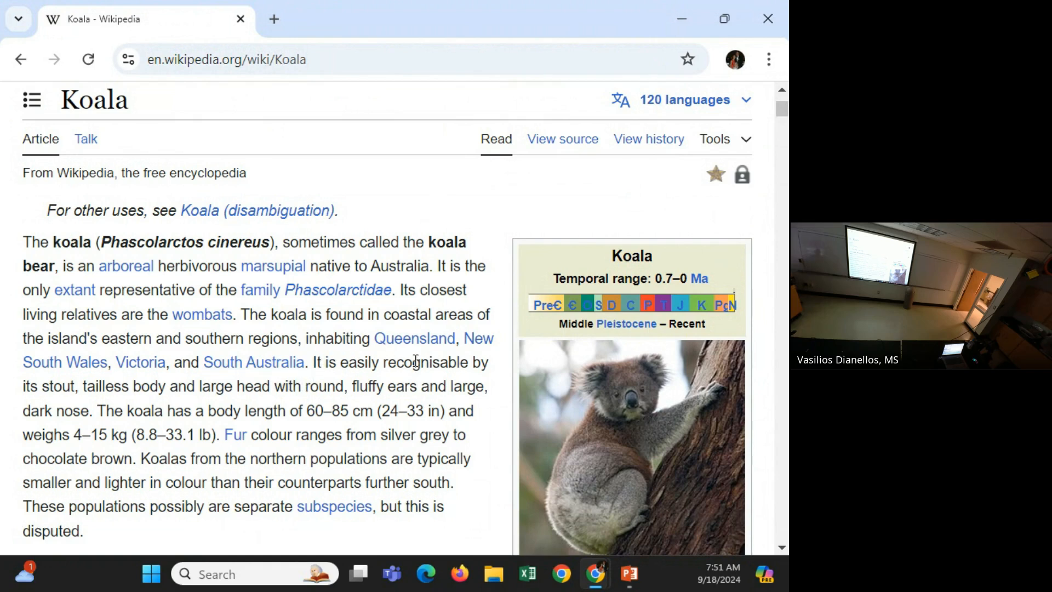
mouse_move(218, 390)
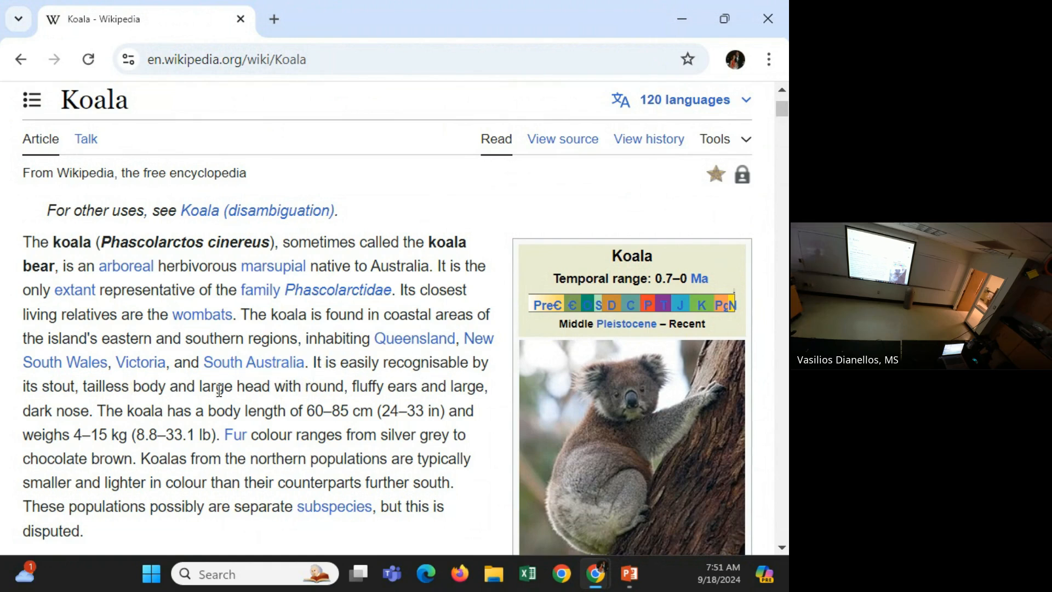
Scroll the Koala Wikipedia article to read more of the lead section.
scroll(down, 3)
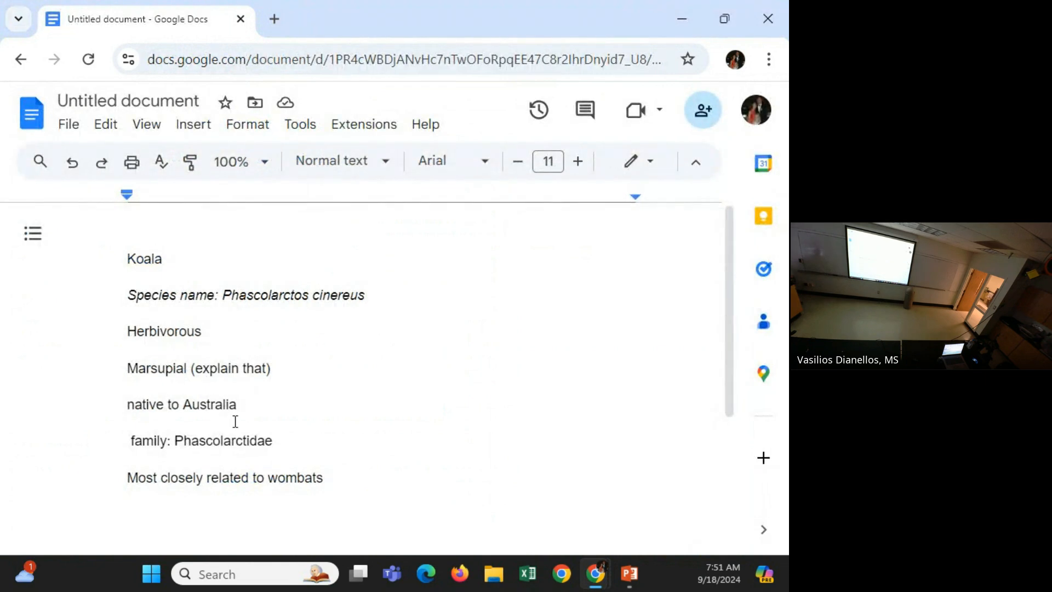
Add the note 'Color from gray to brown' below the wombats line.
text(col)
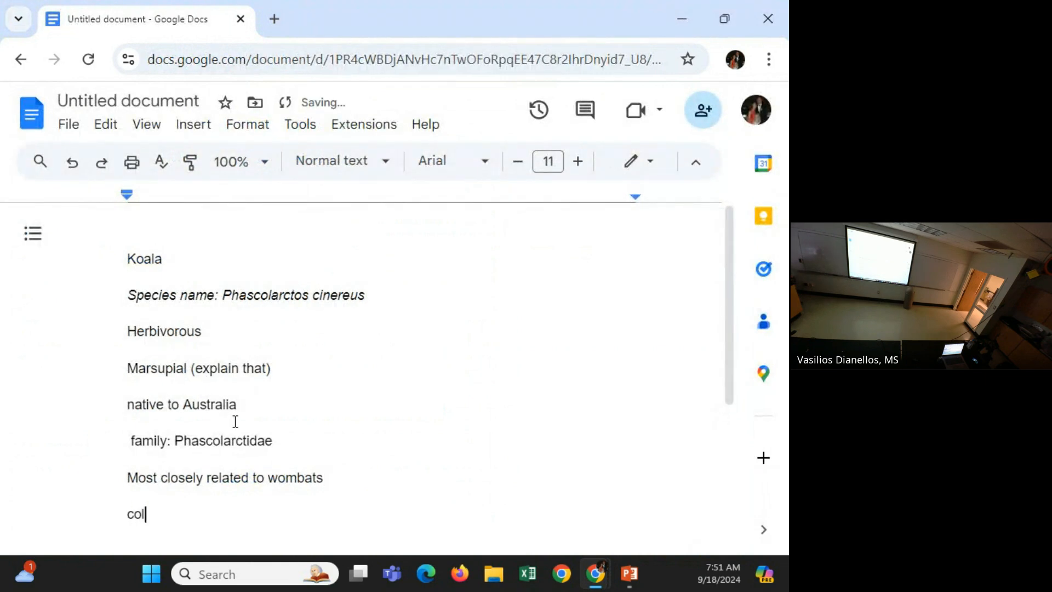
text(Color from gra)
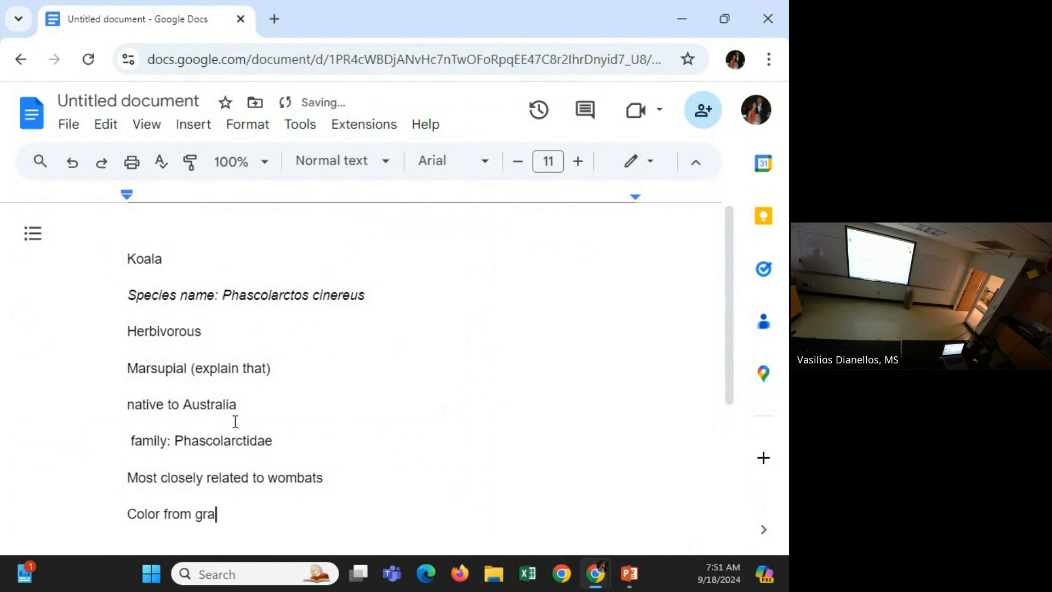
text(y to brown)
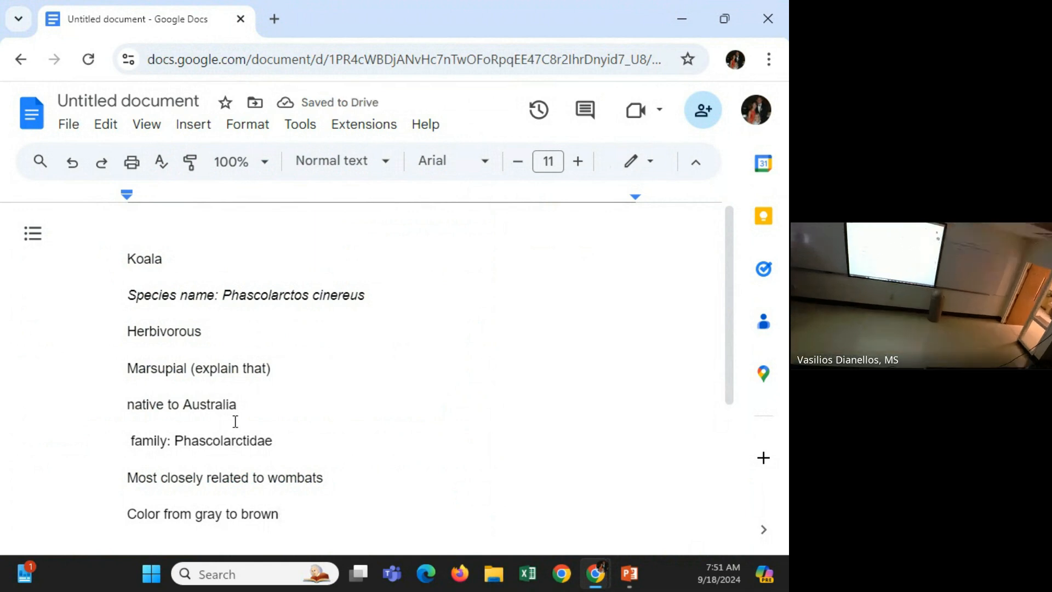
scroll(down, 3)
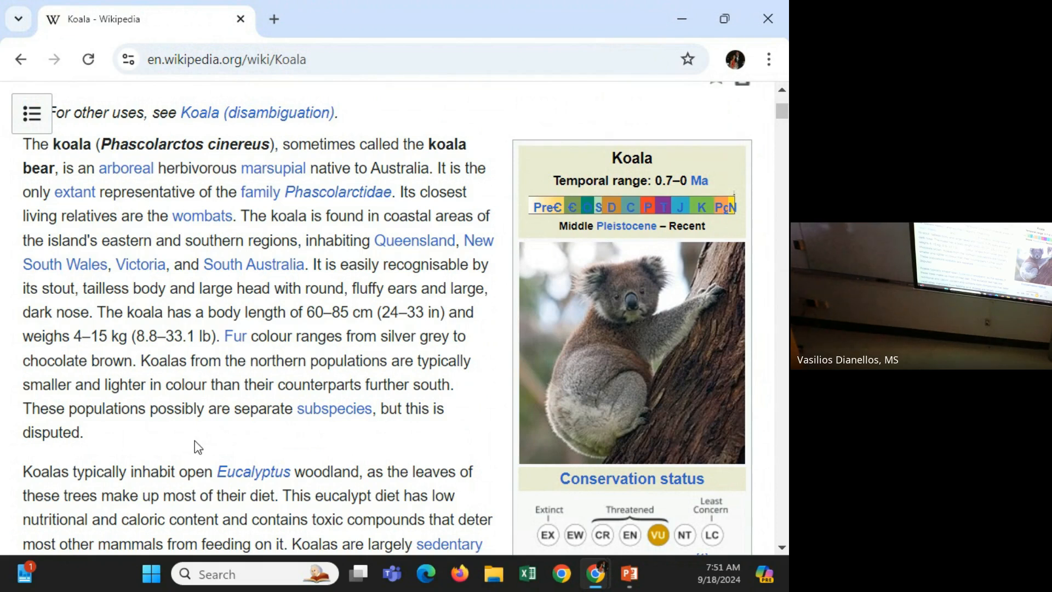
mouse_move(249, 426)
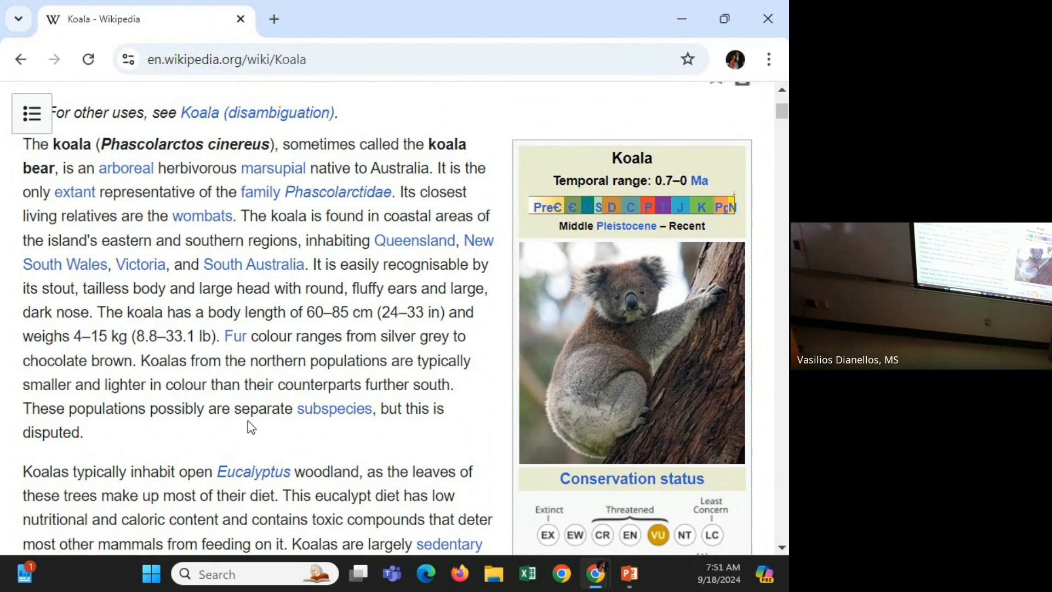
mouse_move(234, 426)
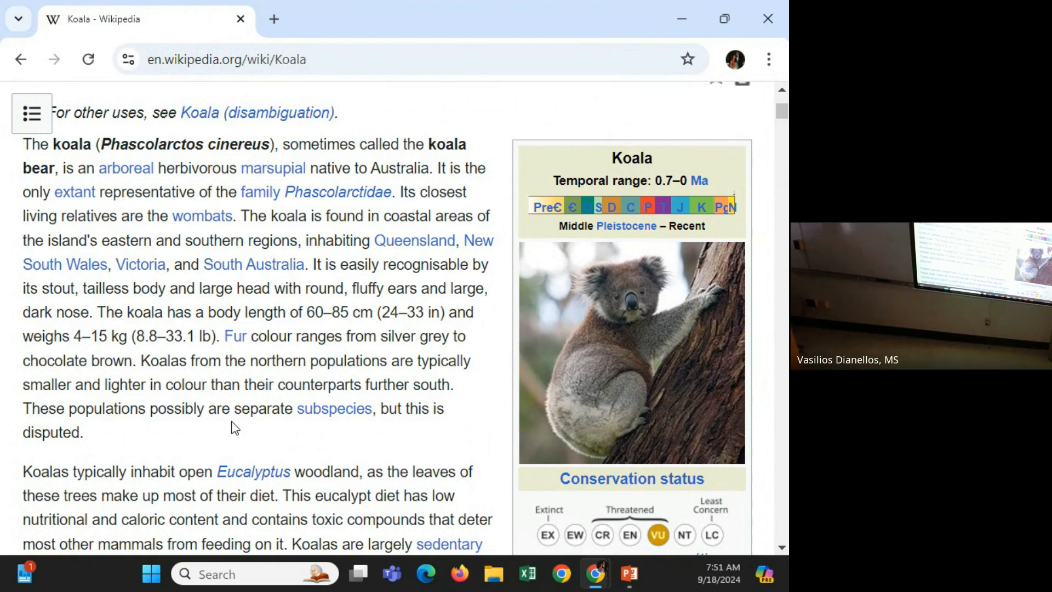
mouse_move(240, 365)
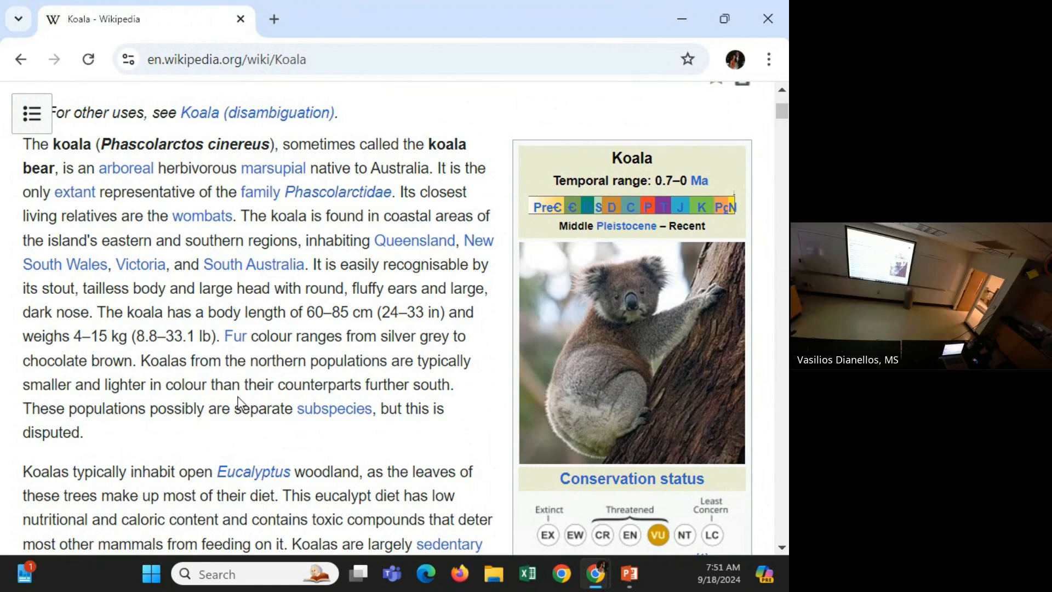
Scroll the Koala article down to the Eucalyptus woodland habitat and diet paragraph.
scroll(down, 3)
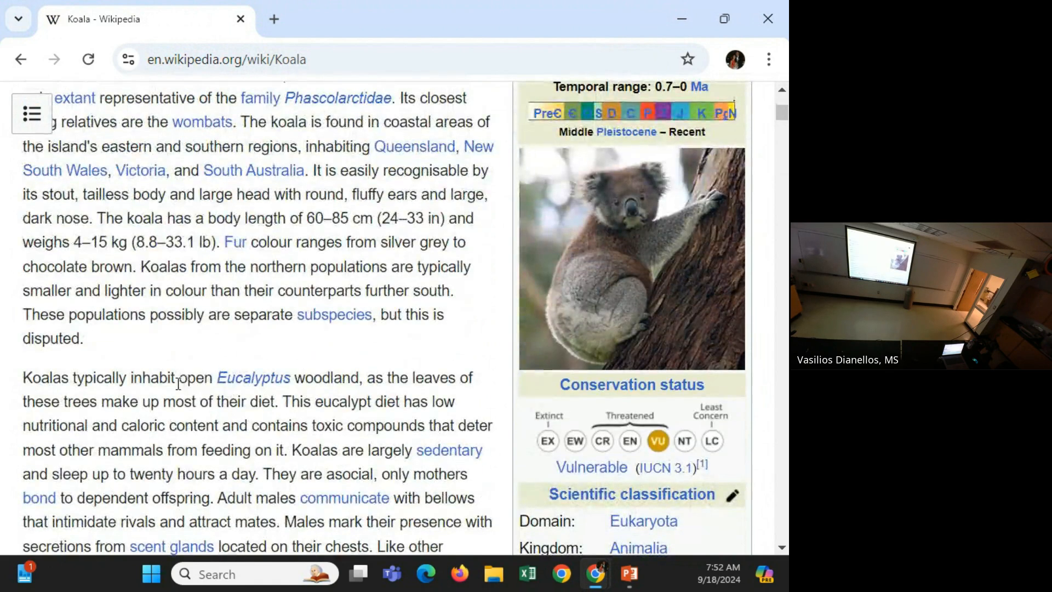
scroll(down, 3)
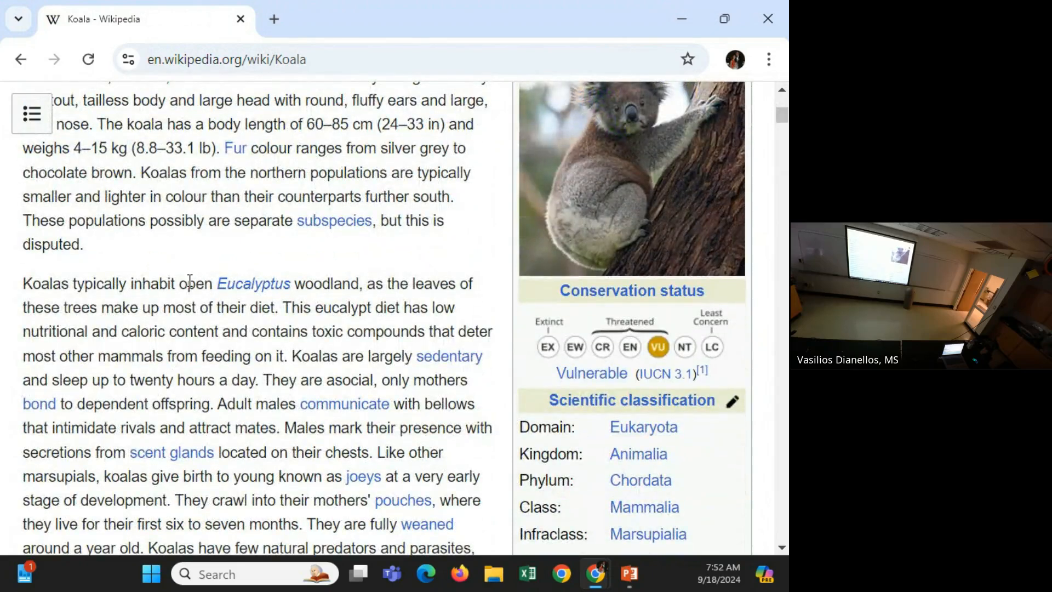
mouse_move(166, 280)
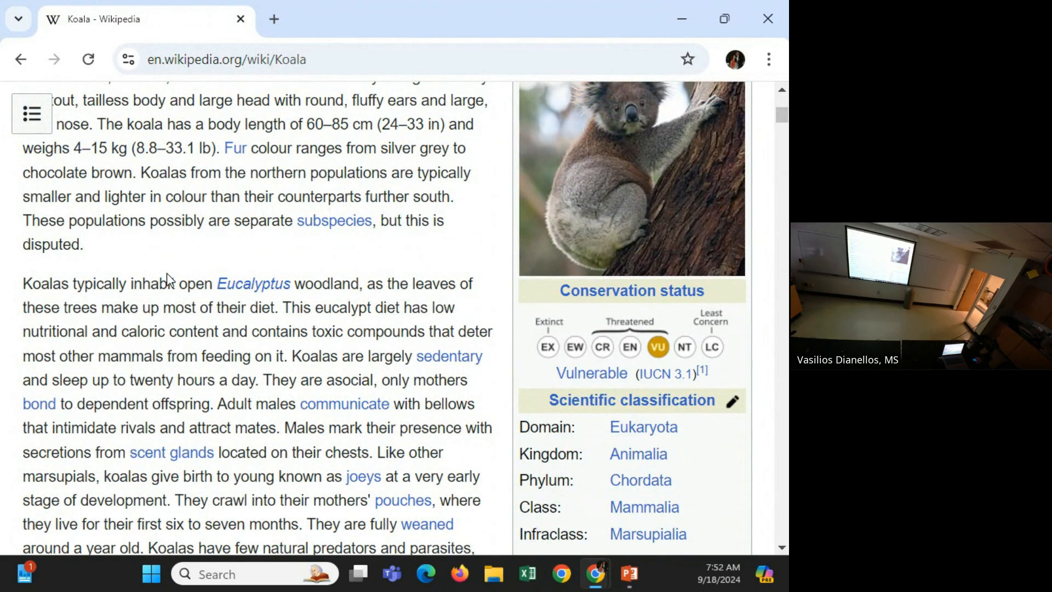
mouse_move(313, 282)
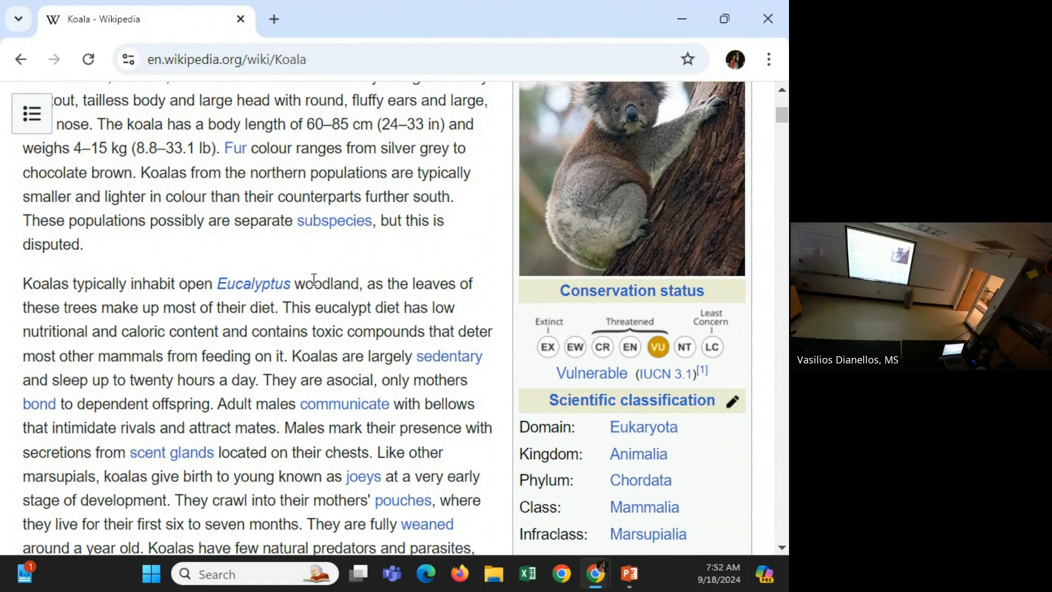
mouse_move(379, 297)
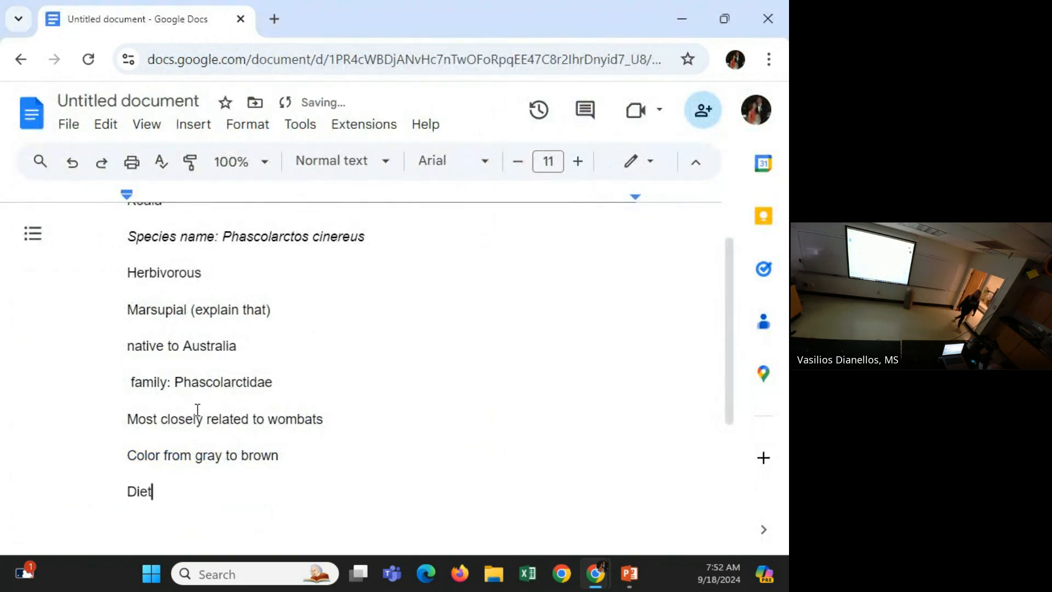
Continue the Diet note with ': mostly euc' for mostly eucalyptus.
text(: mostly)
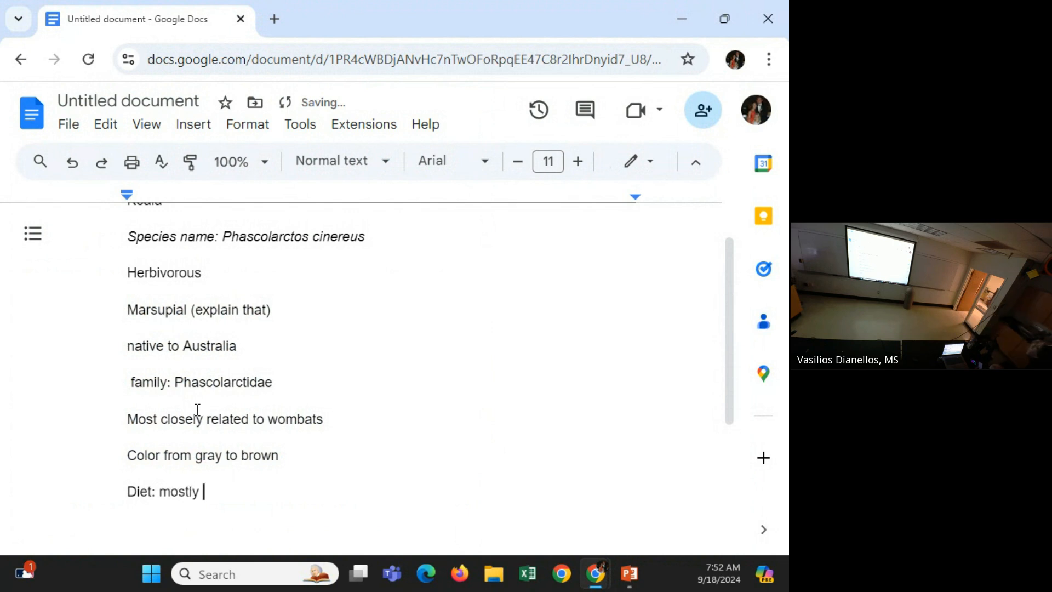
text(euc)
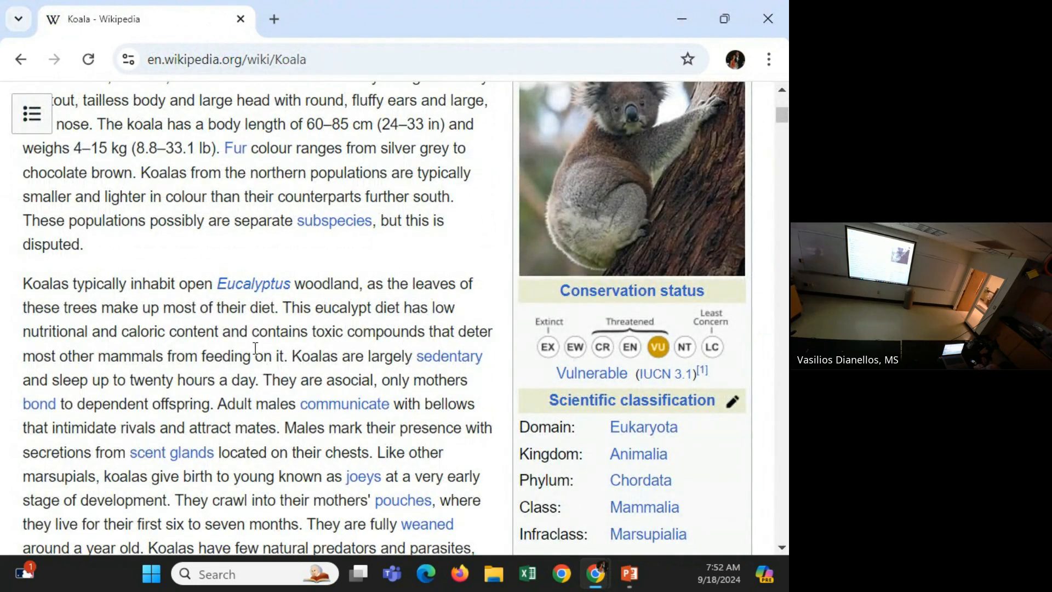
mouse_move(184, 331)
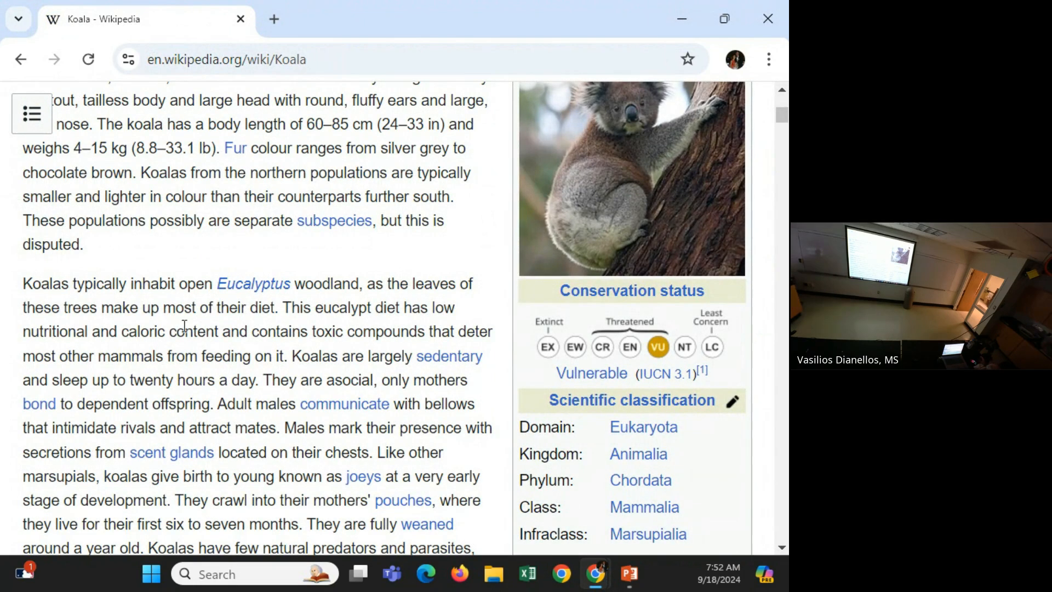
Highlight the Wikipedia sentence saying koalas sleep up to twenty hours a day.
scroll(down, 3)
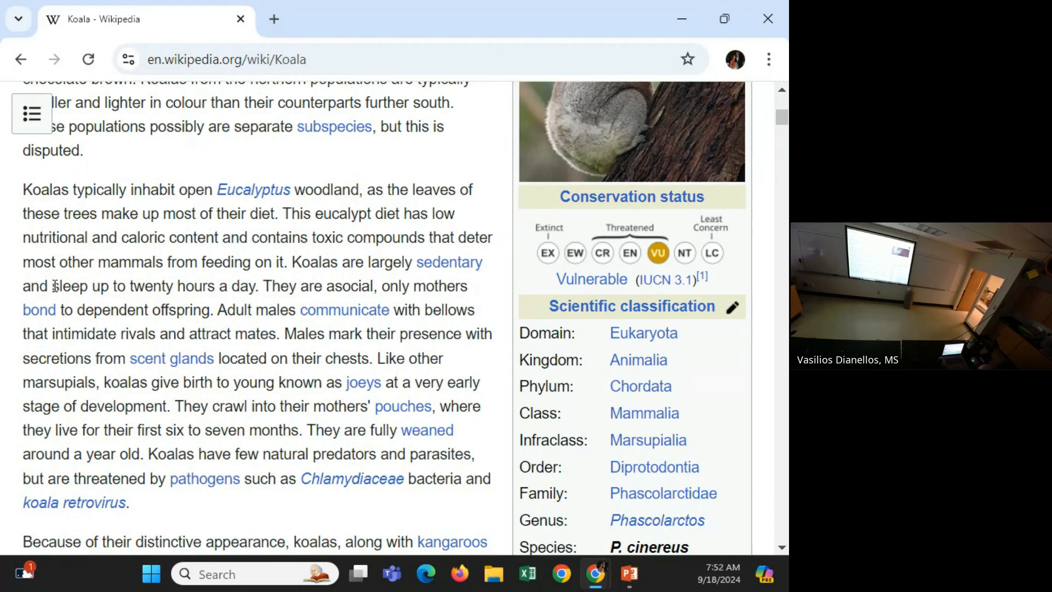
drag(52, 286, 224, 286)
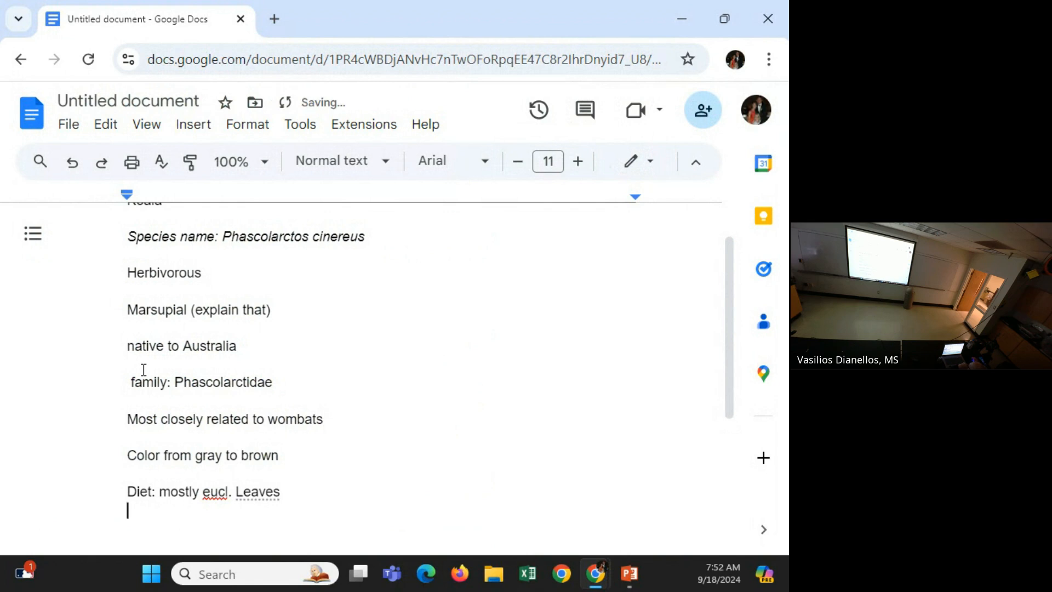
Write the note 'Sleep: up to 20 hours per day'.
text(Sleep:)
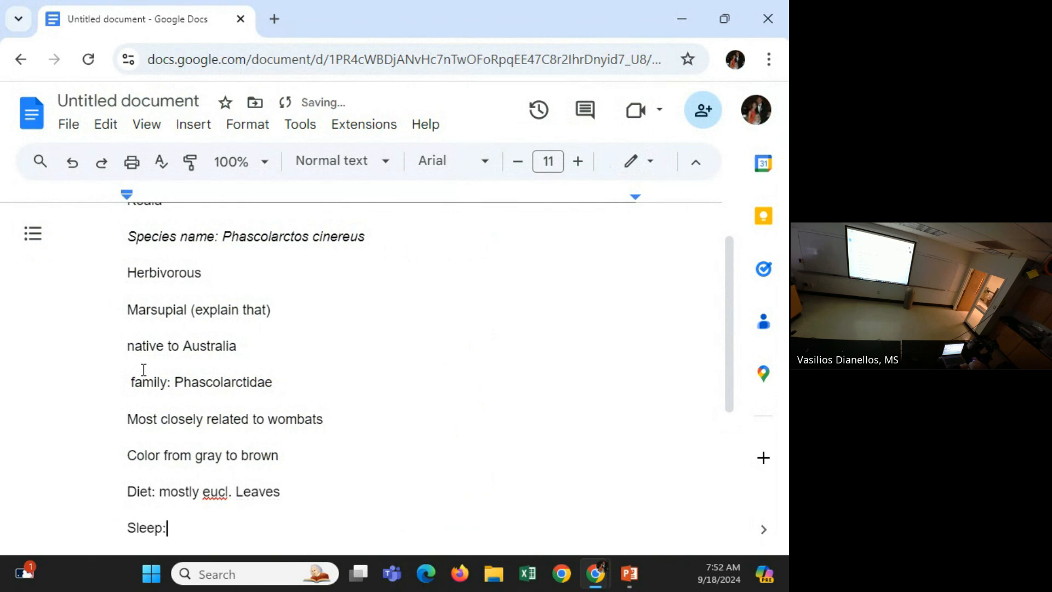
text(up)
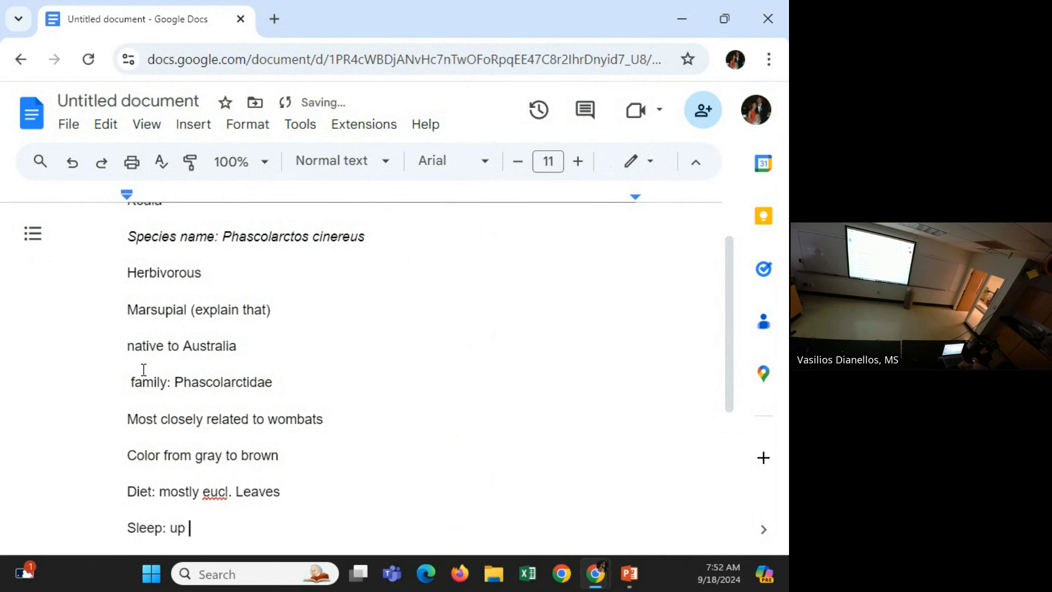
text(to 20 hour)
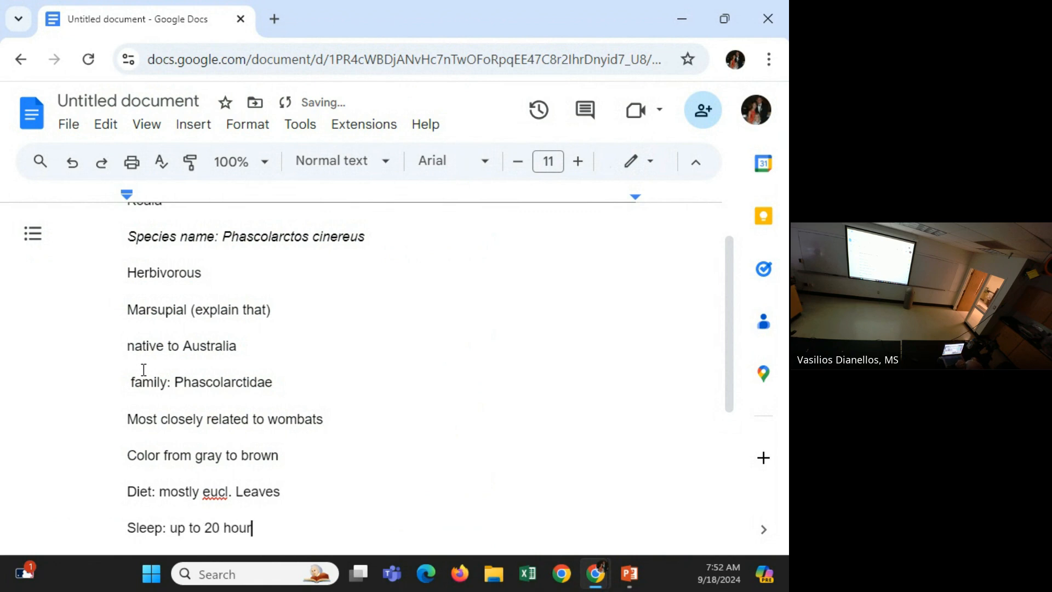
text(s per day)
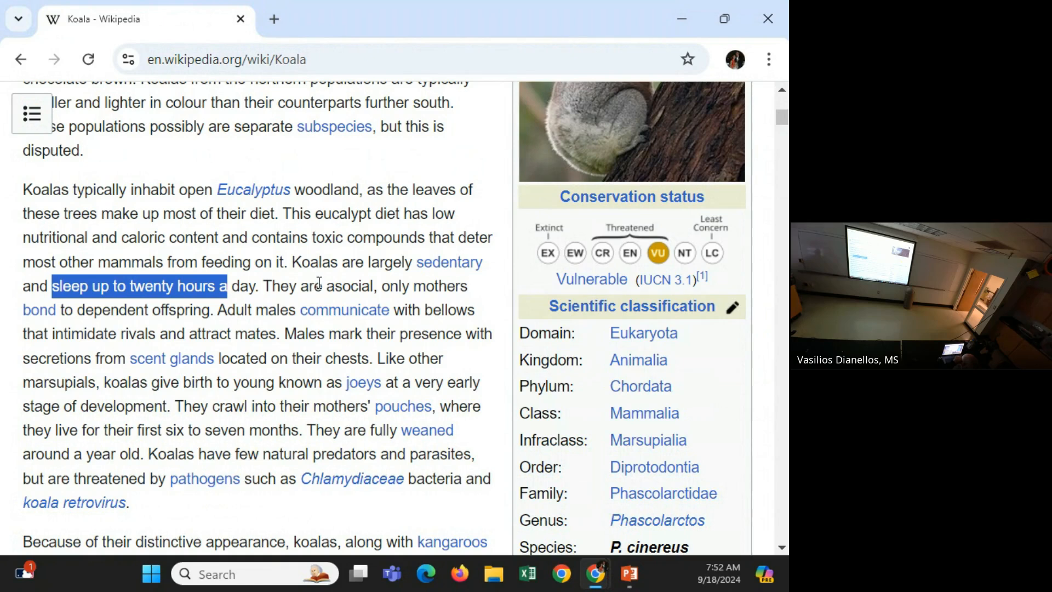
Return to the notes and begin the next line with 'asoc' for Asocial.
click(336, 286)
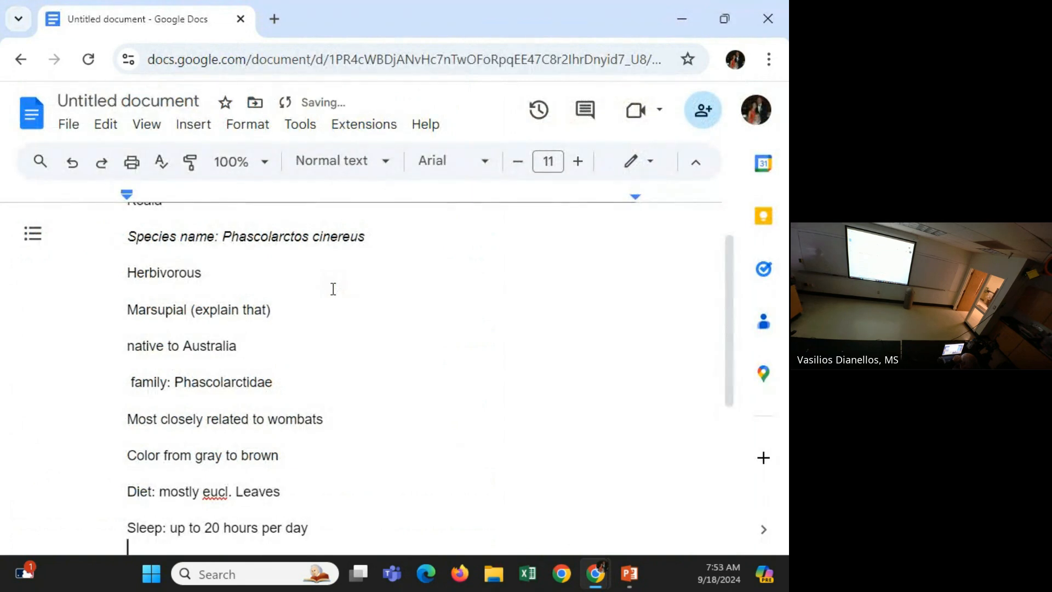
text(asoc)
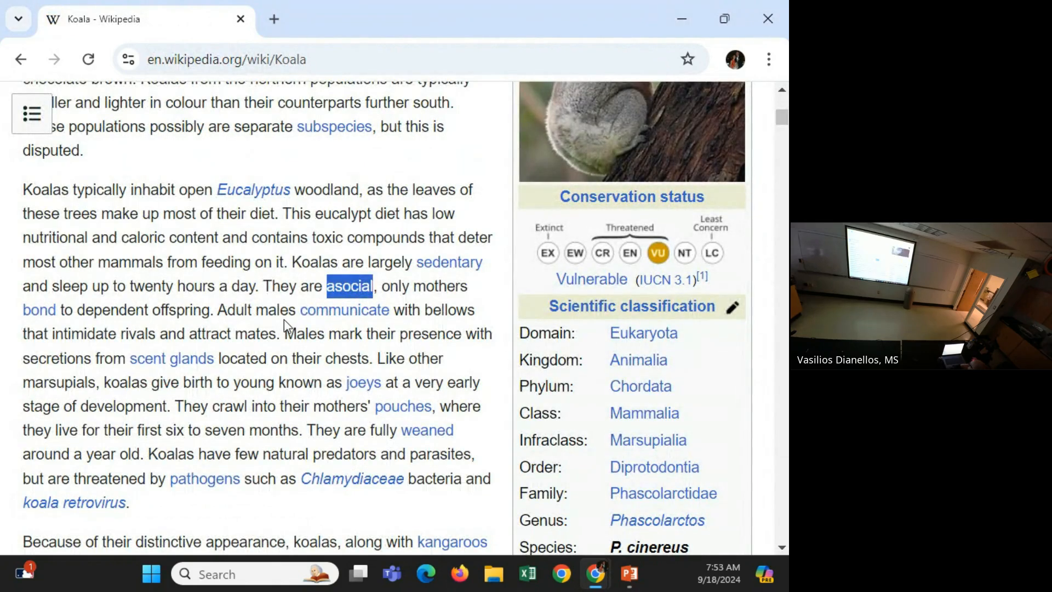
mouse_move(275, 344)
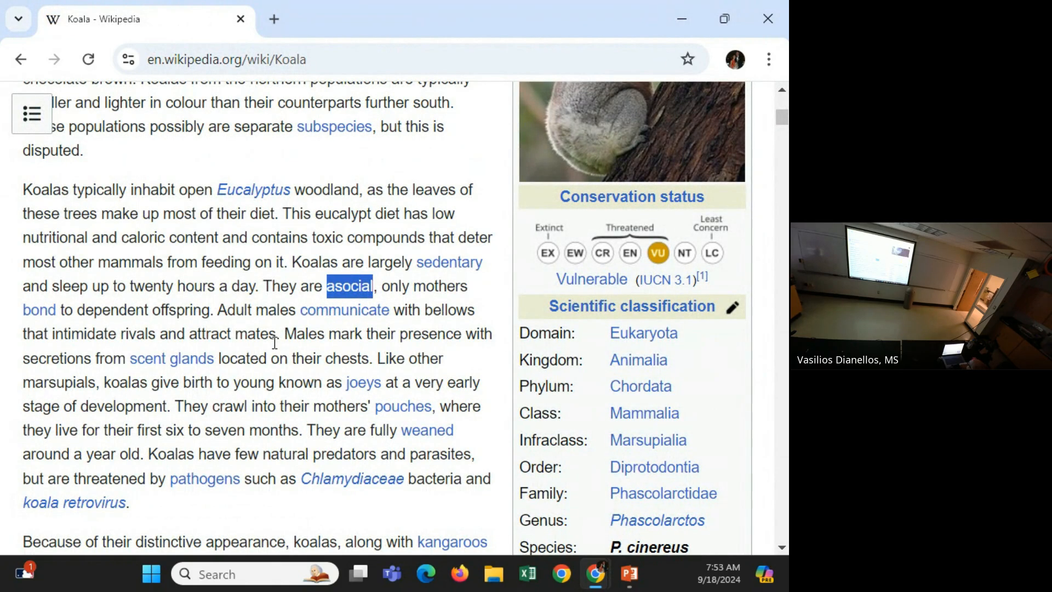
mouse_move(366, 335)
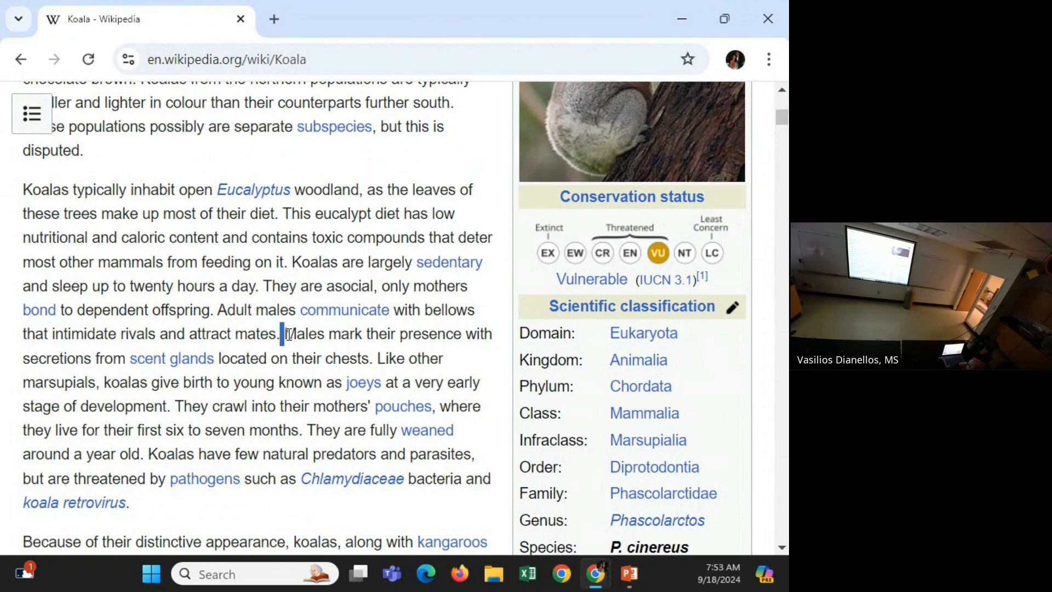
Write the note 'Males mark their territory with se...' at the end of the list.
click(593, 572)
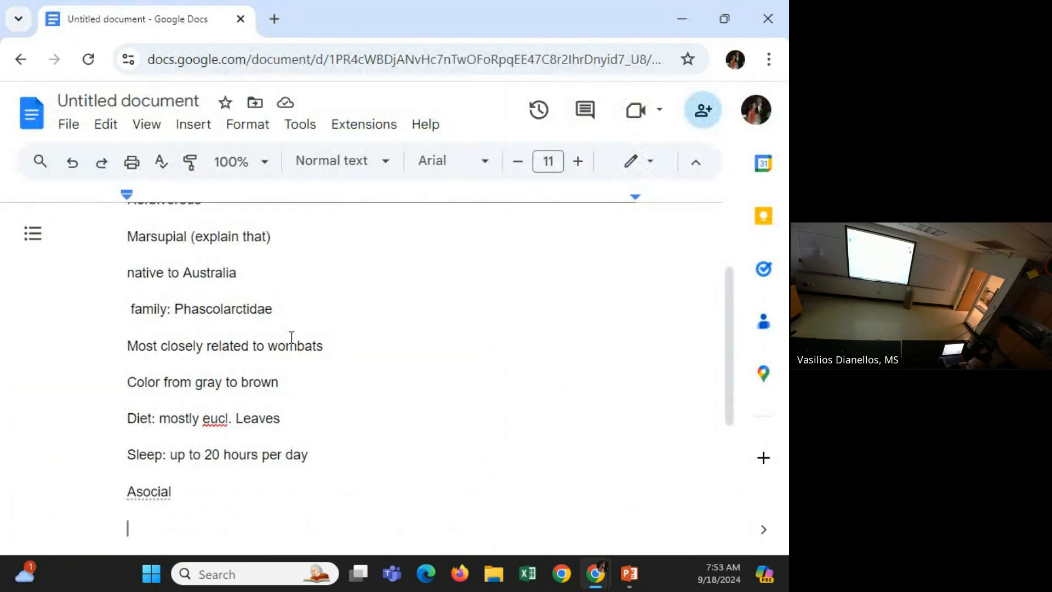
text(Males)
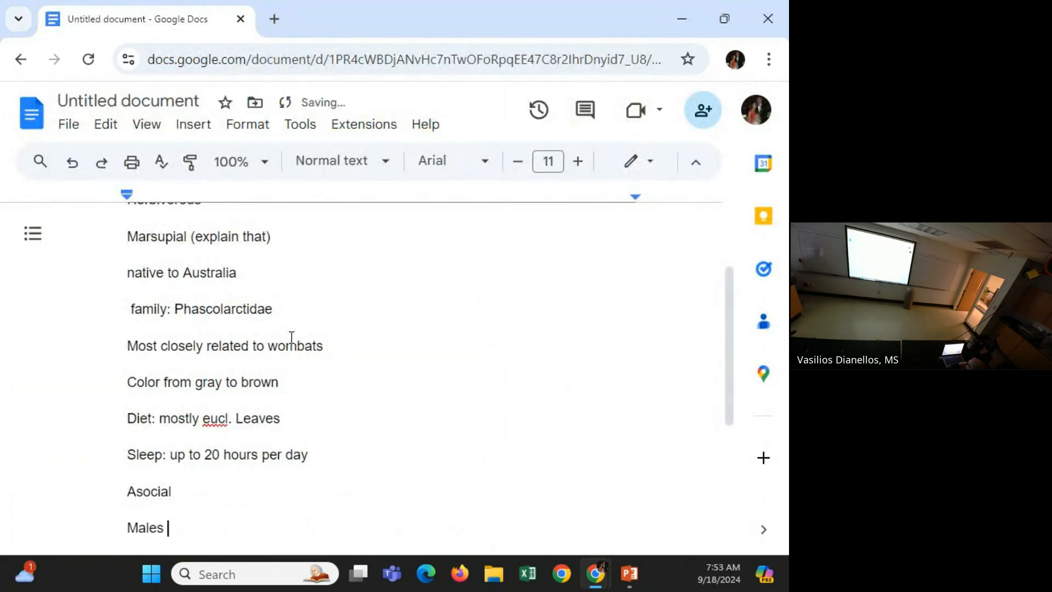
text(ma)
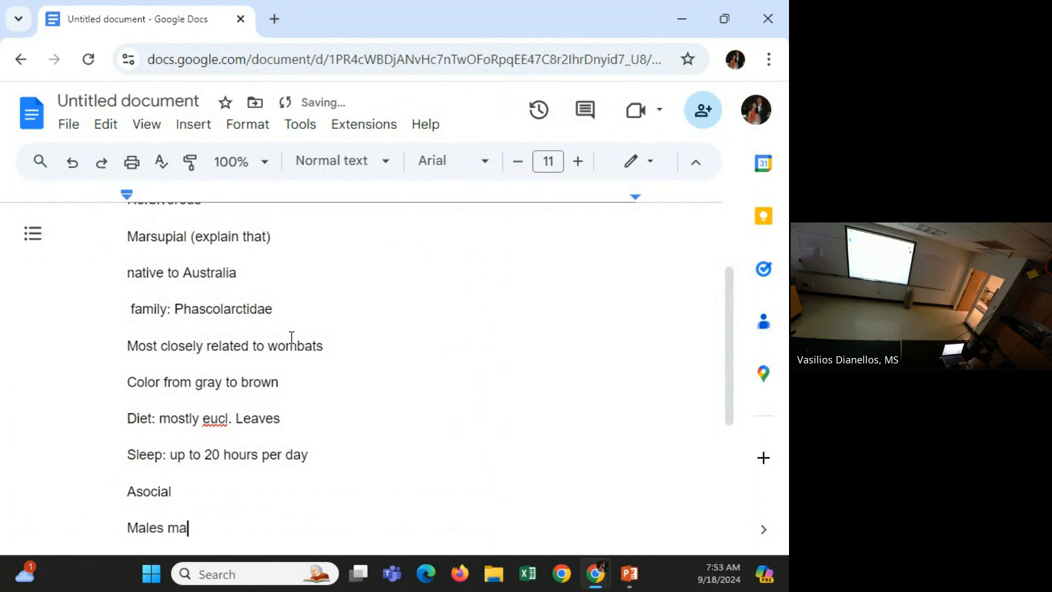
text(rk their)
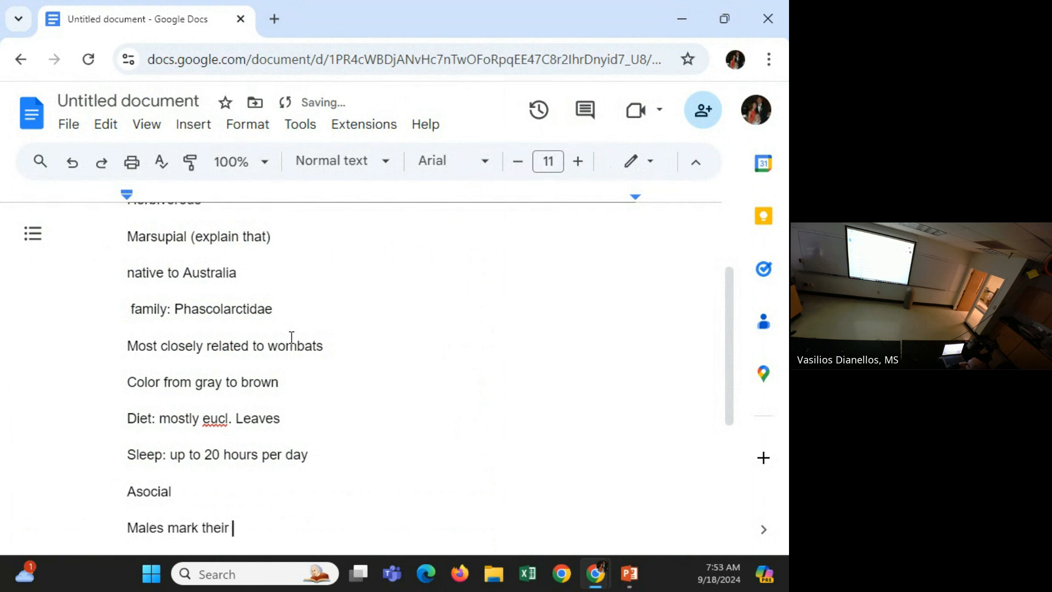
text(territ)
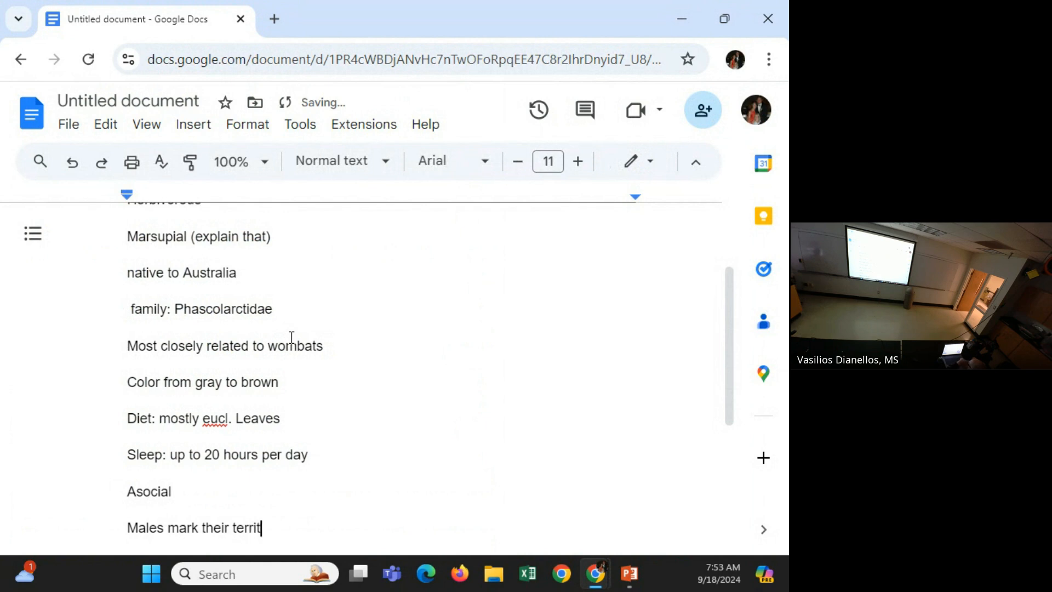
text(ory with se)
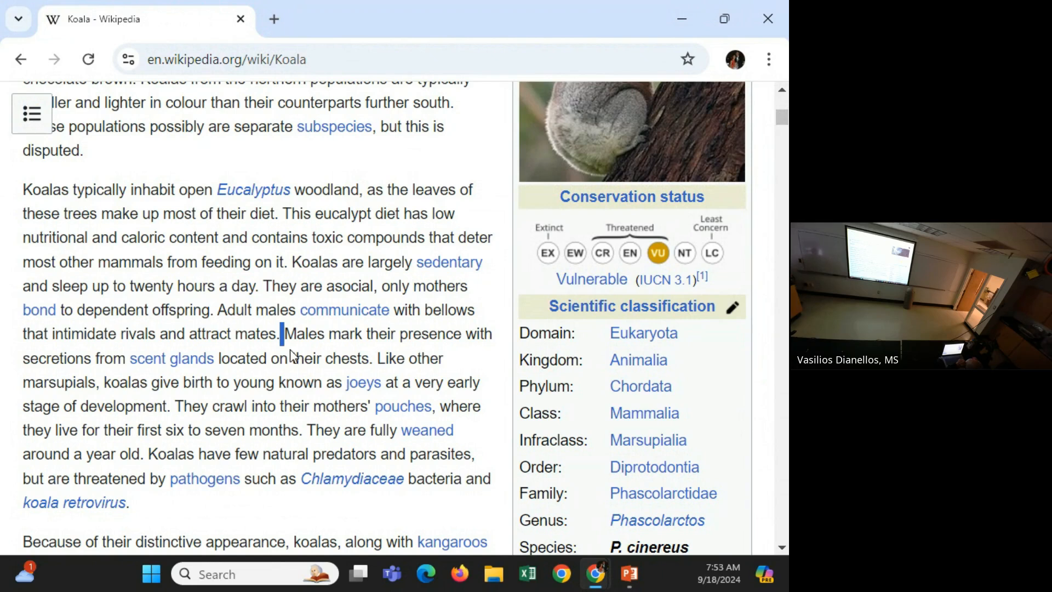
mouse_move(277, 363)
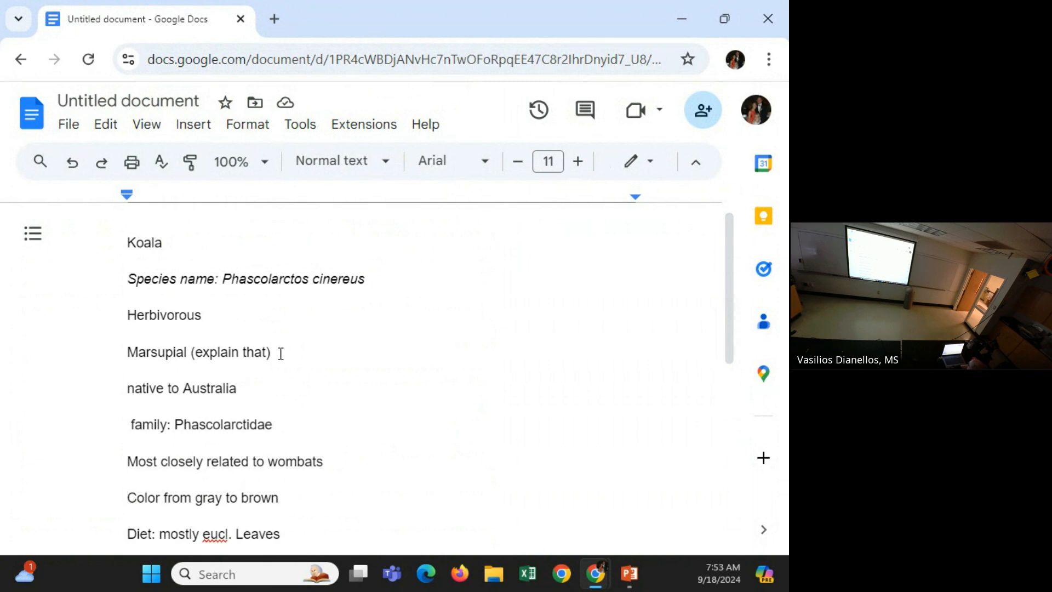
scroll(down, 3)
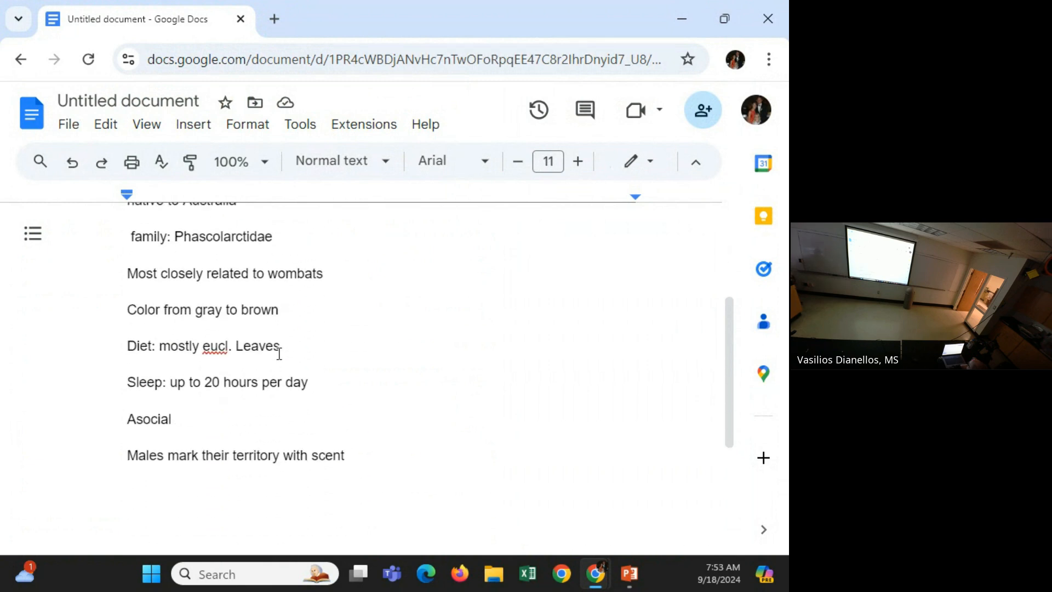
mouse_move(274, 350)
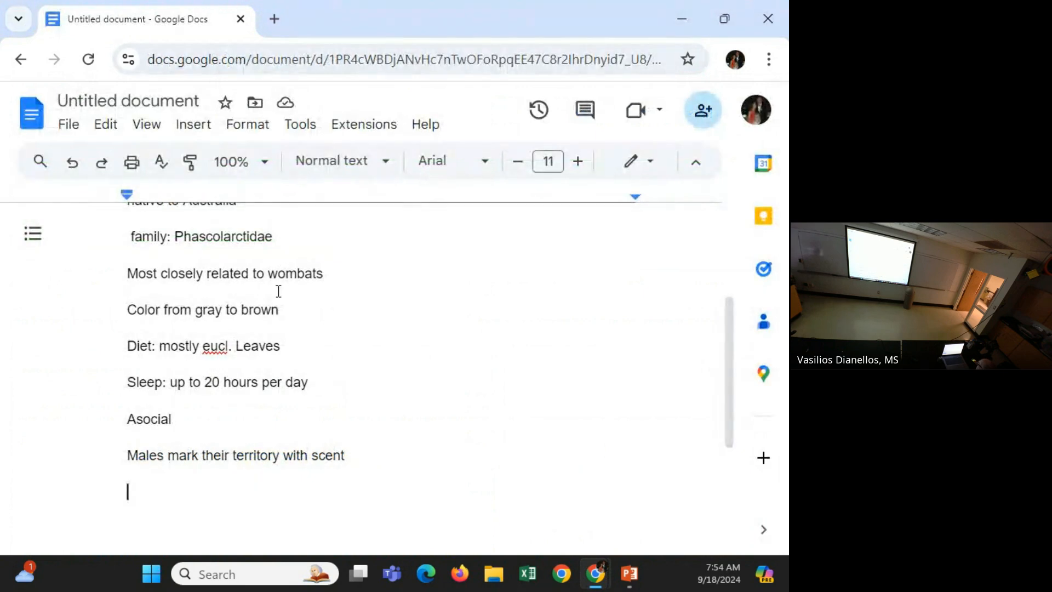
text(https://en.wikipedia.org/wiki/Koala)
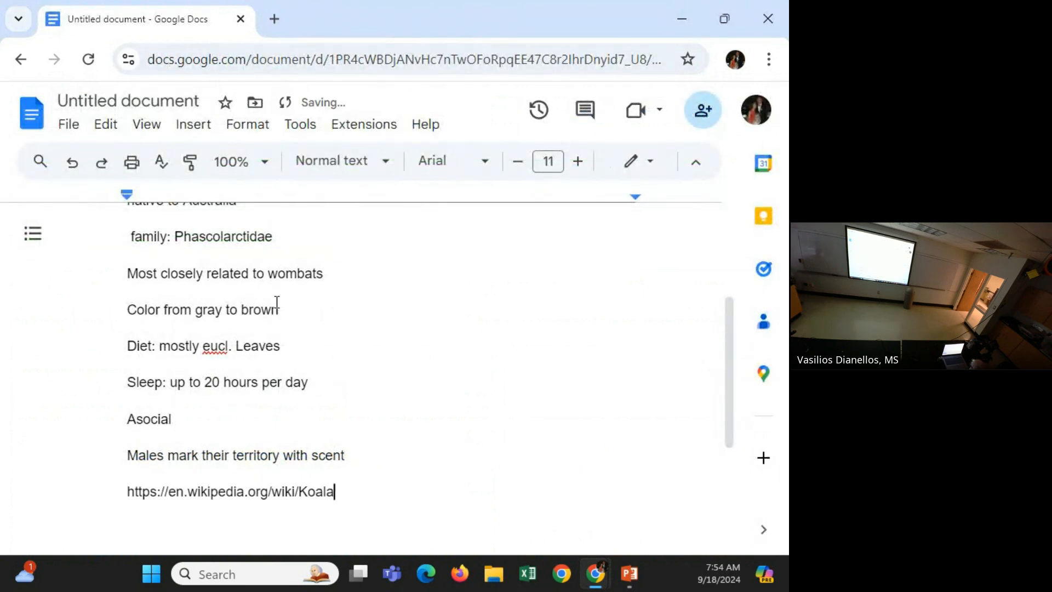
Autolink the Wikipedia address and begin a new note line 'Pregnancy:' beneath it.
key(enter)
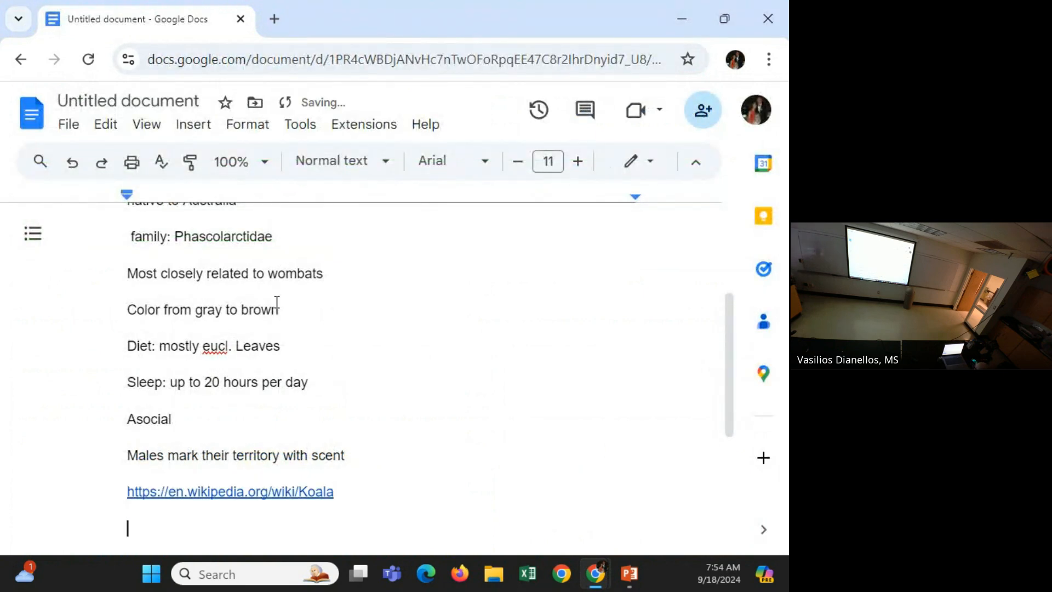
click(229, 491)
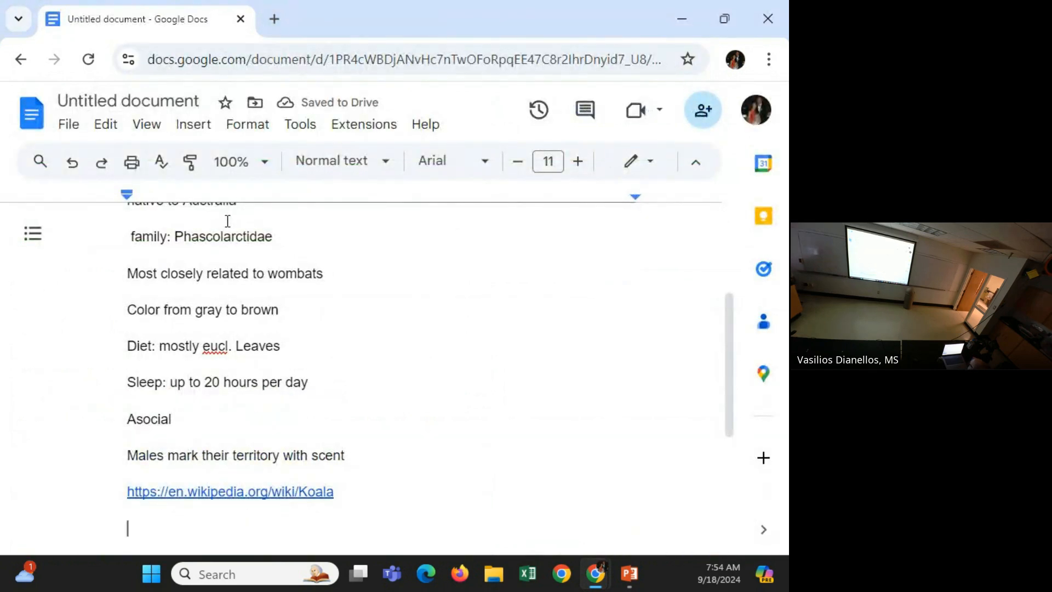
text(pregna)
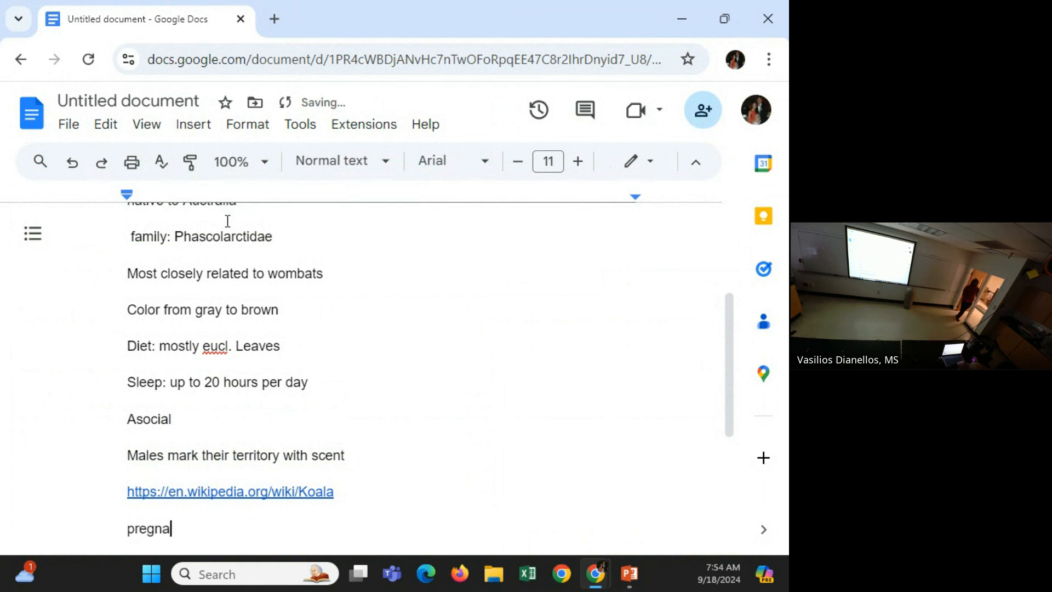
text(Pregnancy:)
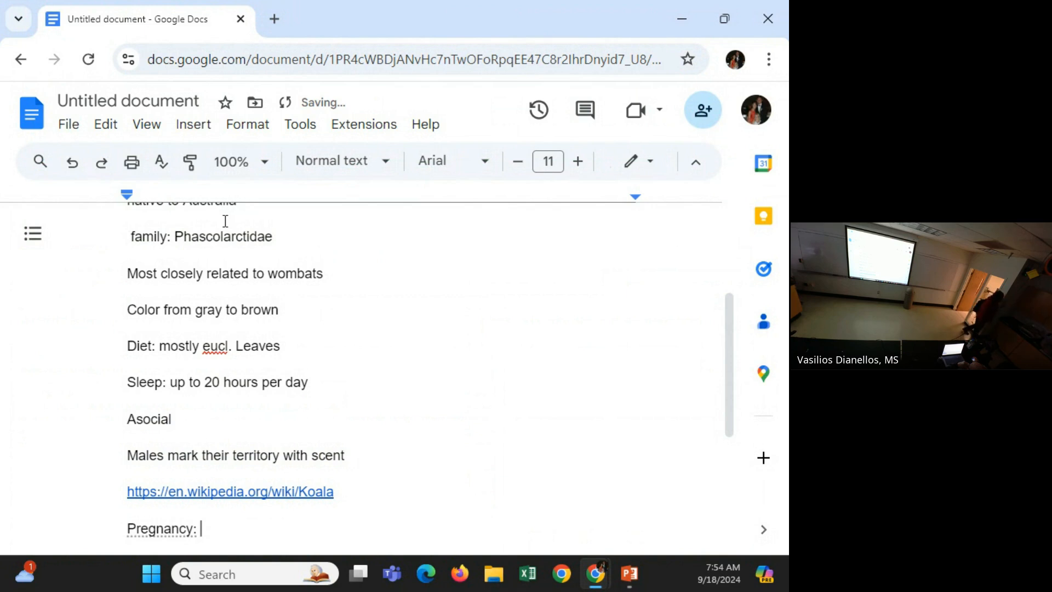
Search Google for 'how long are koalas pregnant'.
click(230, 491)
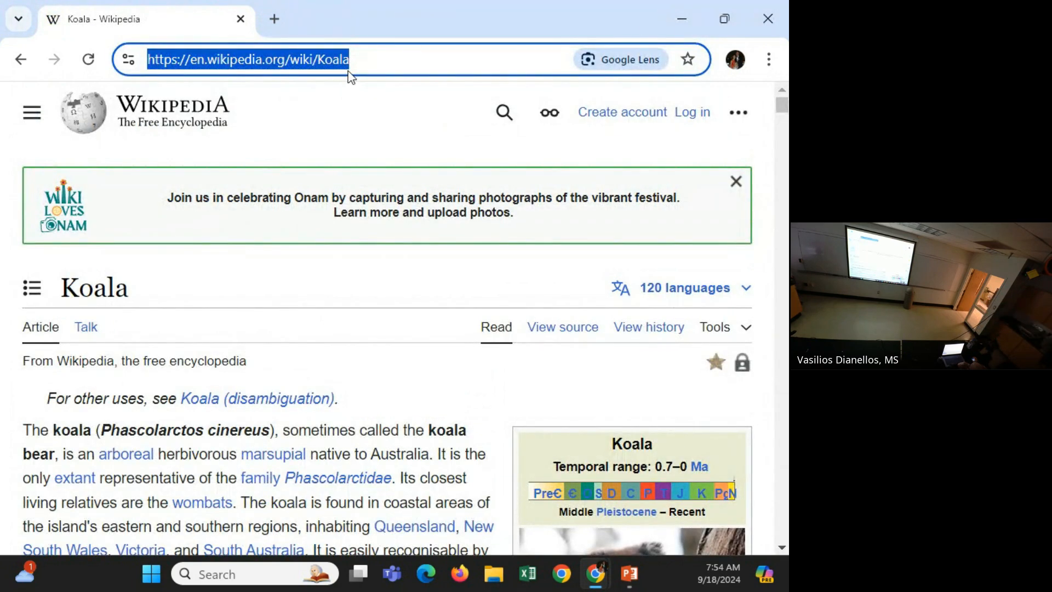
text(how long a)
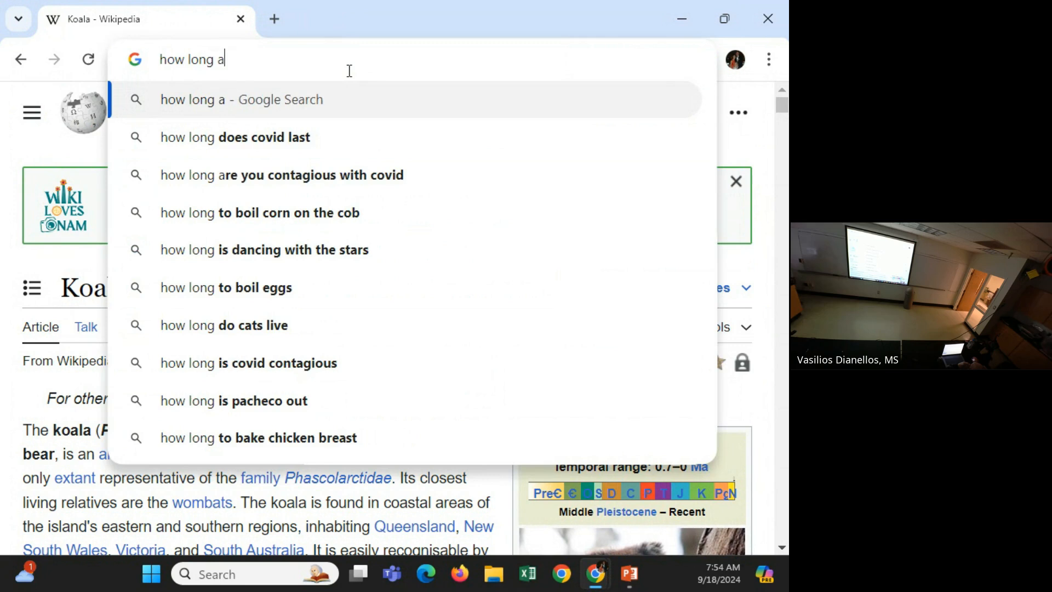
text(re ko)
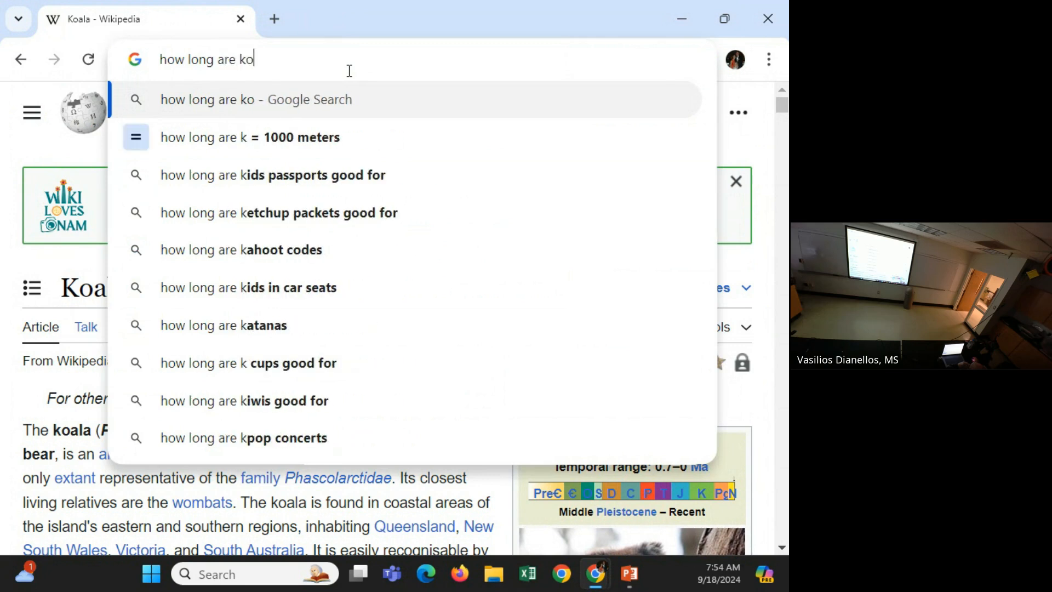
text(alas)
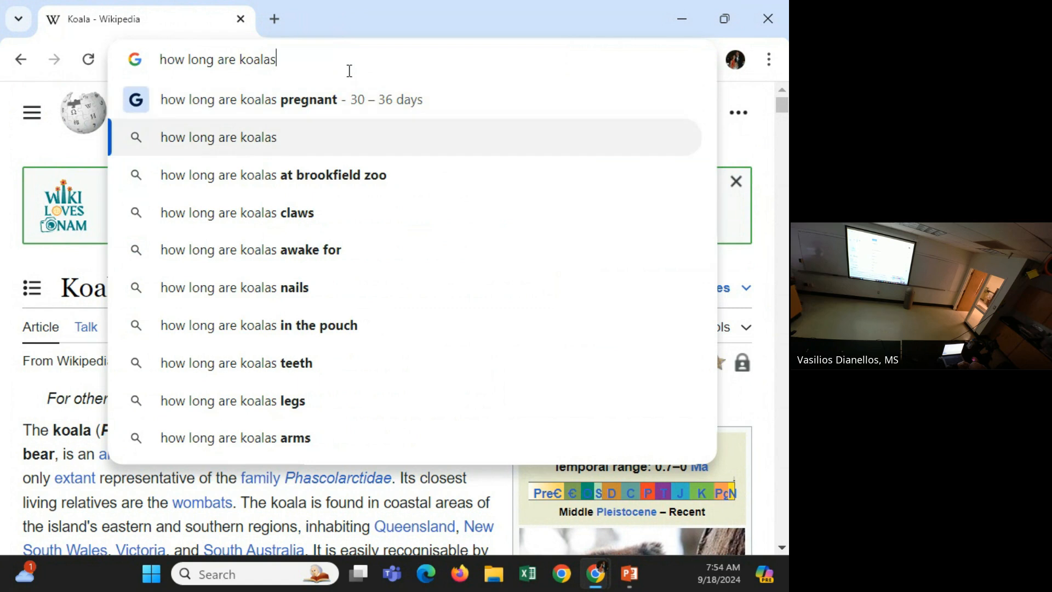
click(273, 174)
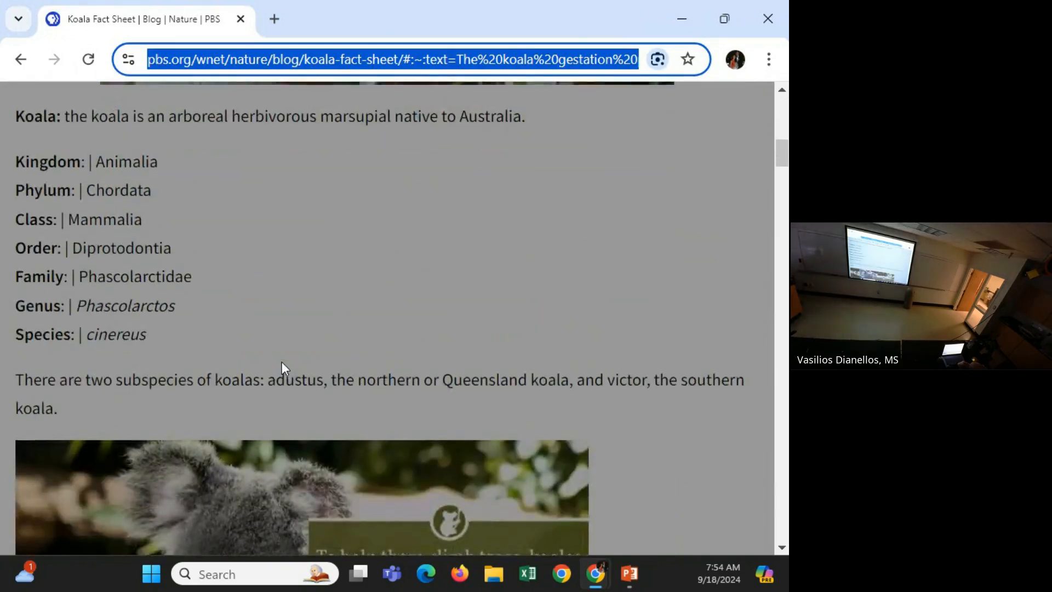
Read through the PBS Koala Fact Sheet and head back toward the notes.
scroll(up, 3)
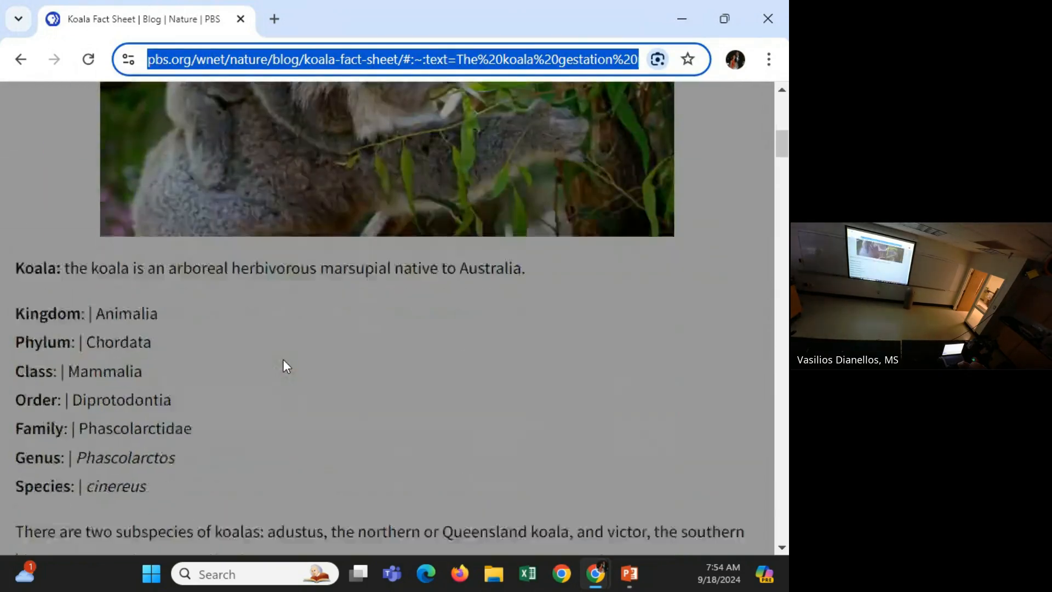
scroll(down, 3)
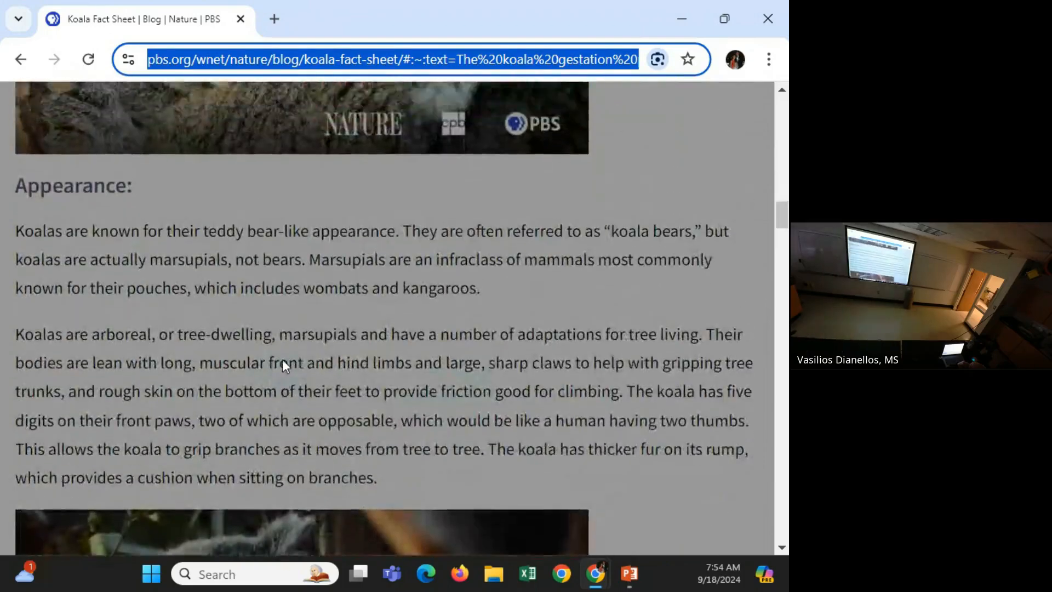
scroll(down, 3)
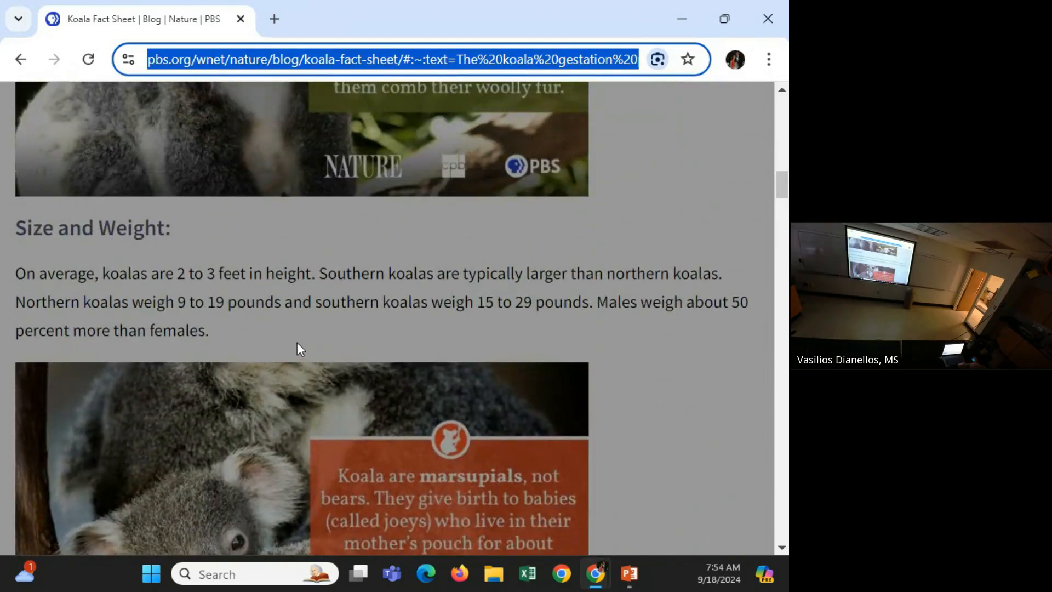
scroll(up, 3)
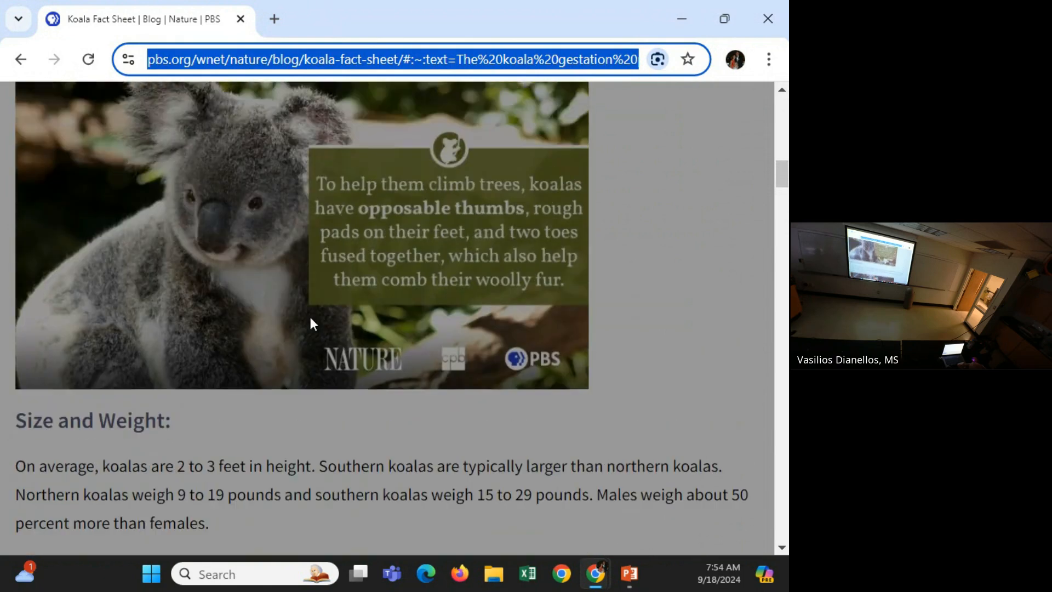
click(21, 59)
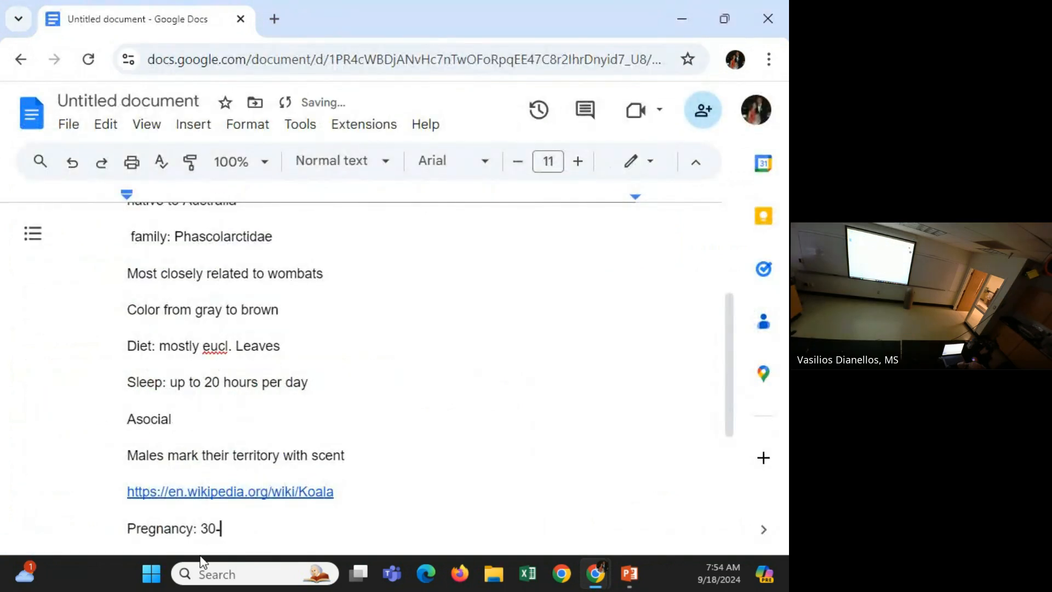
Complete 'Pregnancy: 30-36' and paste the PBS koala fact sheet URL beneath it.
text(36)
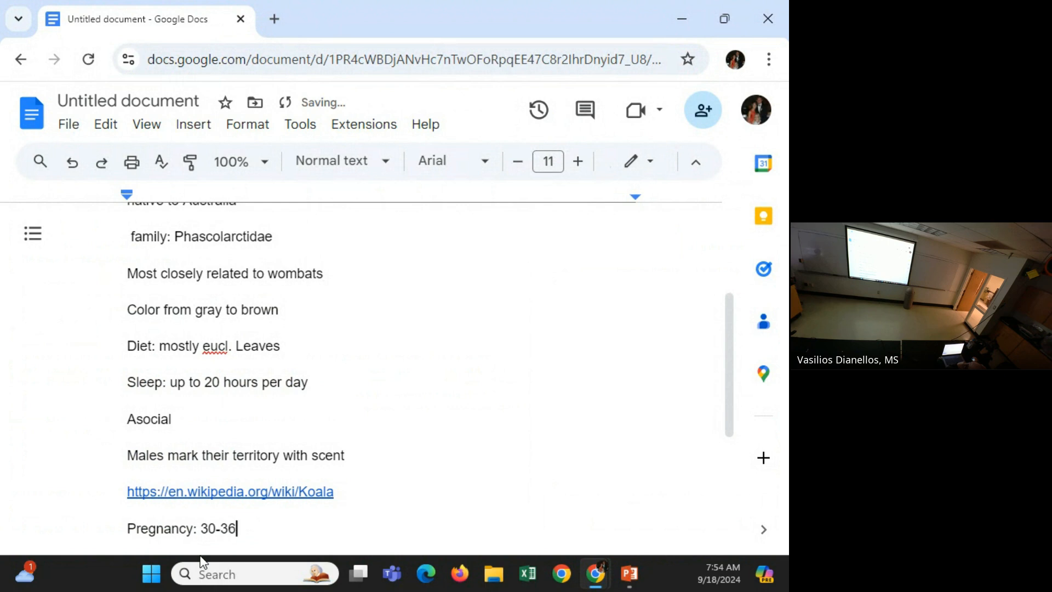
text(https://www.pbs.org/wnet/nature/blog/koala-fact-sheet/#:~:text=The%20koala%20gestation%20period%20is,canal%20into%20the%20mother's%20pouch.)
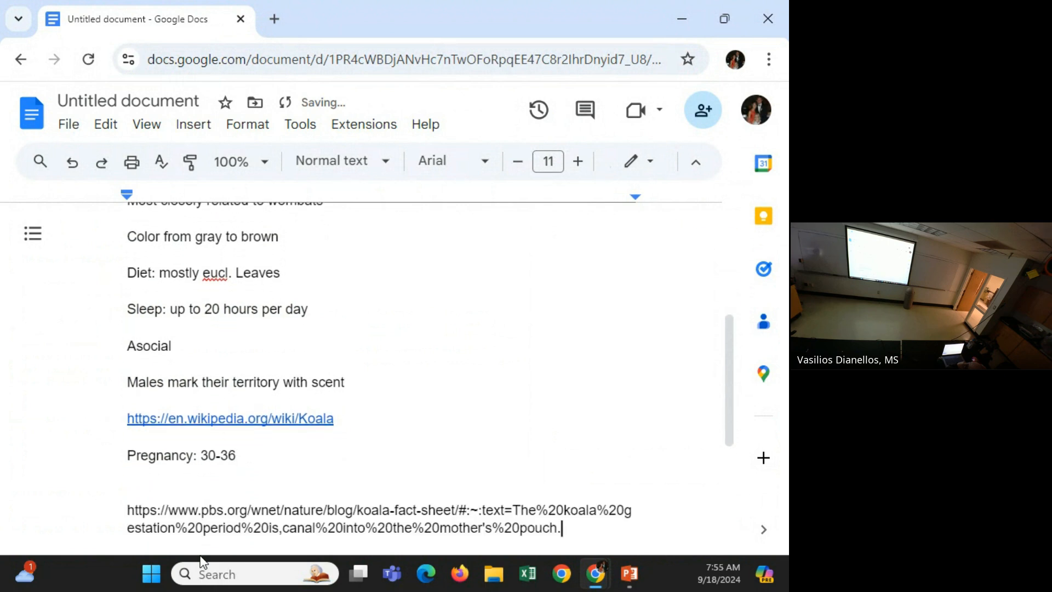
scroll(down, 3)
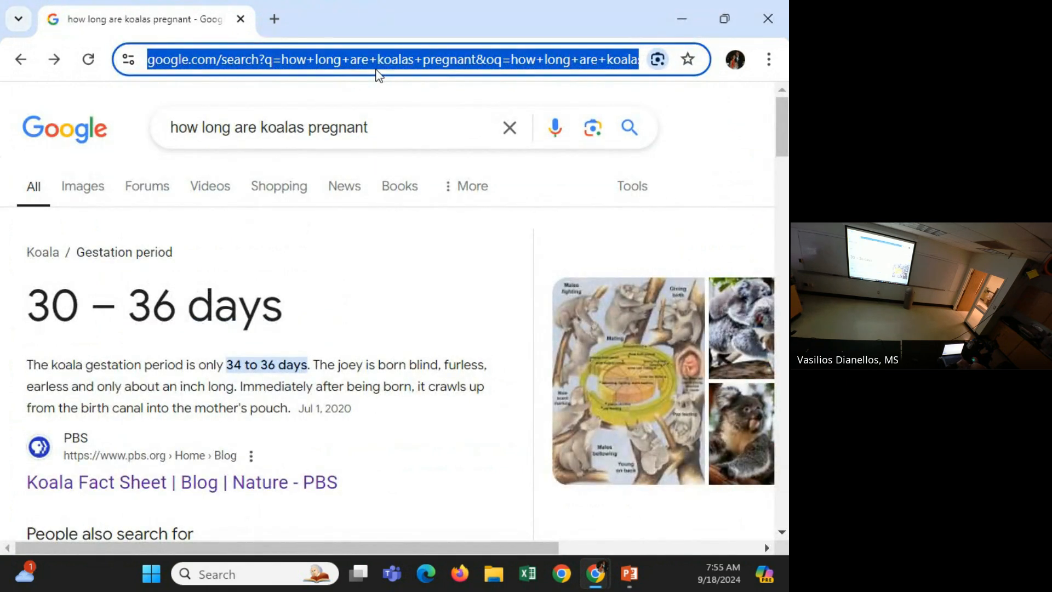
Search koala lifespan, grab the Queensland koala facts page address, and return to the notes.
text(how long to)
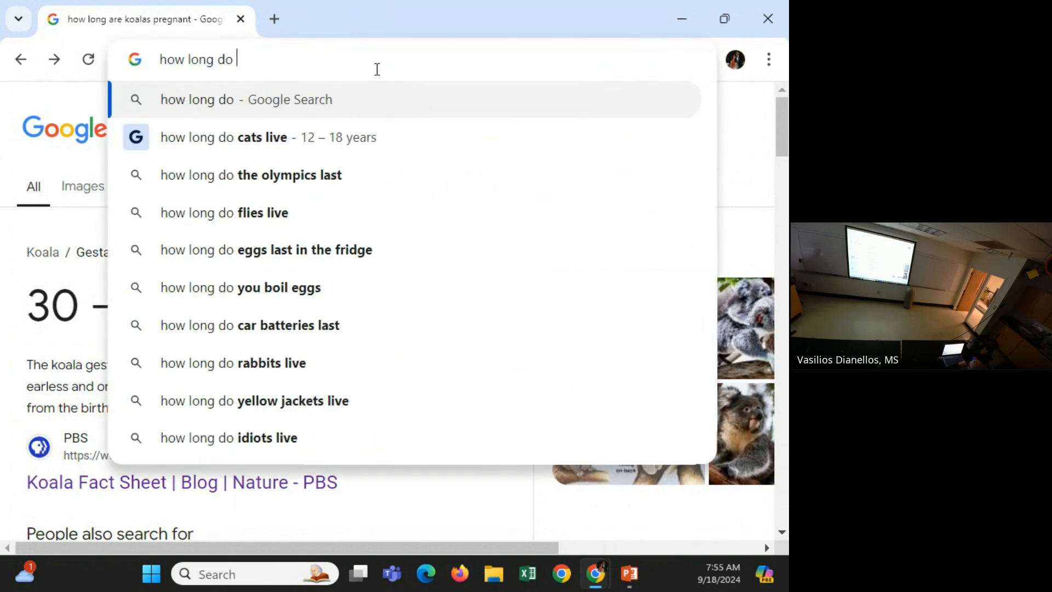
text(koals l)
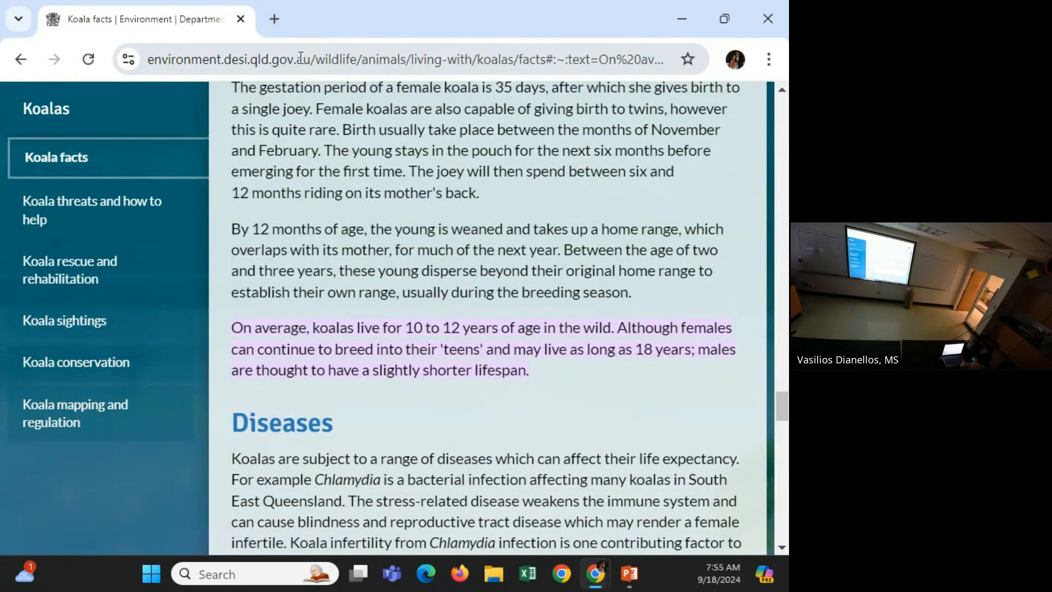
click(302, 58)
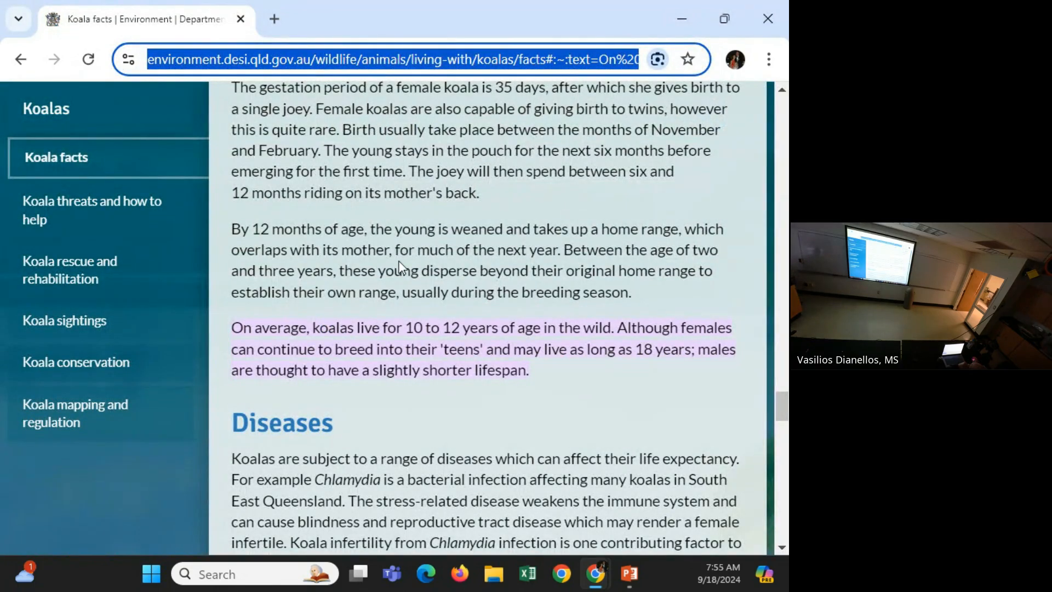
click(20, 59)
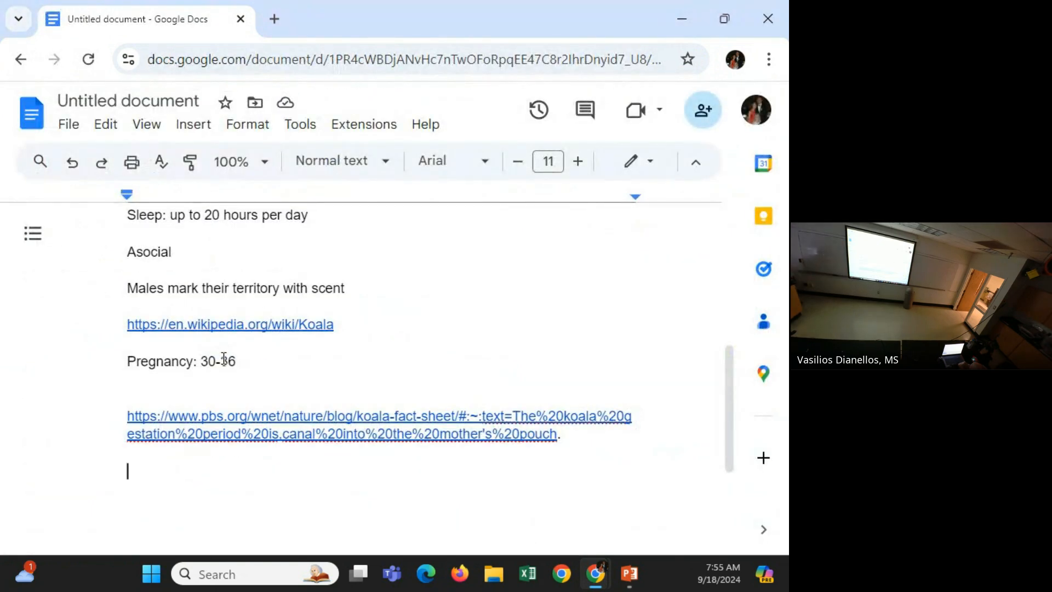
Write the note 'Life: 13-18' and scroll back up to the Koala heading.
text(Life:)
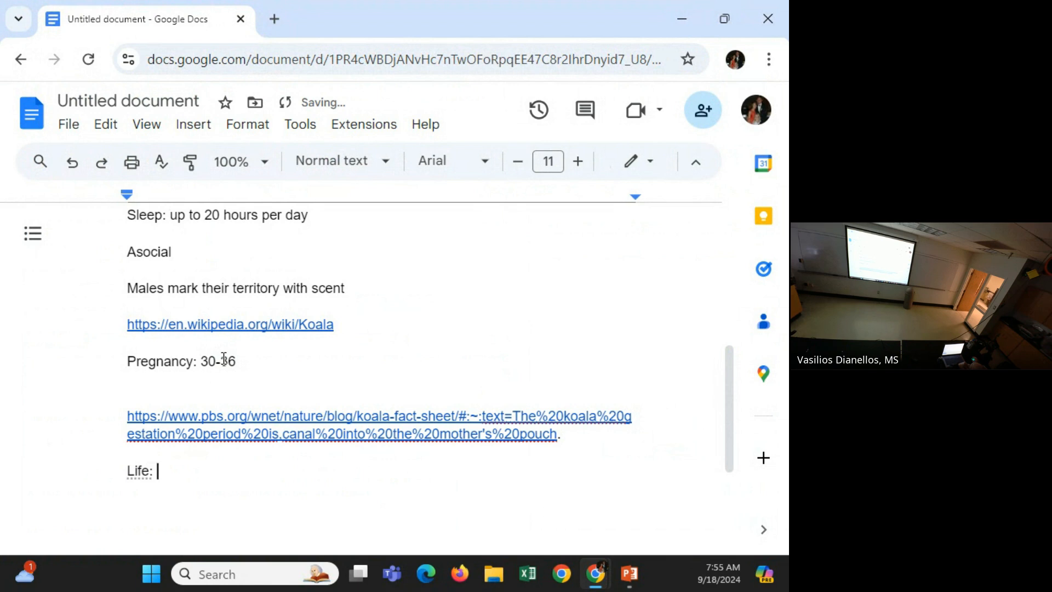
text(13-18)
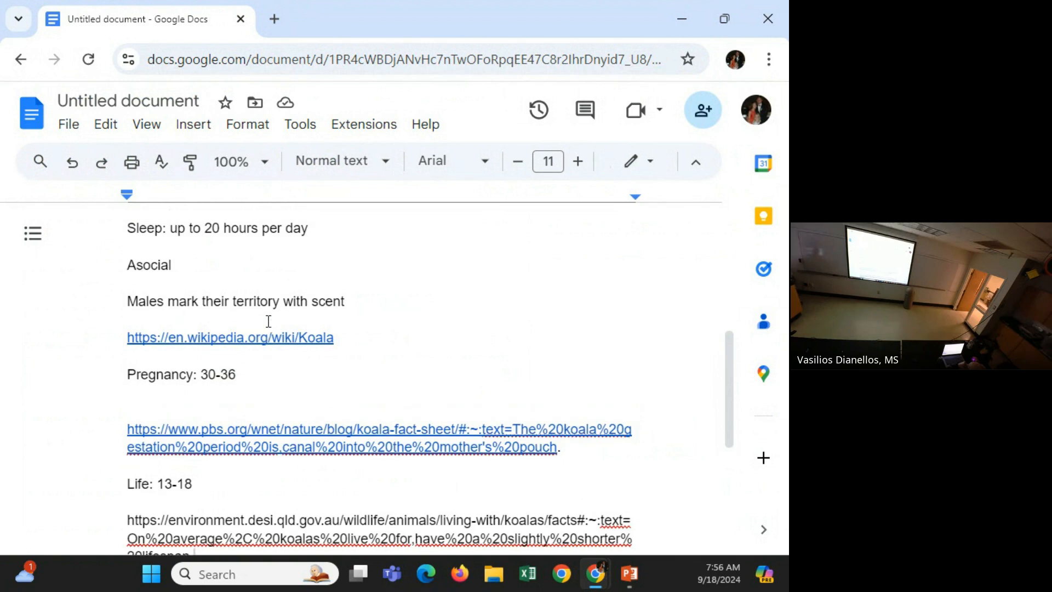
scroll(up, 3)
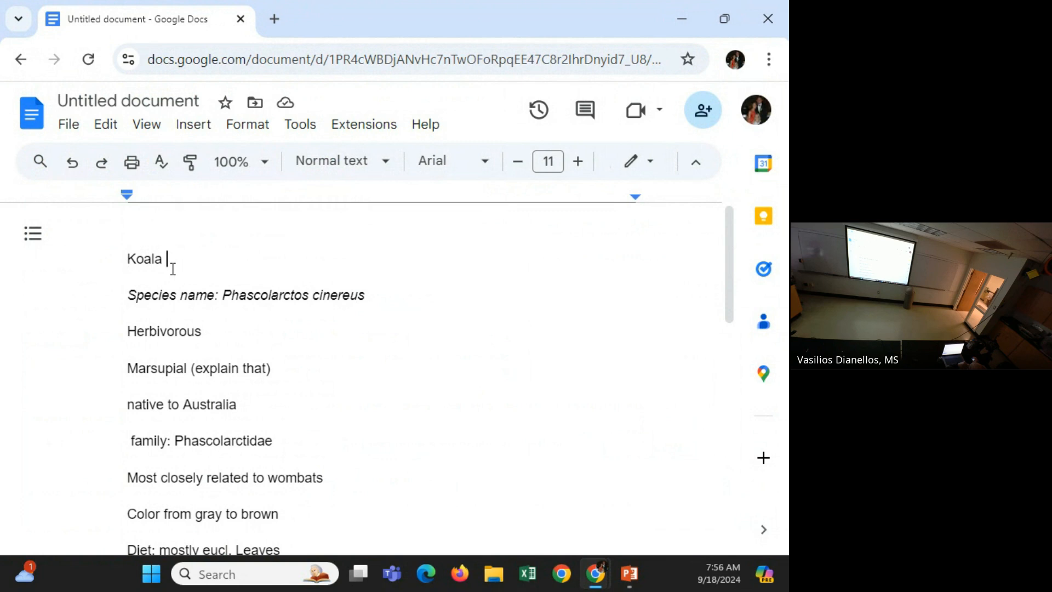
Write the opening sentences introducing koalas as a favorite animal, their species name, and herbivorous plant diet.
key(Enter)
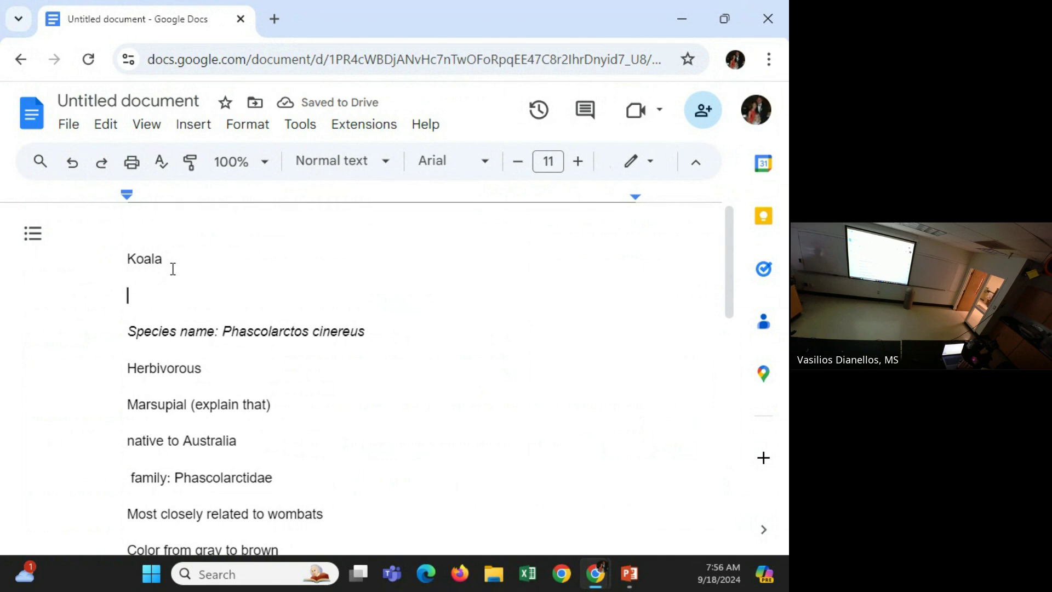
text(This)
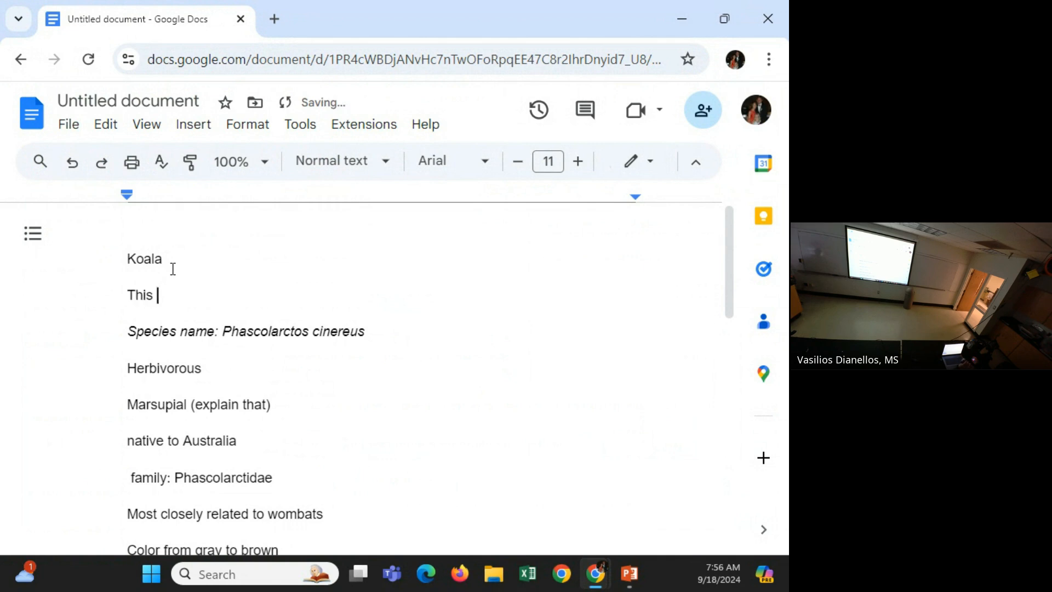
text(paper is about)
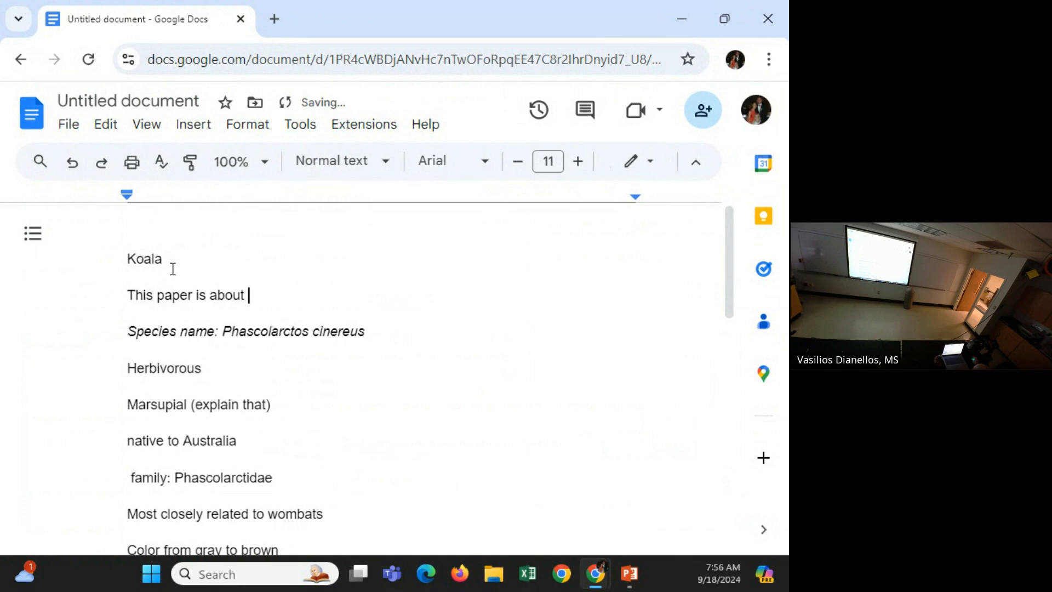
text(one of my fav)
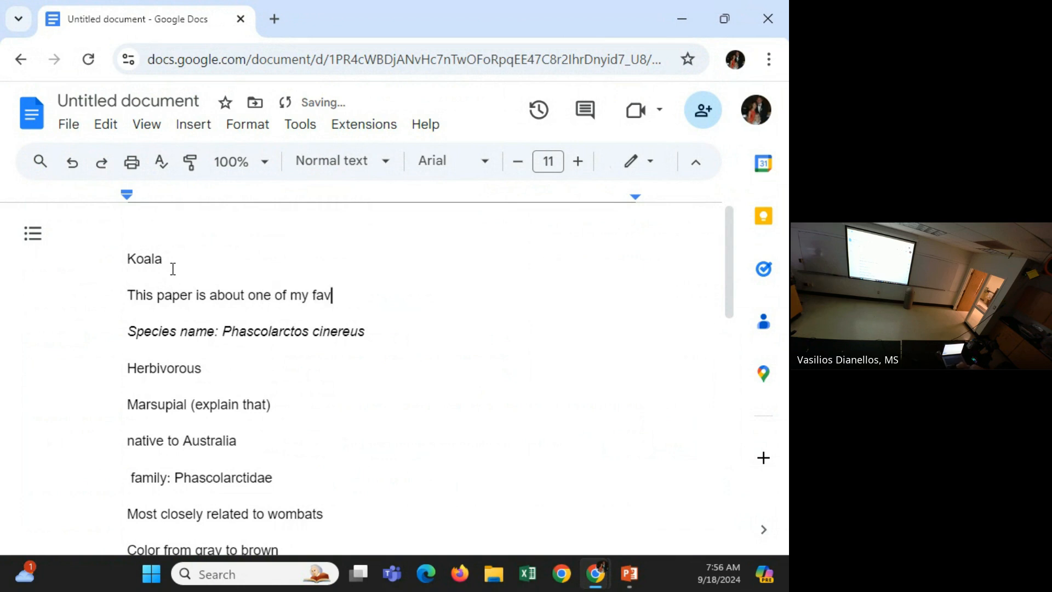
text(orite anim)
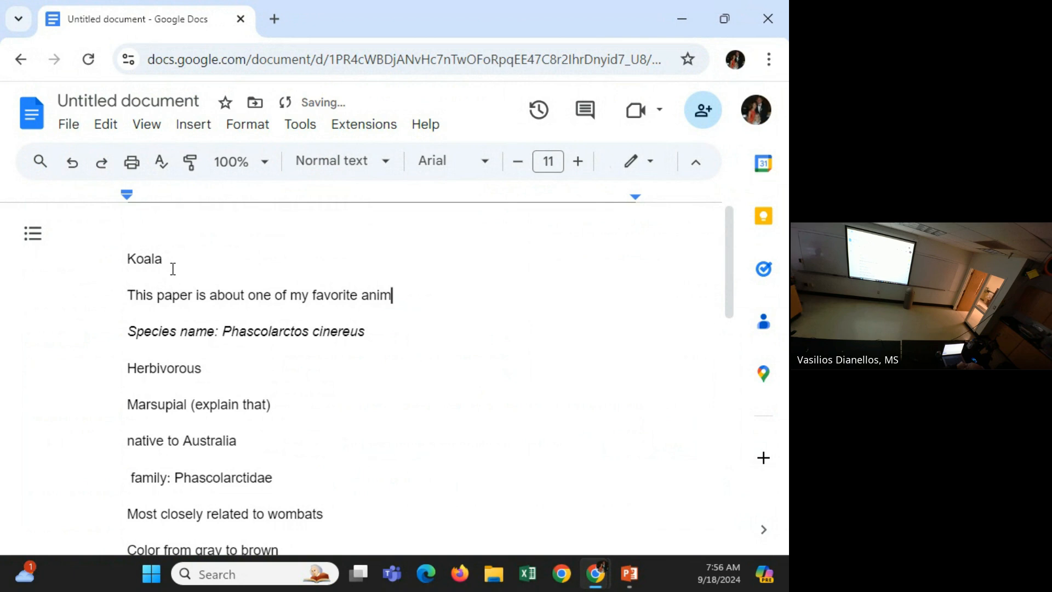
text(als, Koal)
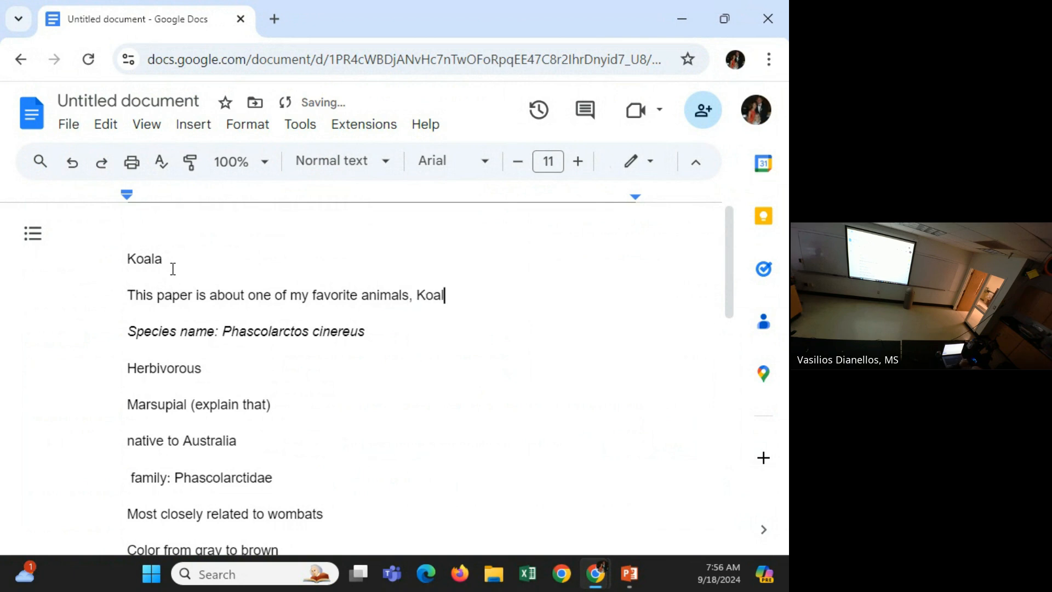
text(as.  Th)
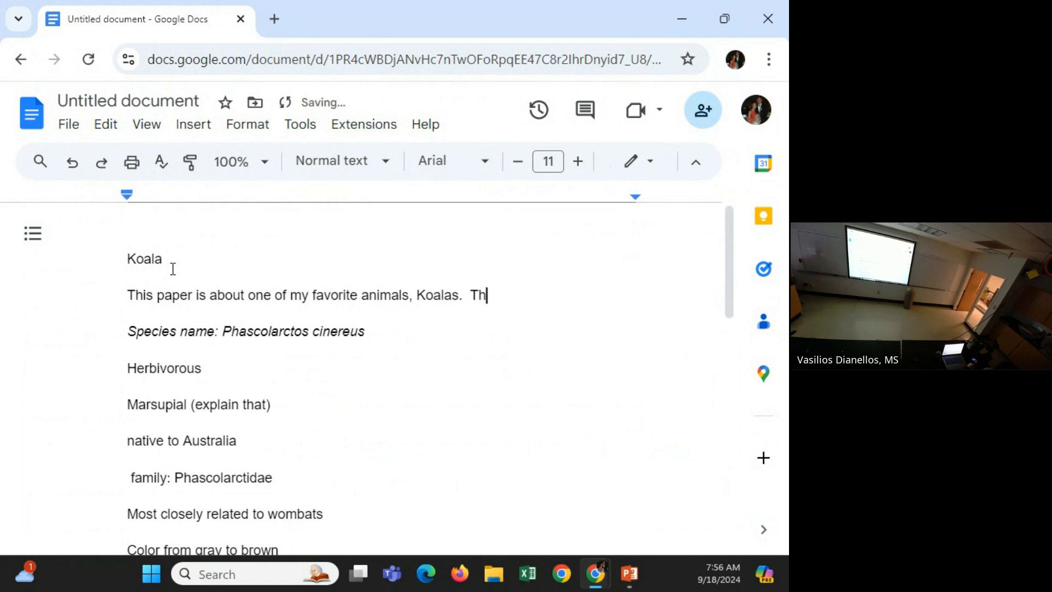
text(eir species name is Phascolarctos cinereus.)
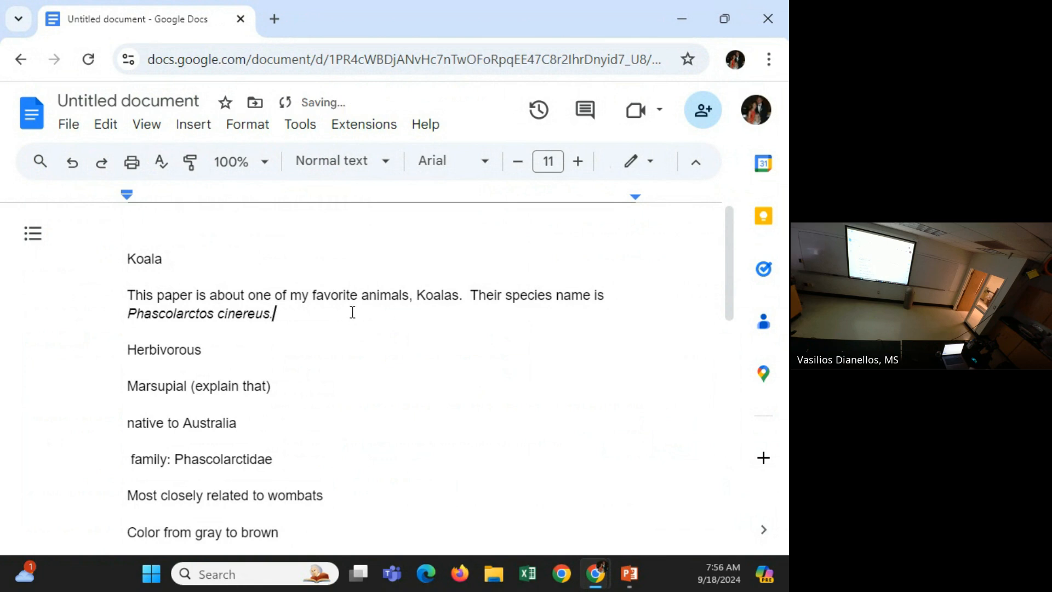
text(T)
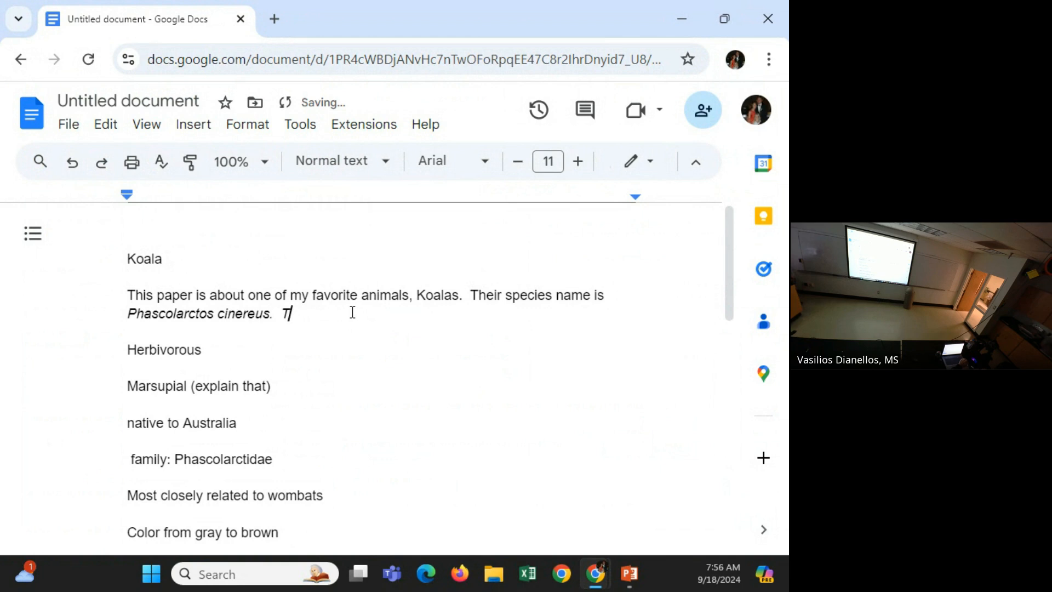
text(hey are Herbivorous)
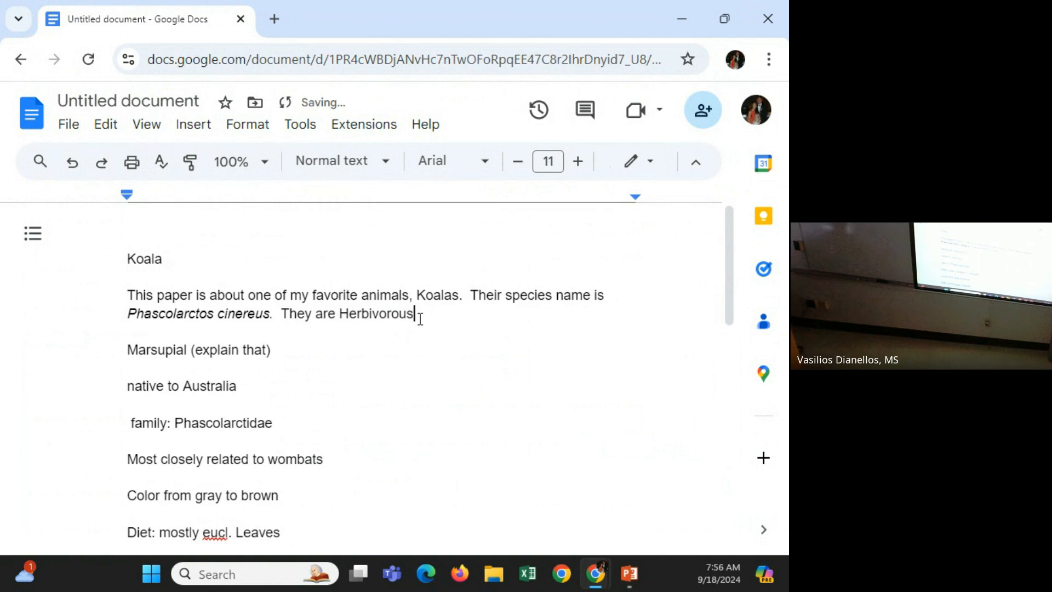
text(, meaning they eat p)
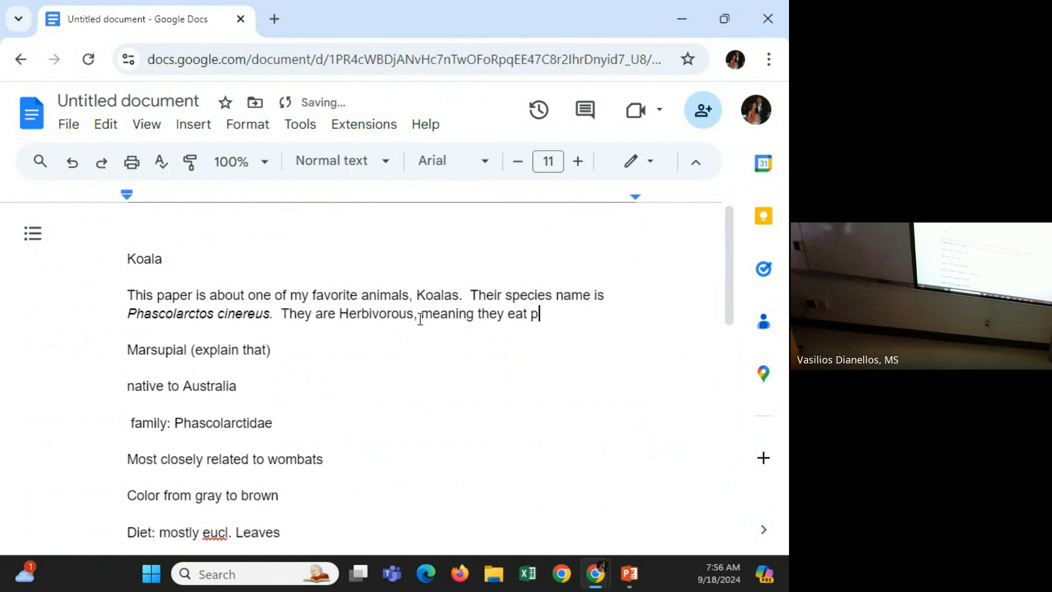
text(lants.)
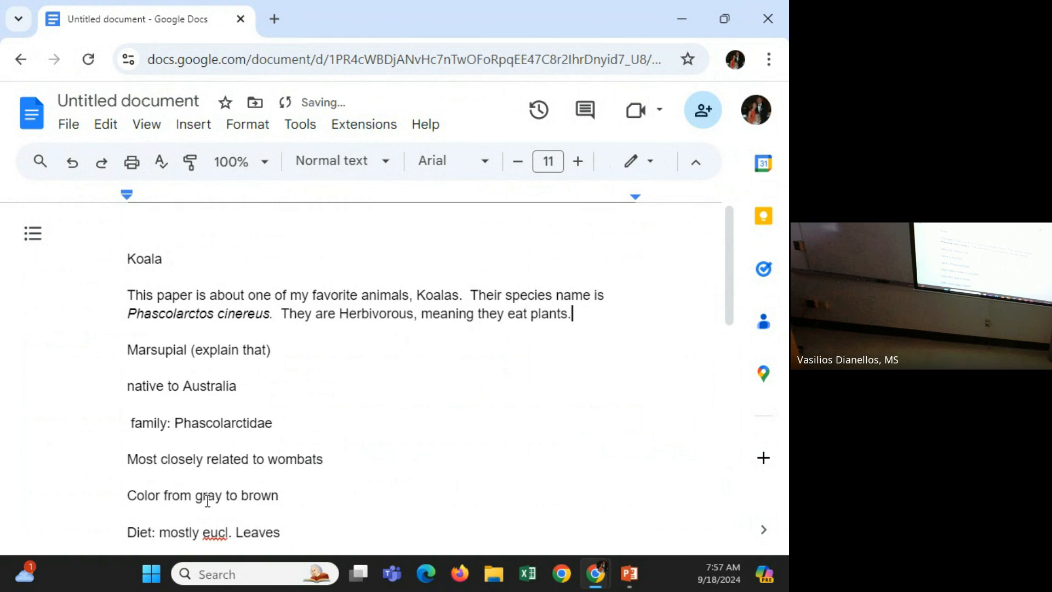
Add the closing sentence 'Specifically, they eat eucalyptus leaves.' at the paragraph's end.
double_click(260, 533)
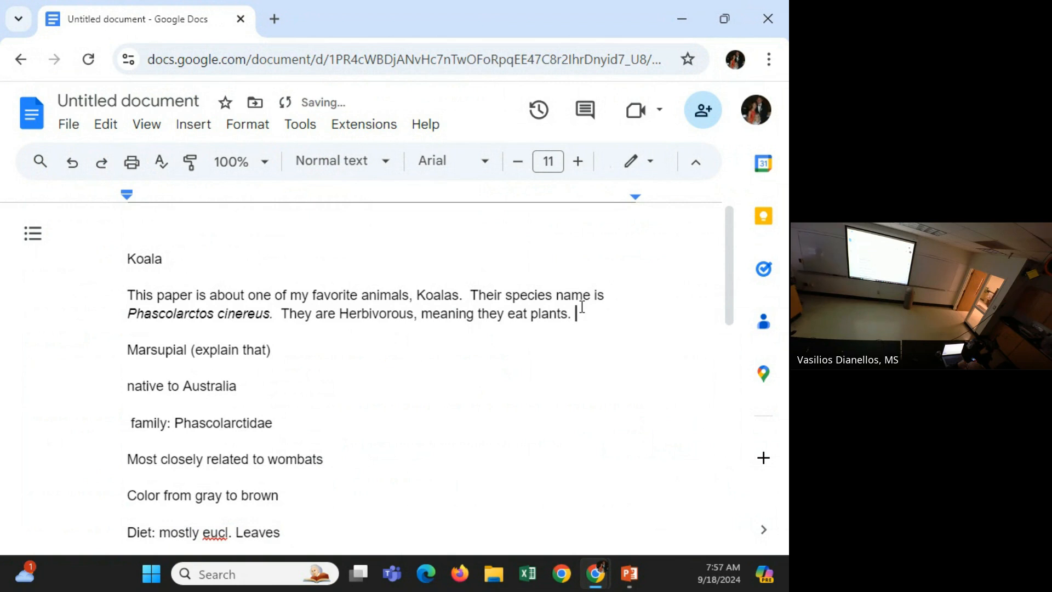
text(Specifically, they)
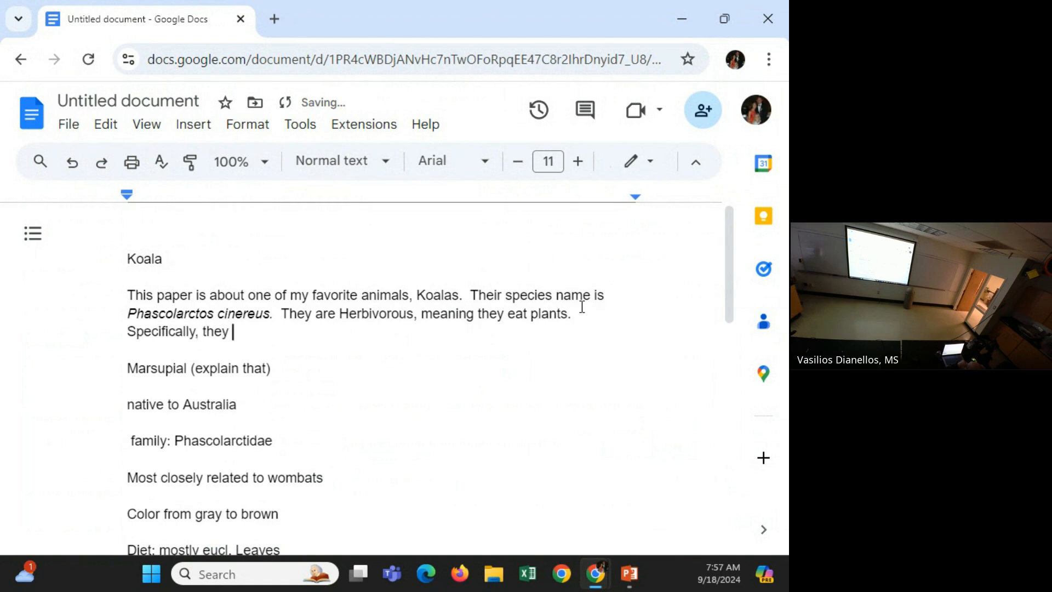
text(eat ec)
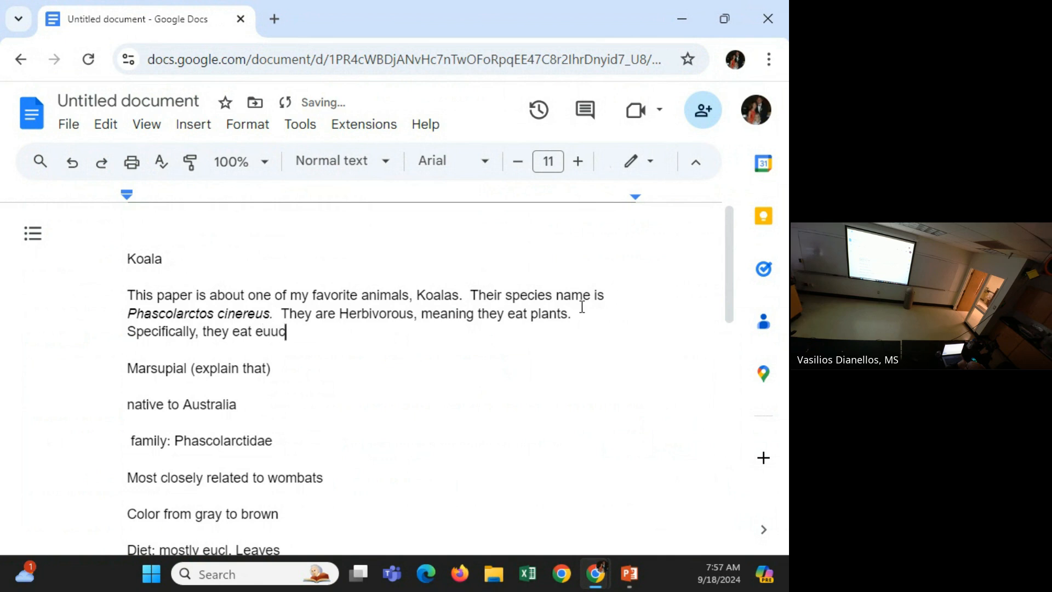
text(euca)
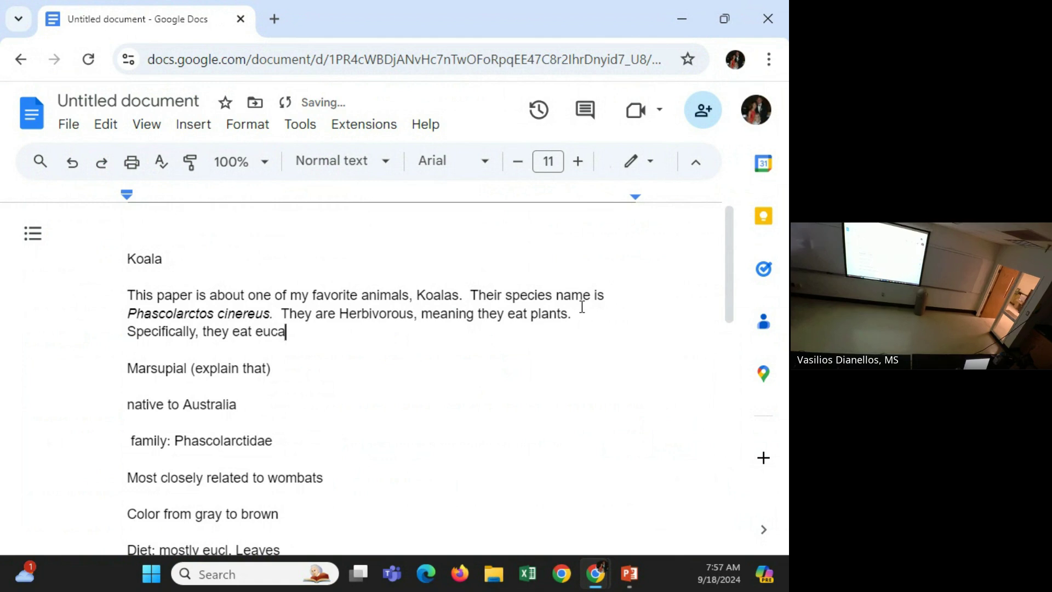
text(lyptus)
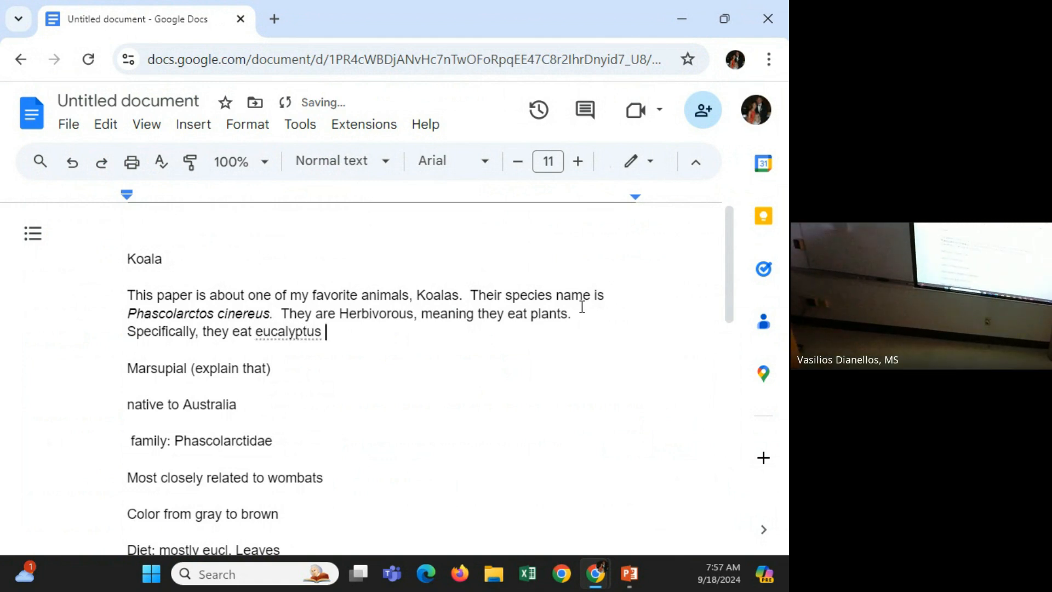
text(lea)
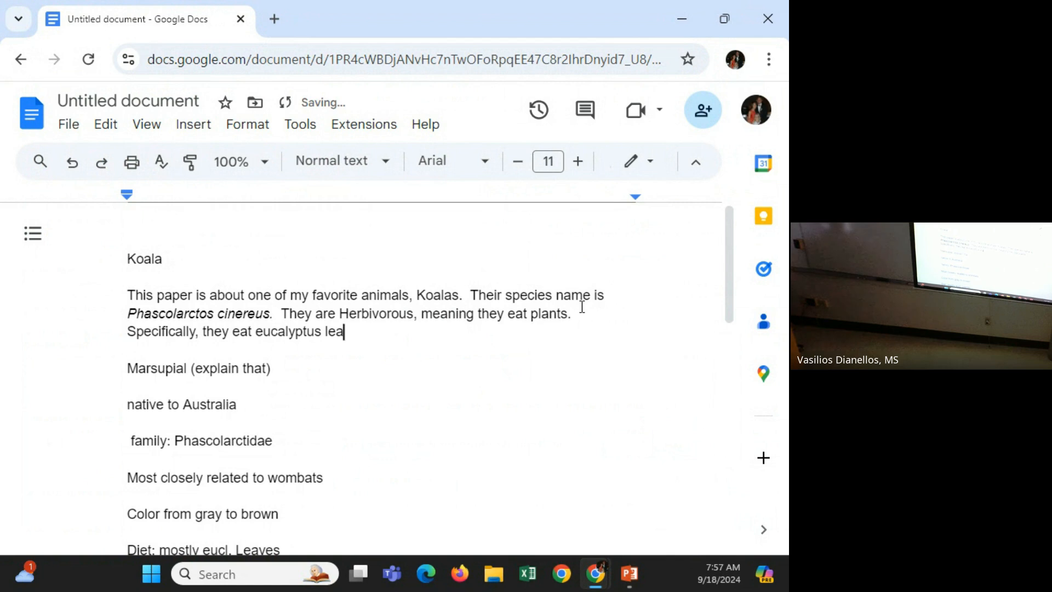
text(ves.)
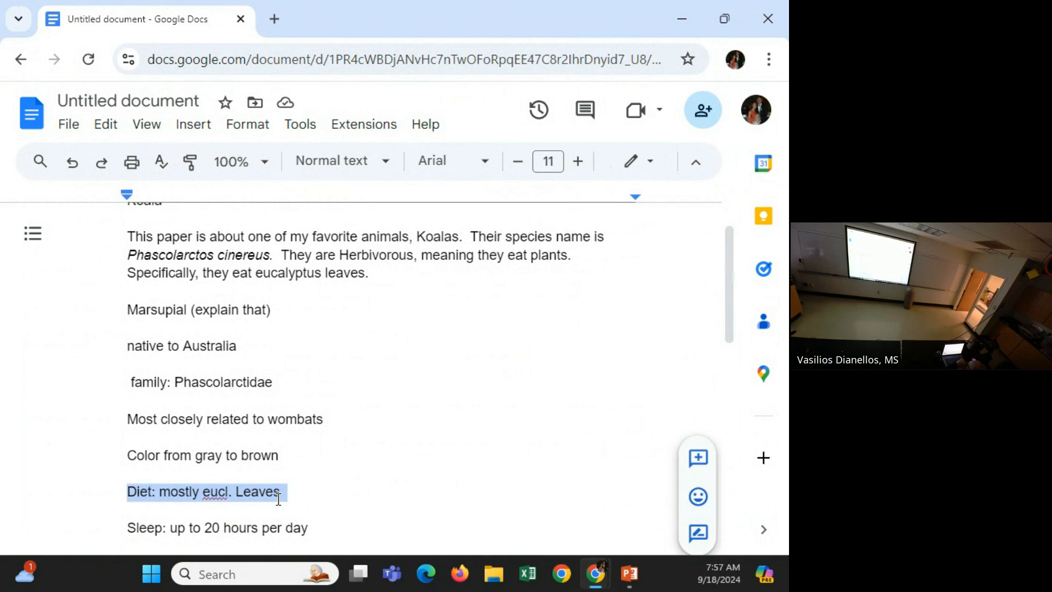
Delete the now-redundant 'Diet: mostly eucl. Leaves' note line.
key(Delete)
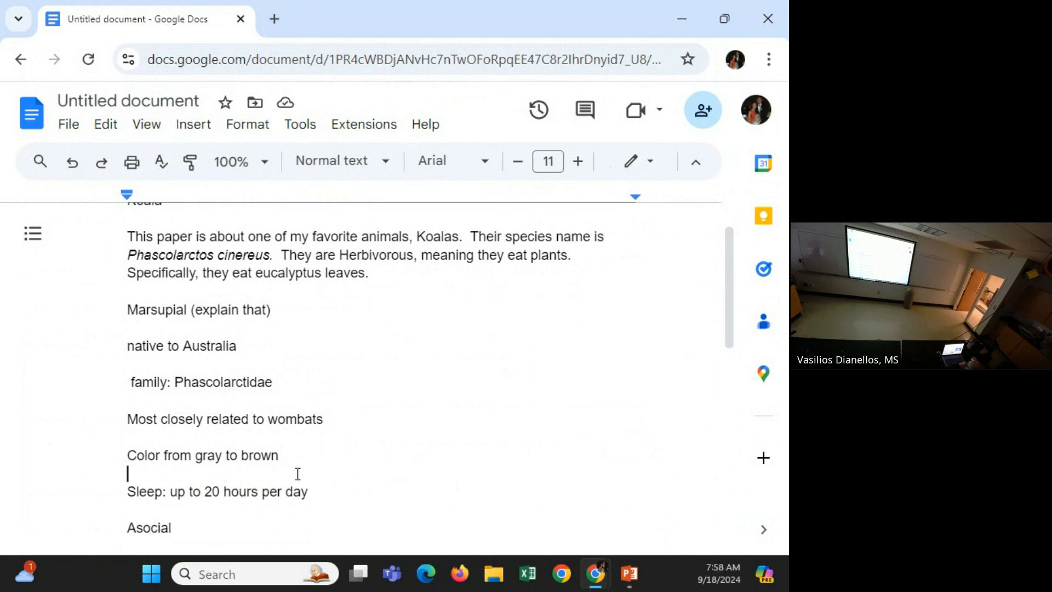
mouse_move(360, 410)
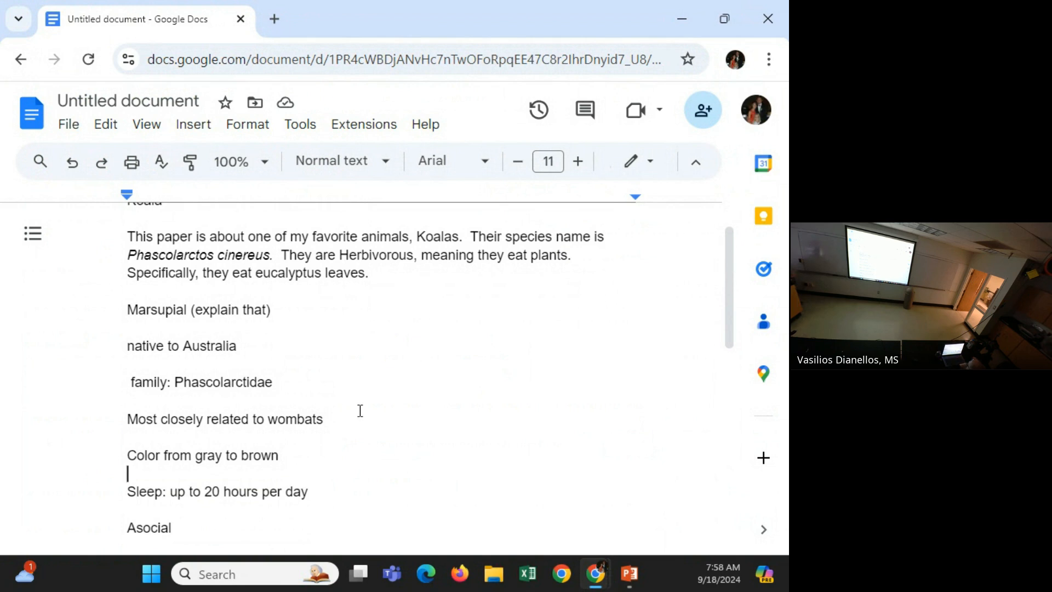